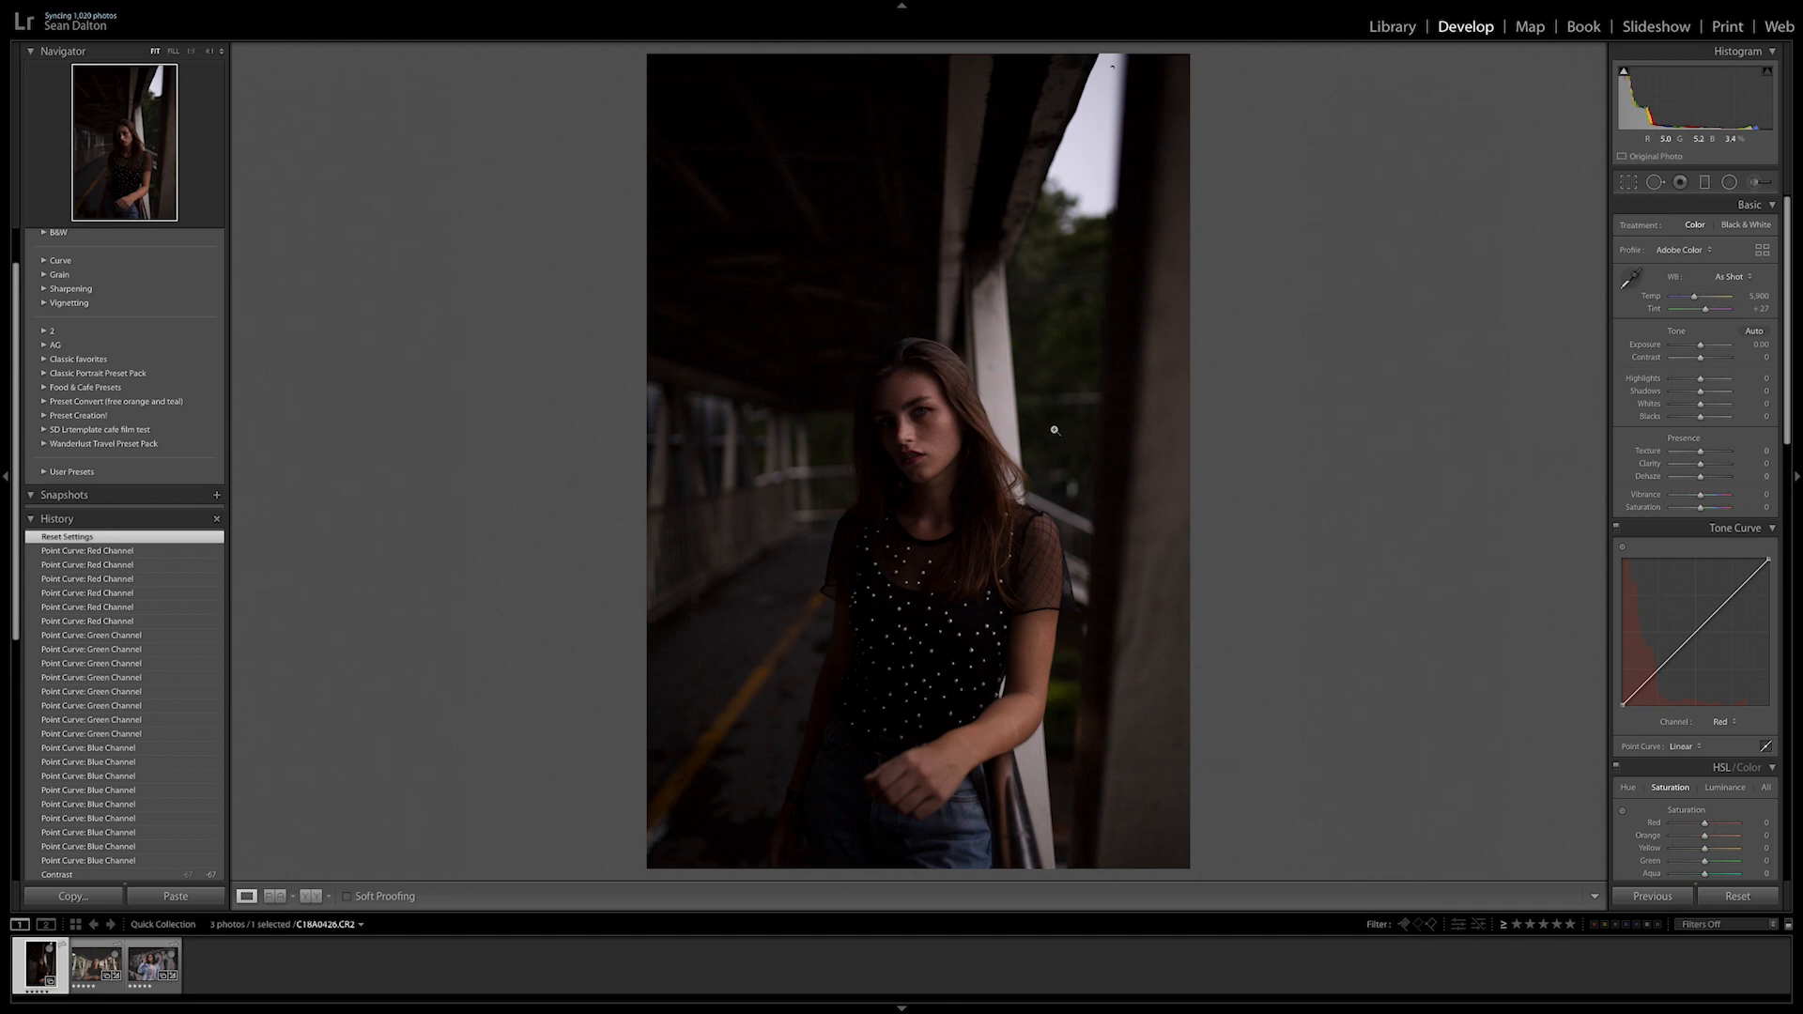
mouse_move(1105, 229)
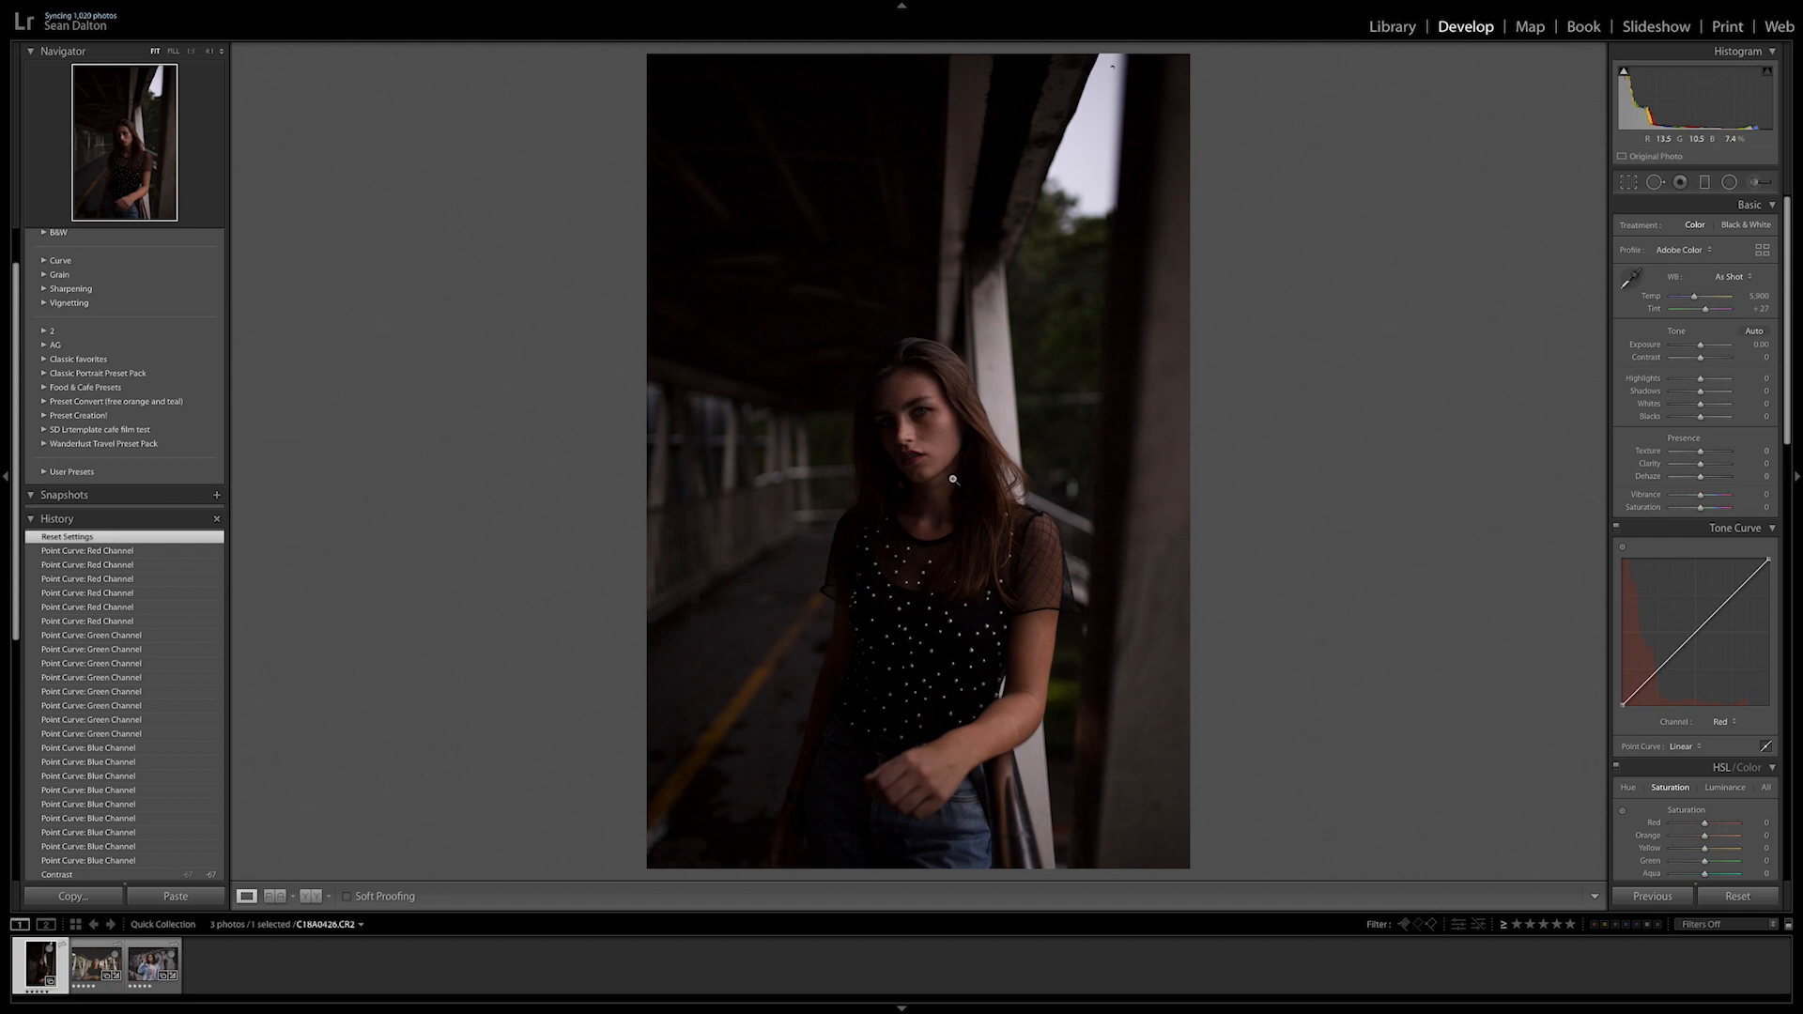
mouse_move(960, 436)
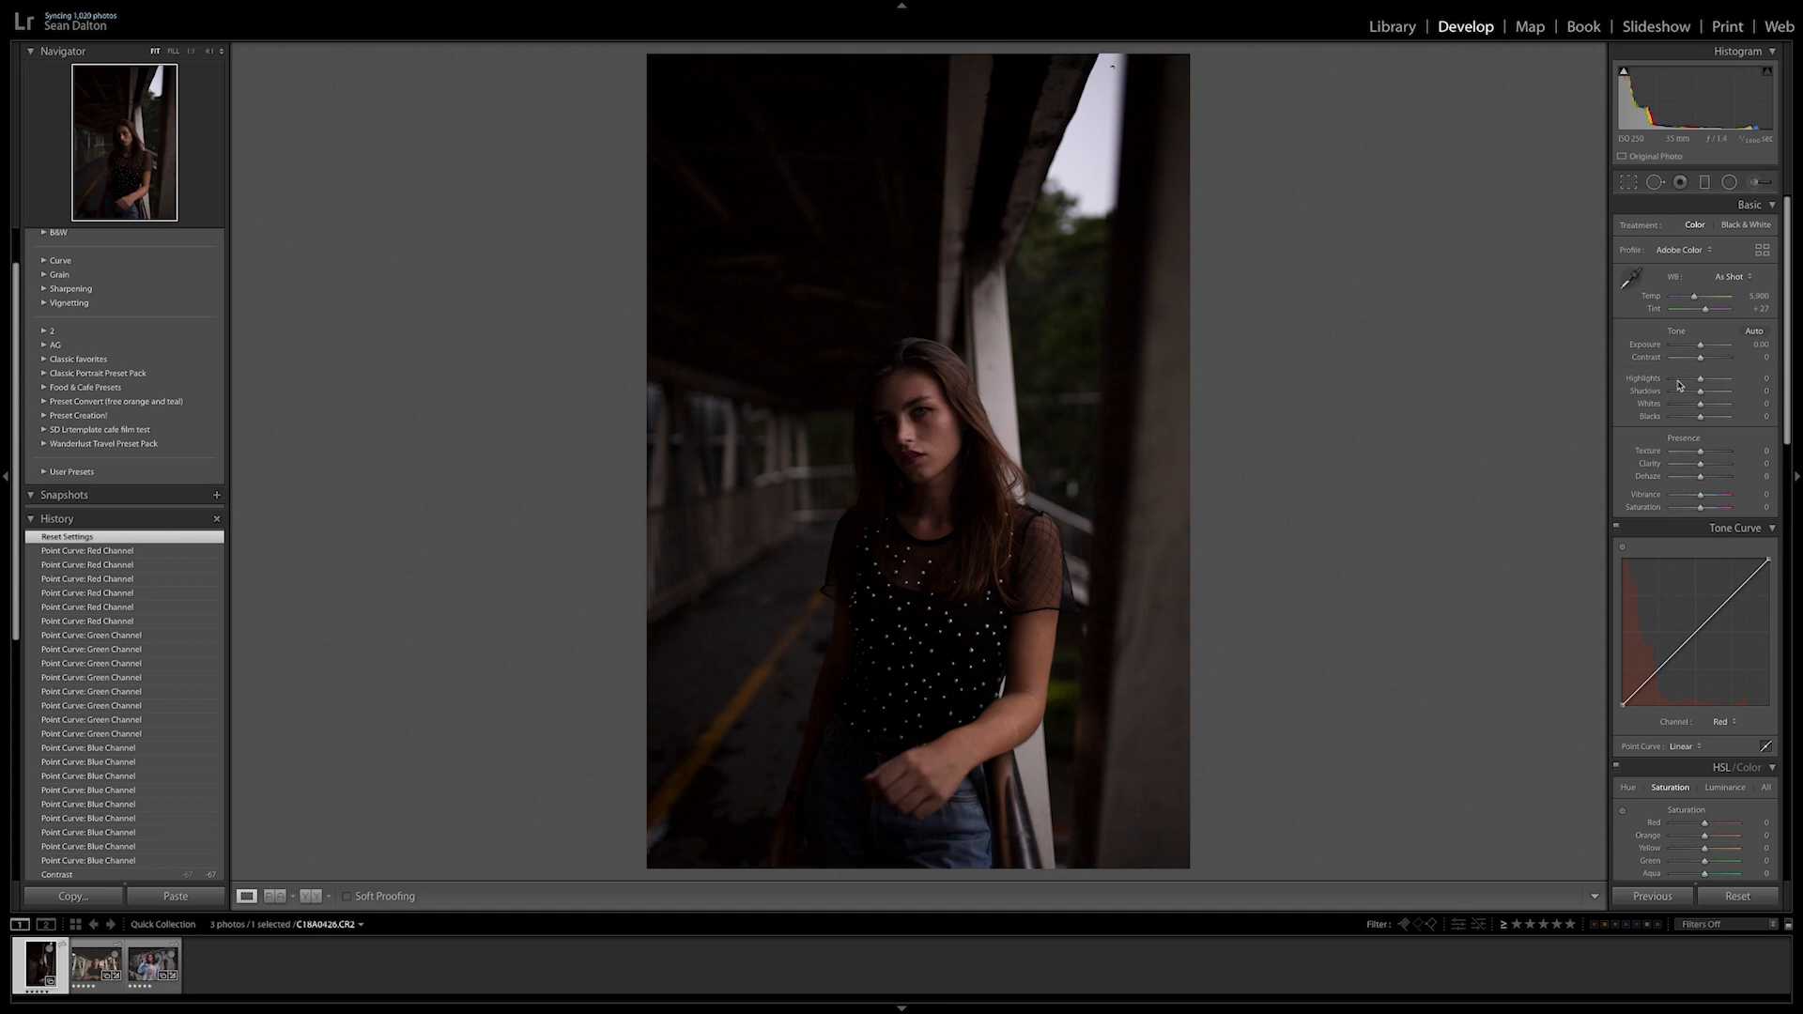
mouse_move(1510, 346)
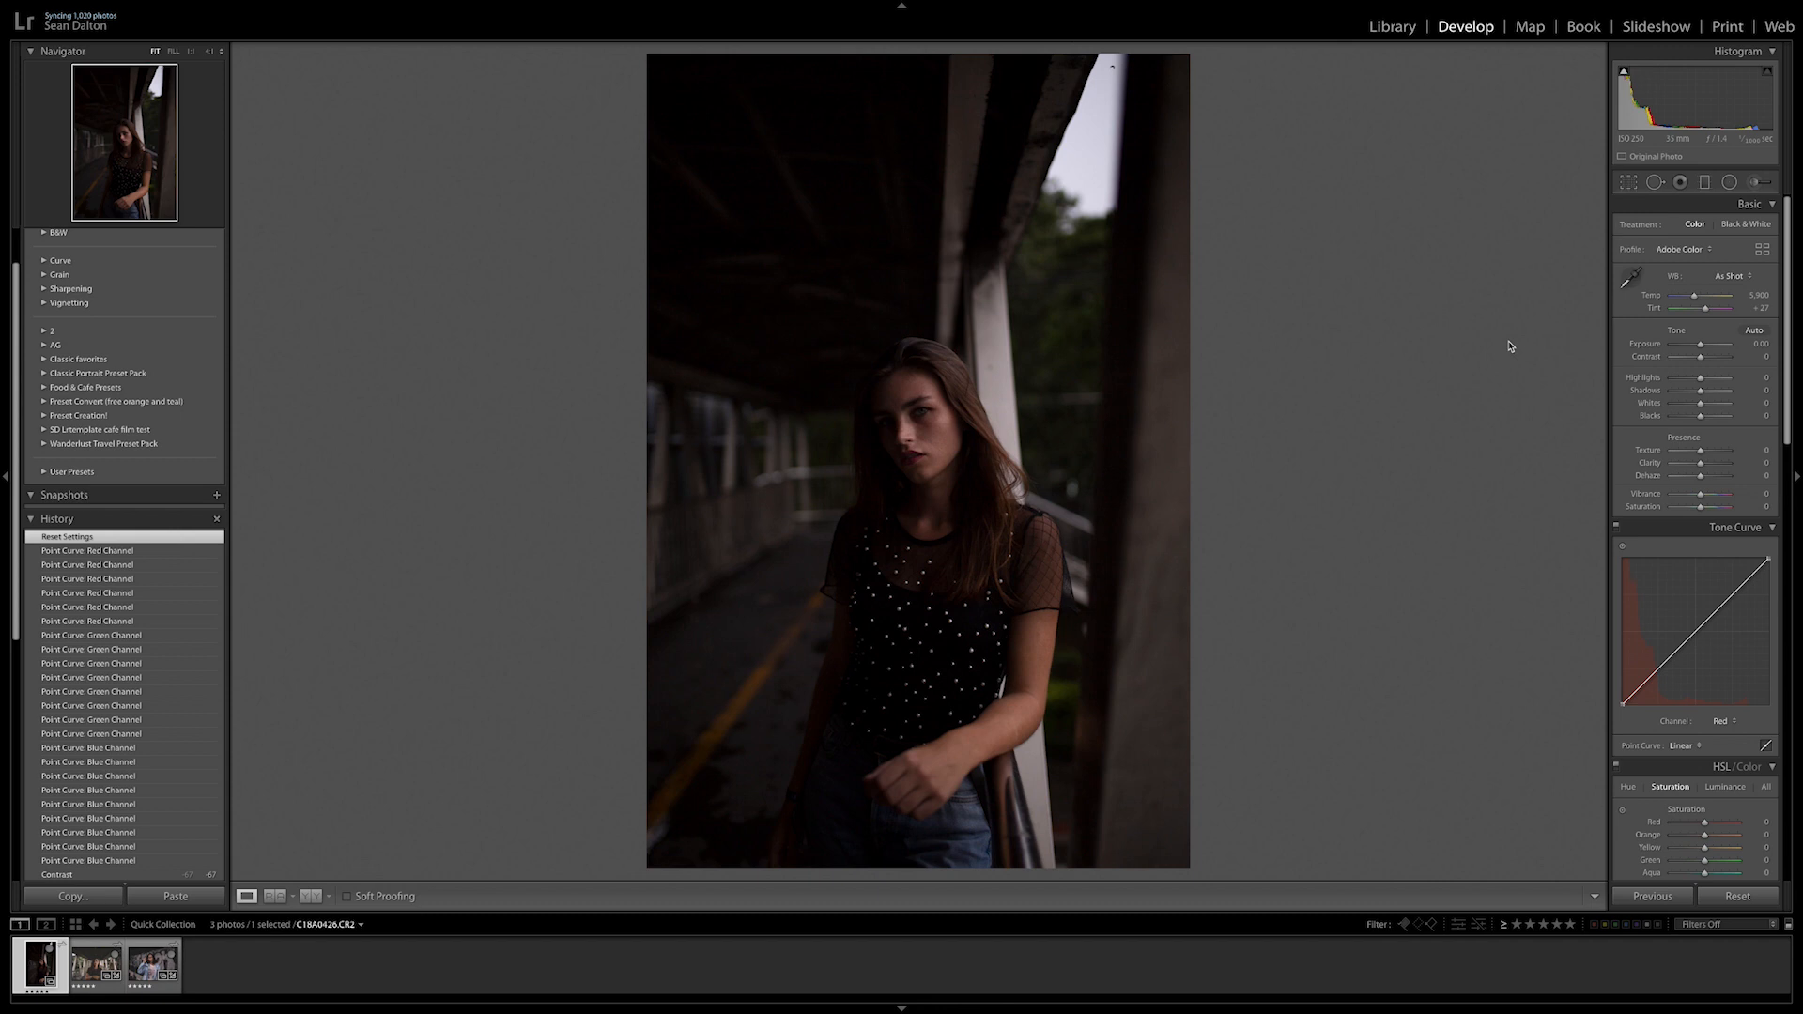
mouse_move(1775, 524)
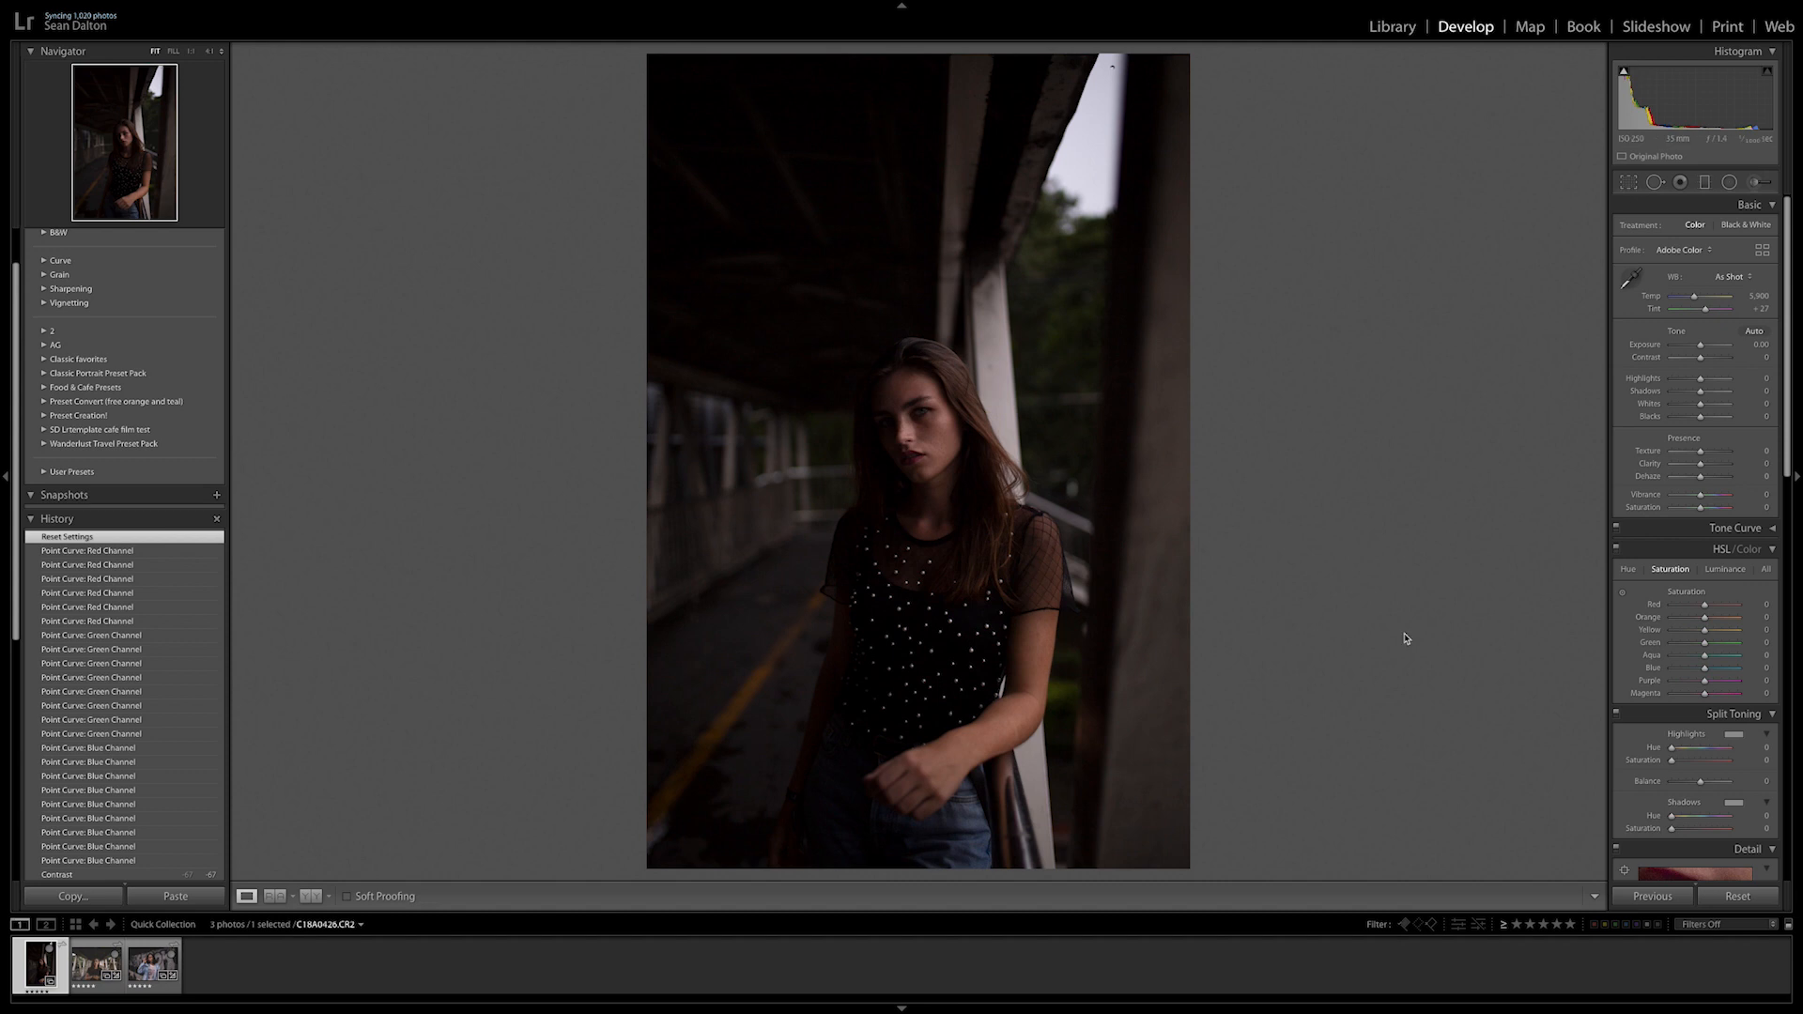
mouse_move(1666, 407)
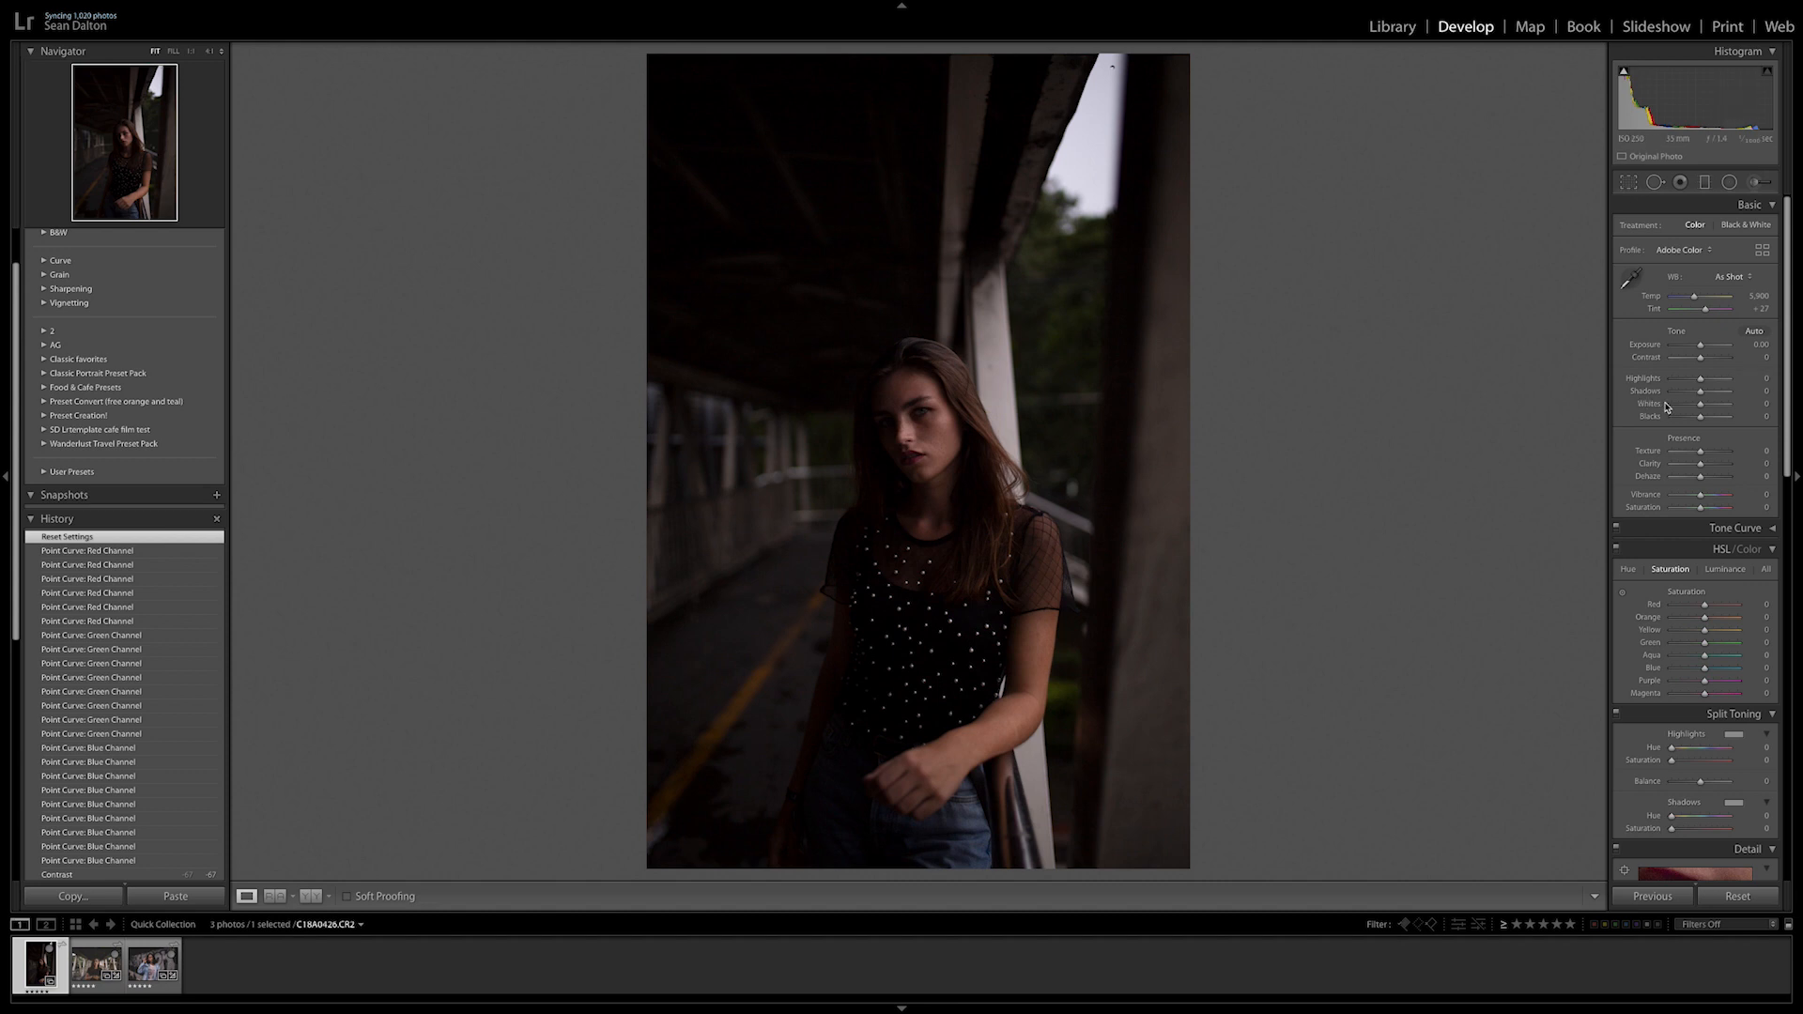
Set Exposure +0.90, Highlights −29, Shadows +32, Whites +22 and Blacks −13 in the Basic panel.
drag(1702, 350, 1708, 350)
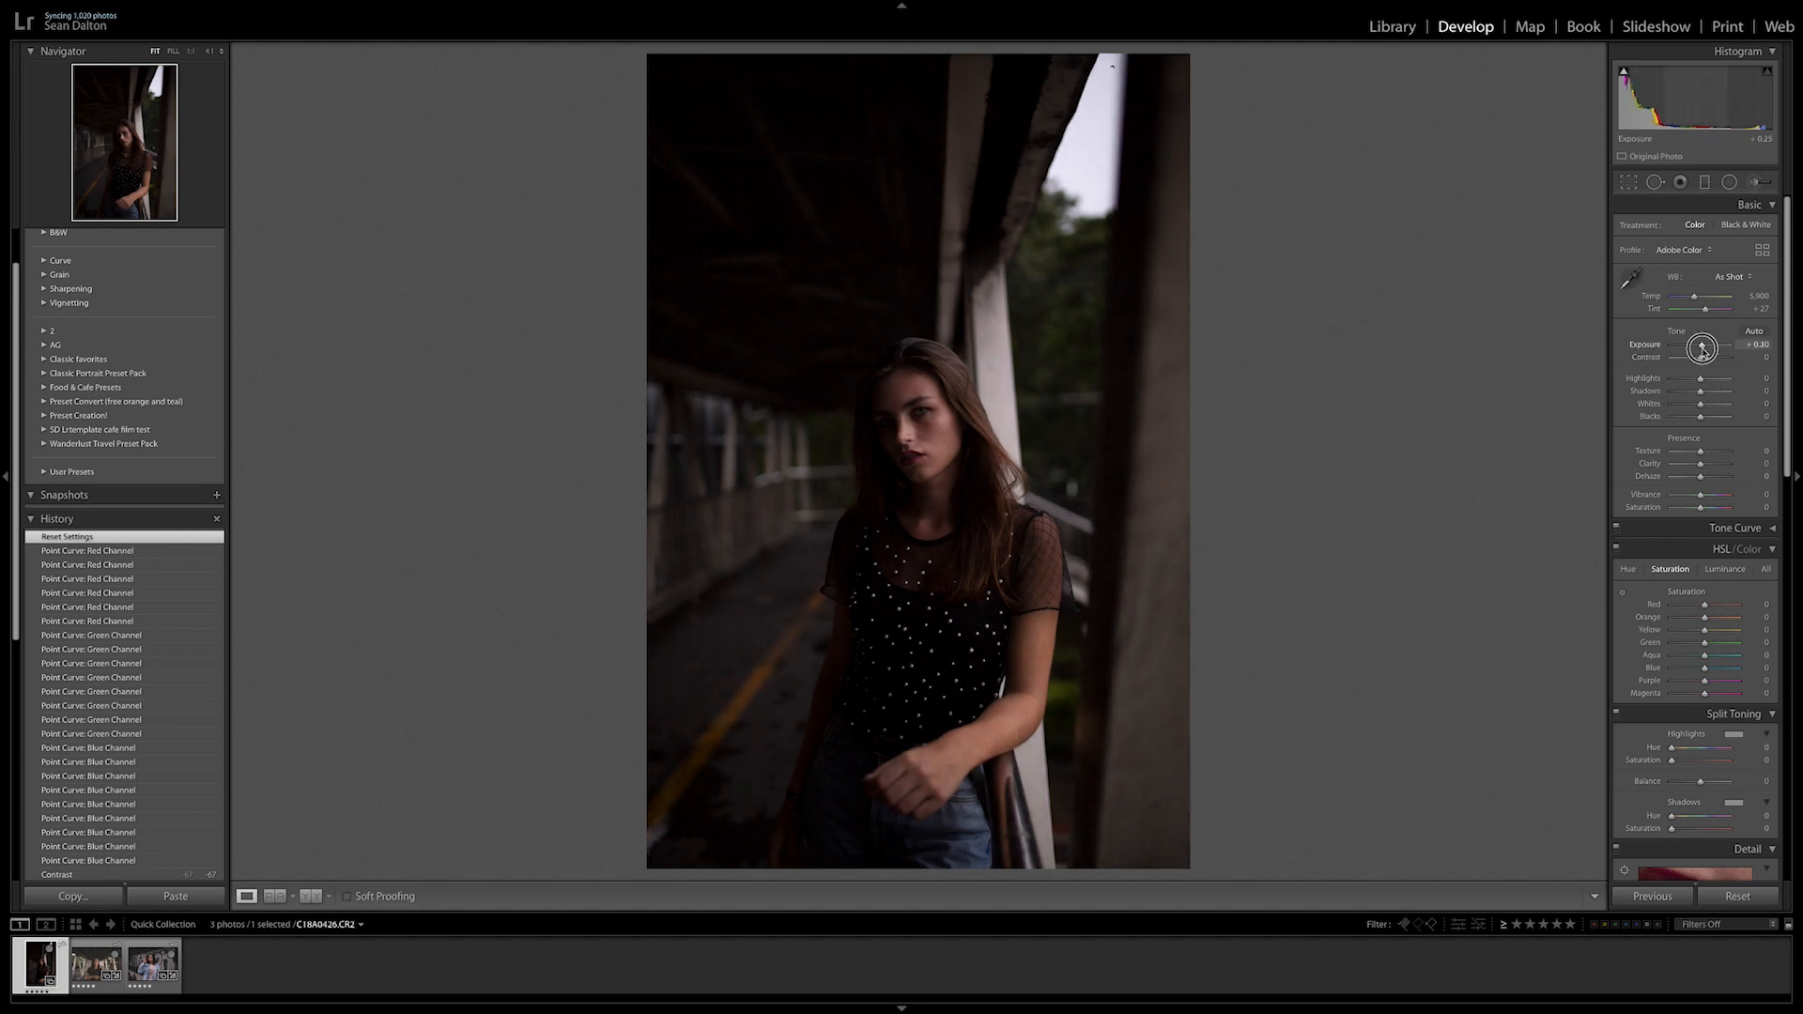
drag(1702, 350, 1713, 349)
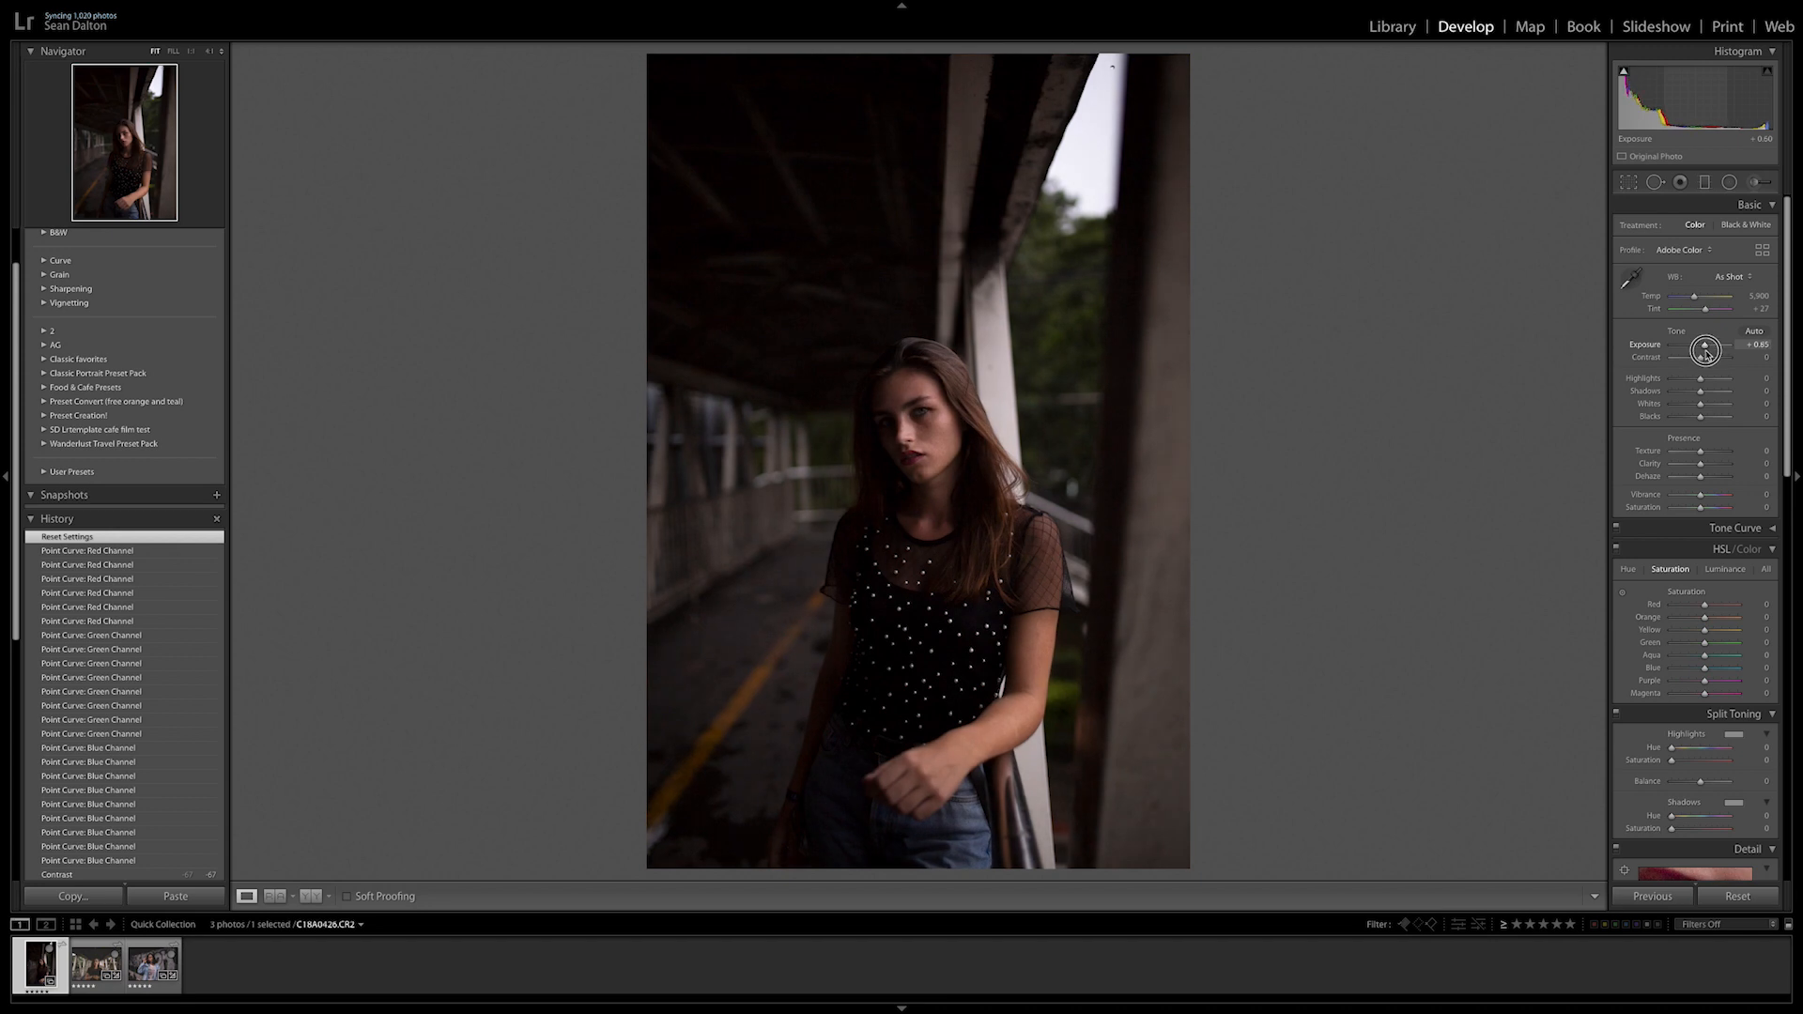
drag(1713, 378, 1688, 377)
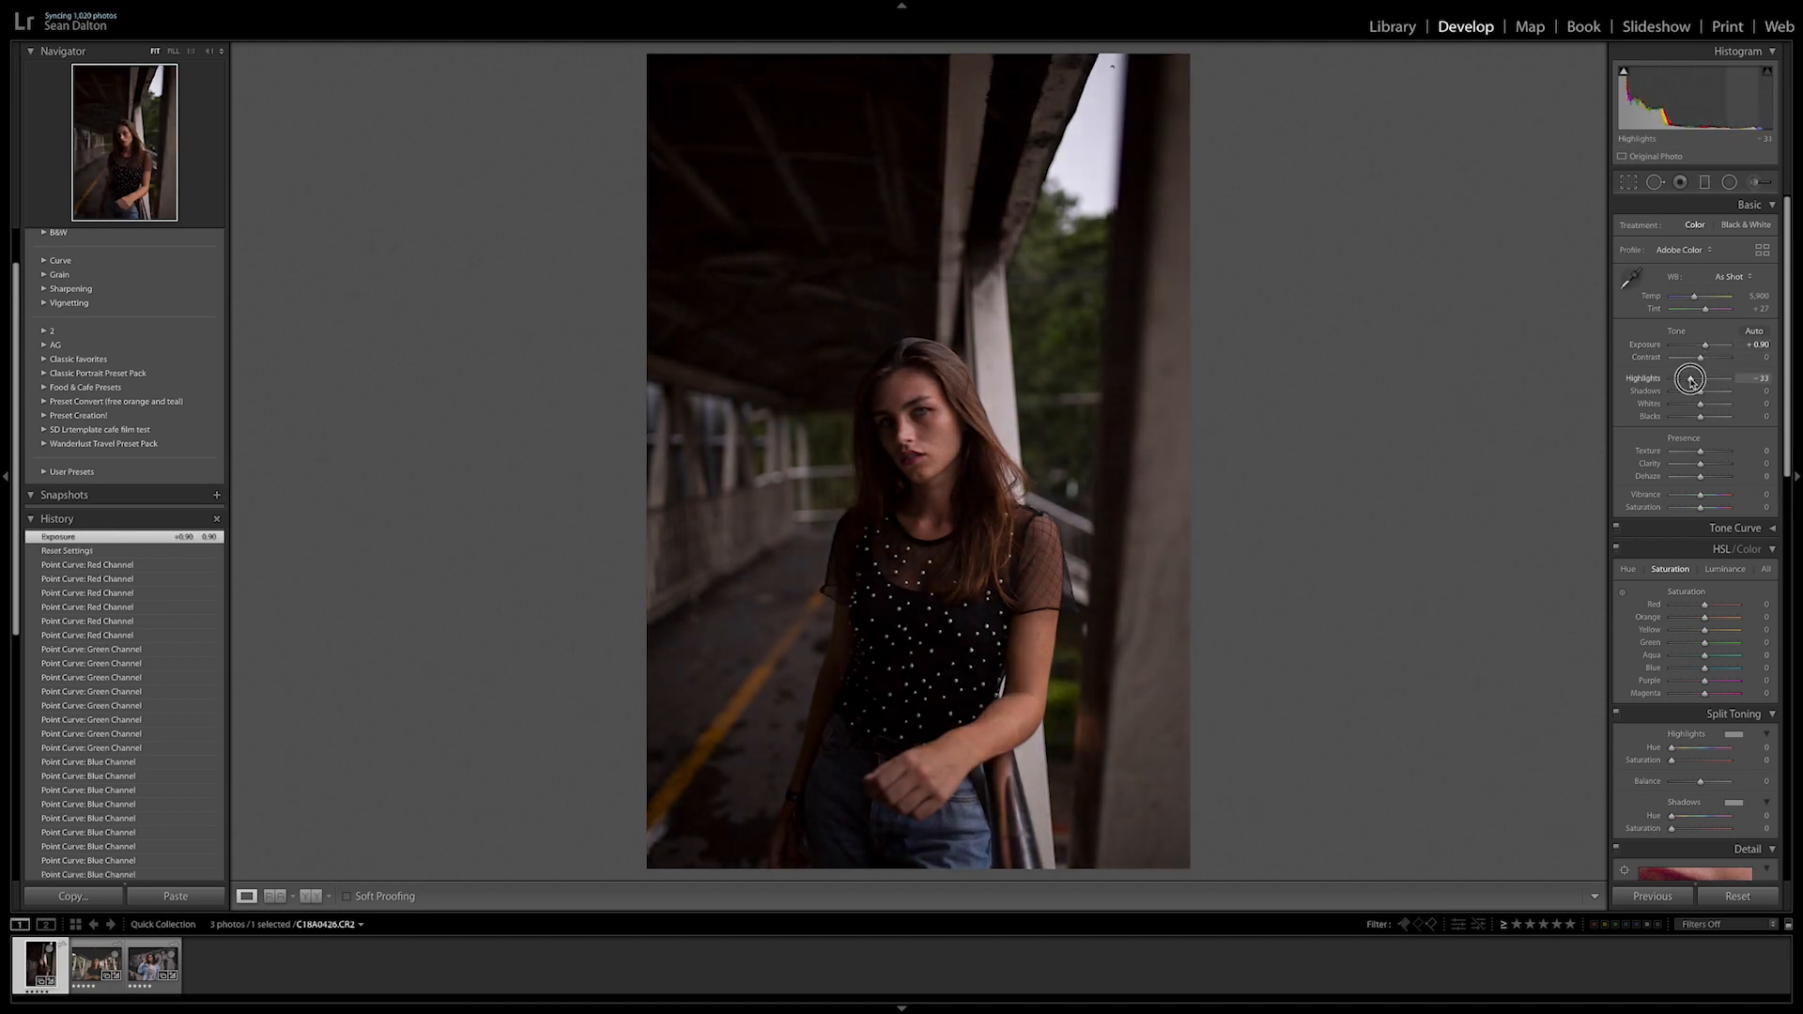
drag(1690, 402, 1713, 402)
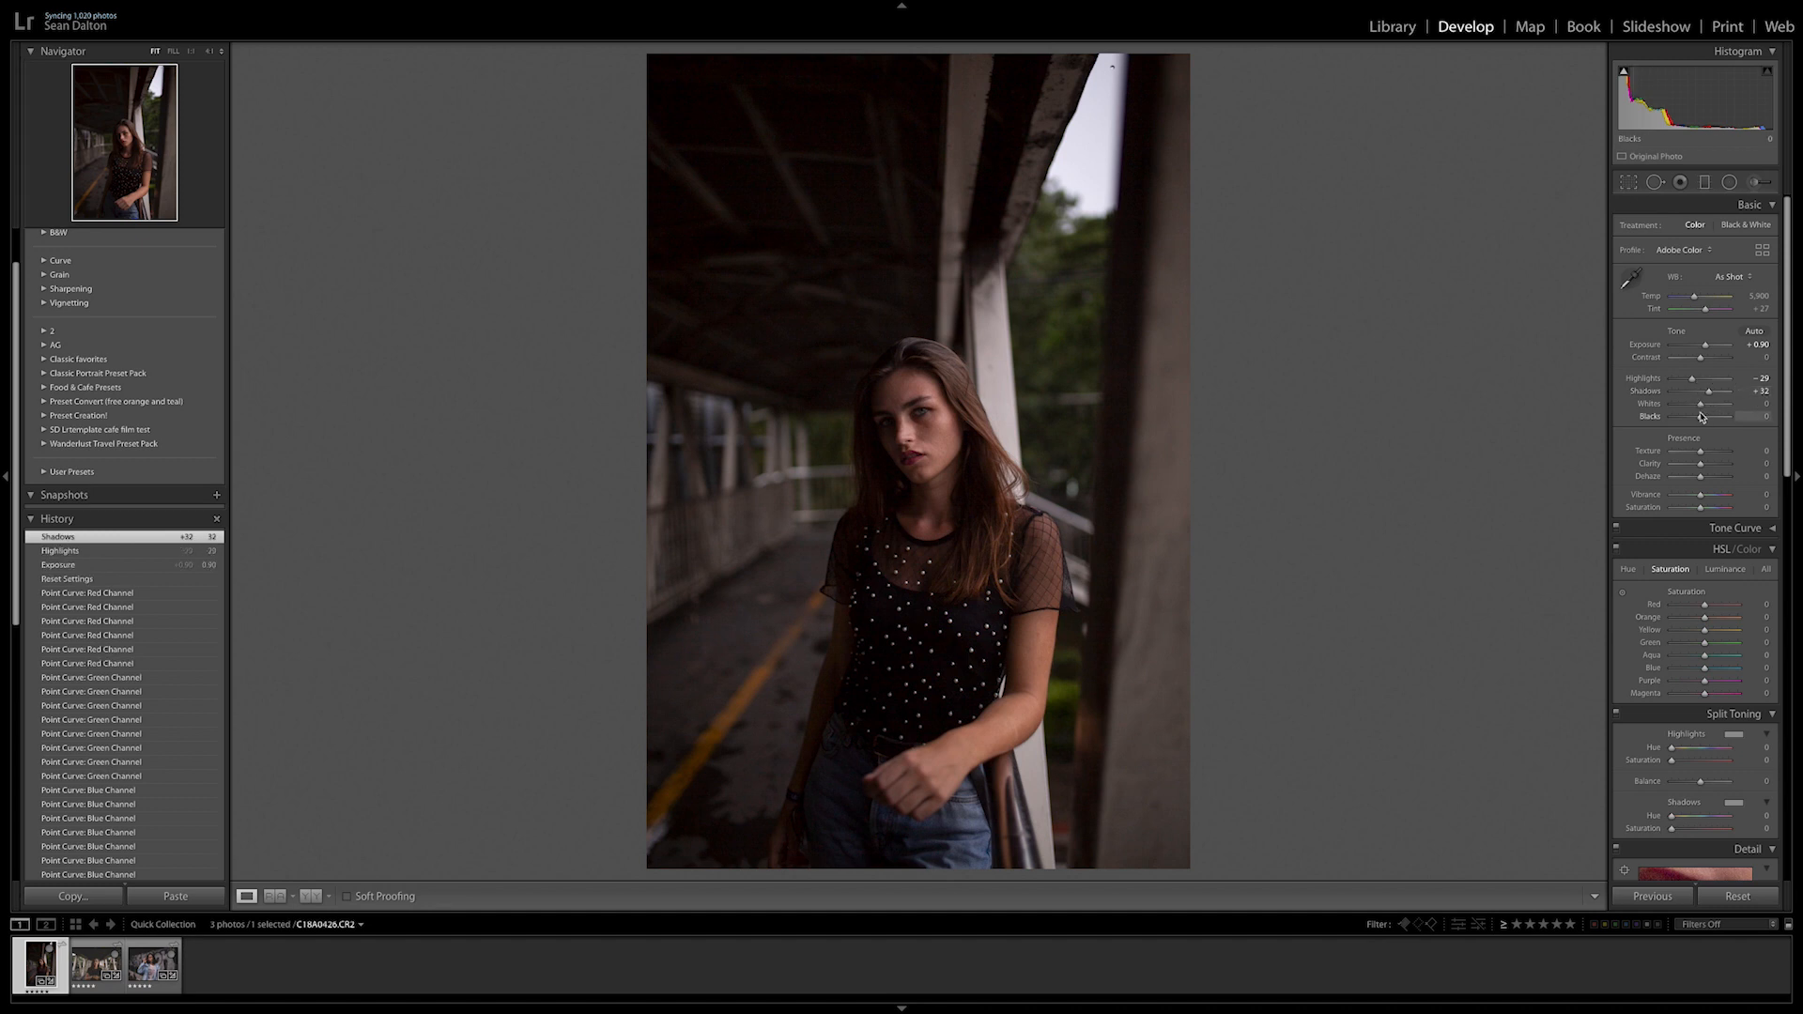
drag(1713, 404, 1706, 404)
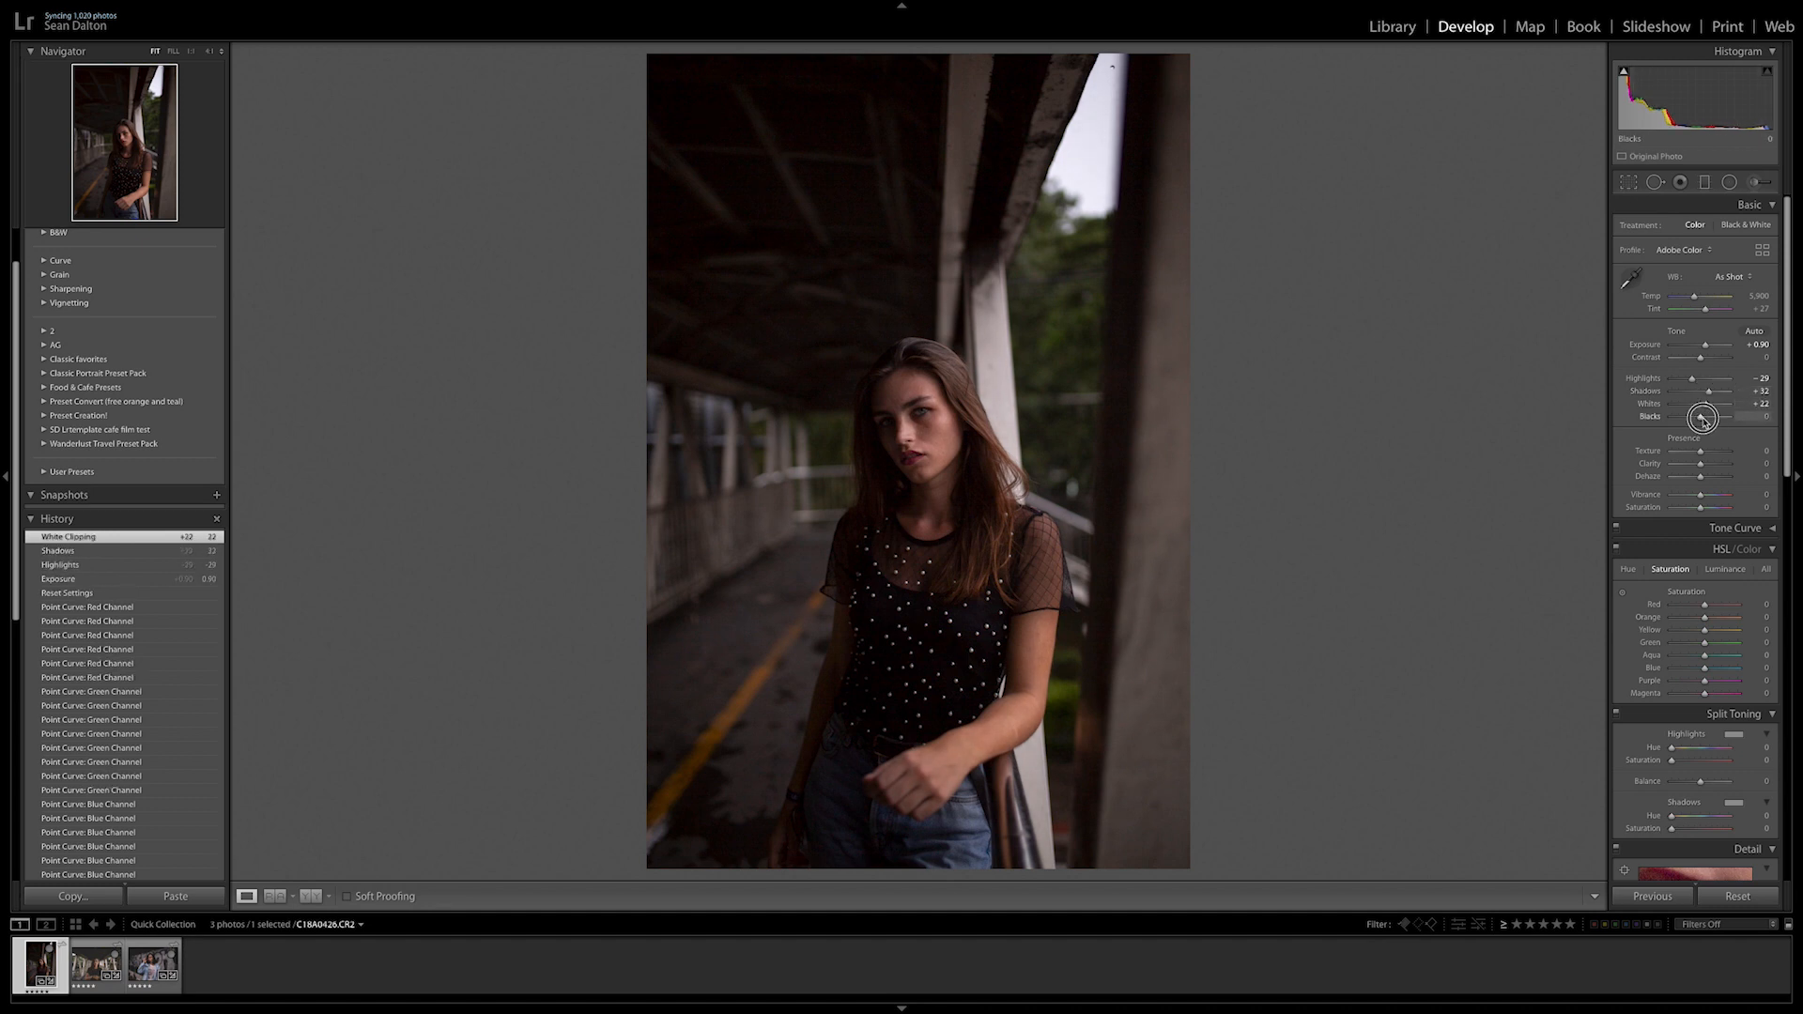
drag(1702, 417, 1690, 417)
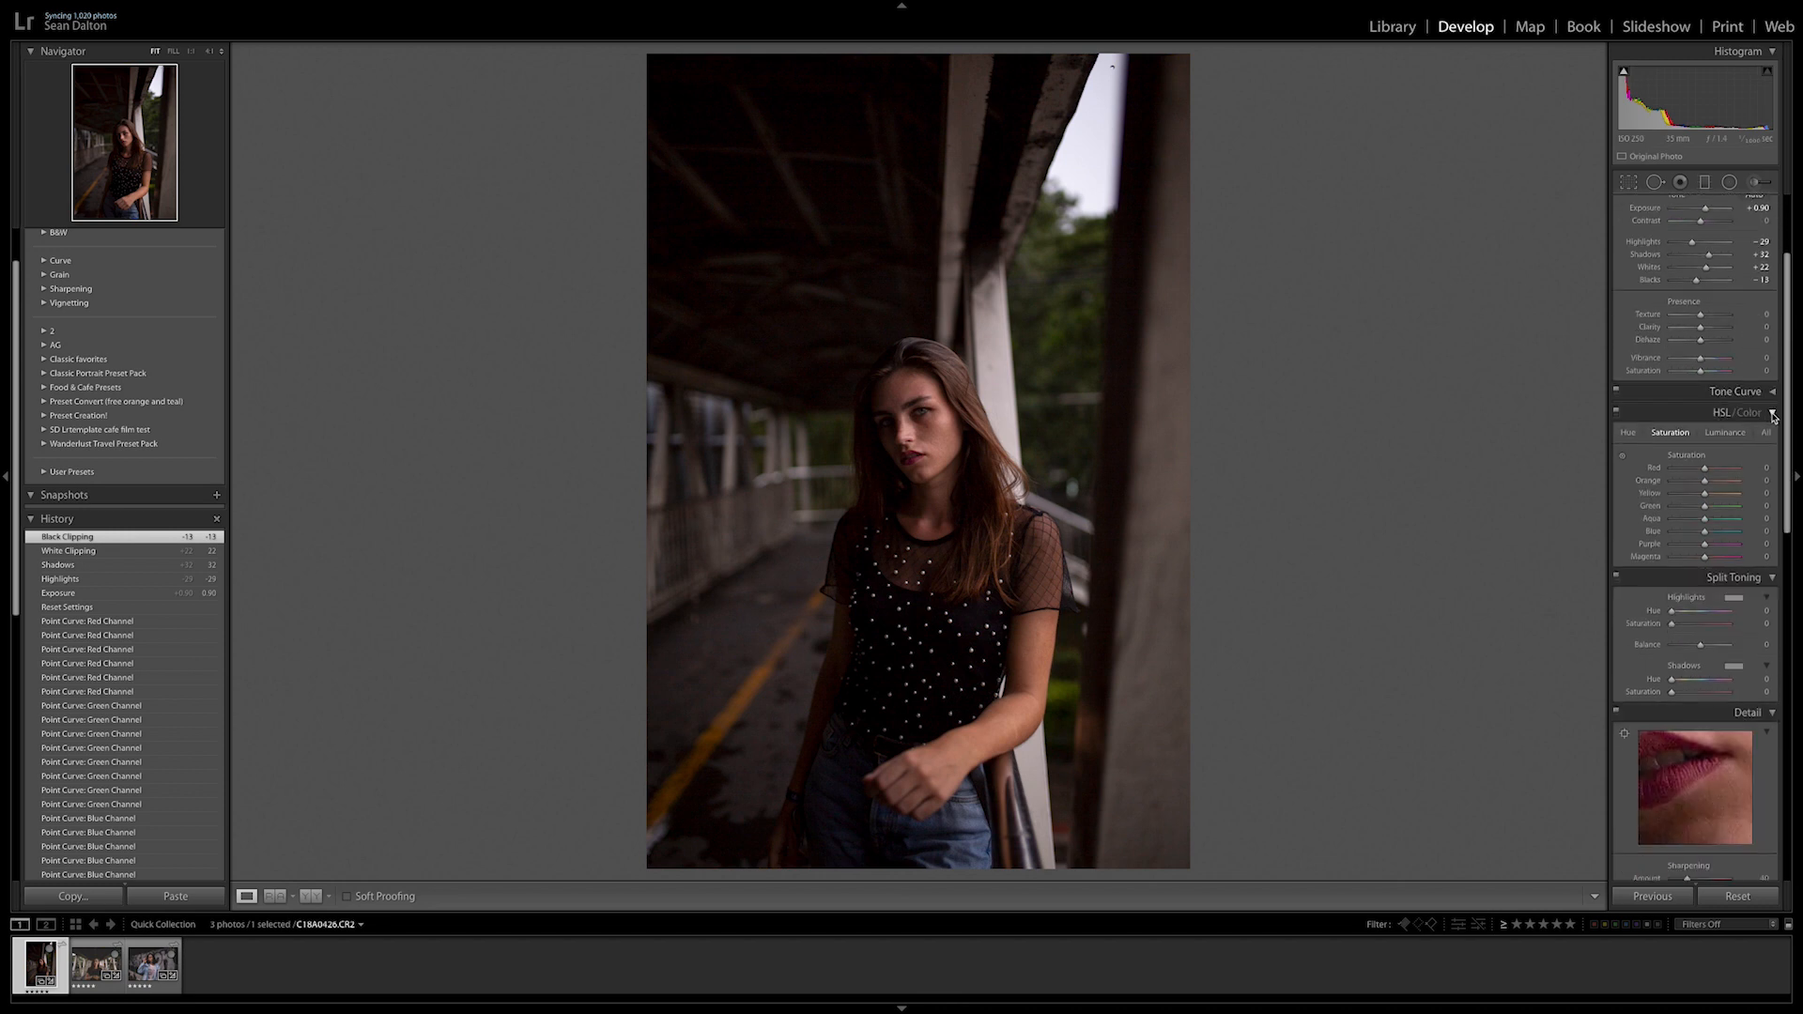
In the RGB tone curve, add a shadow point and pull the bright end down, then reset the curve.
click(1735, 391)
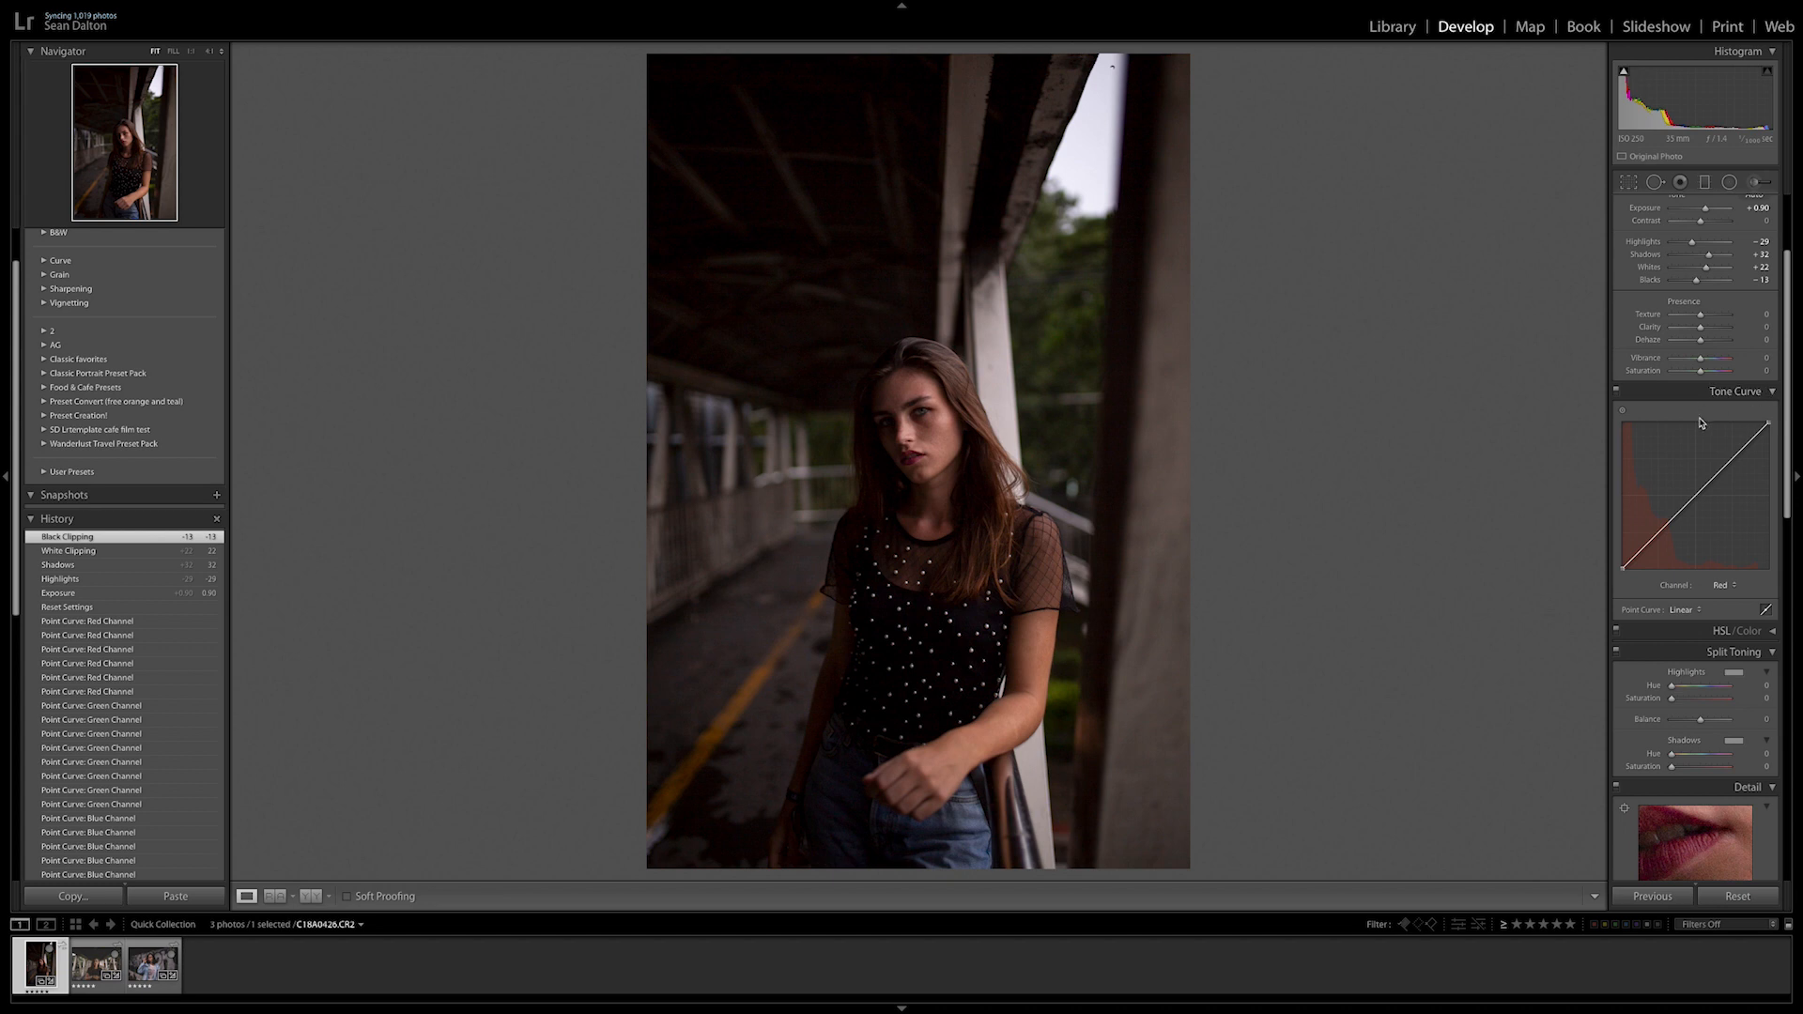
click(1729, 586)
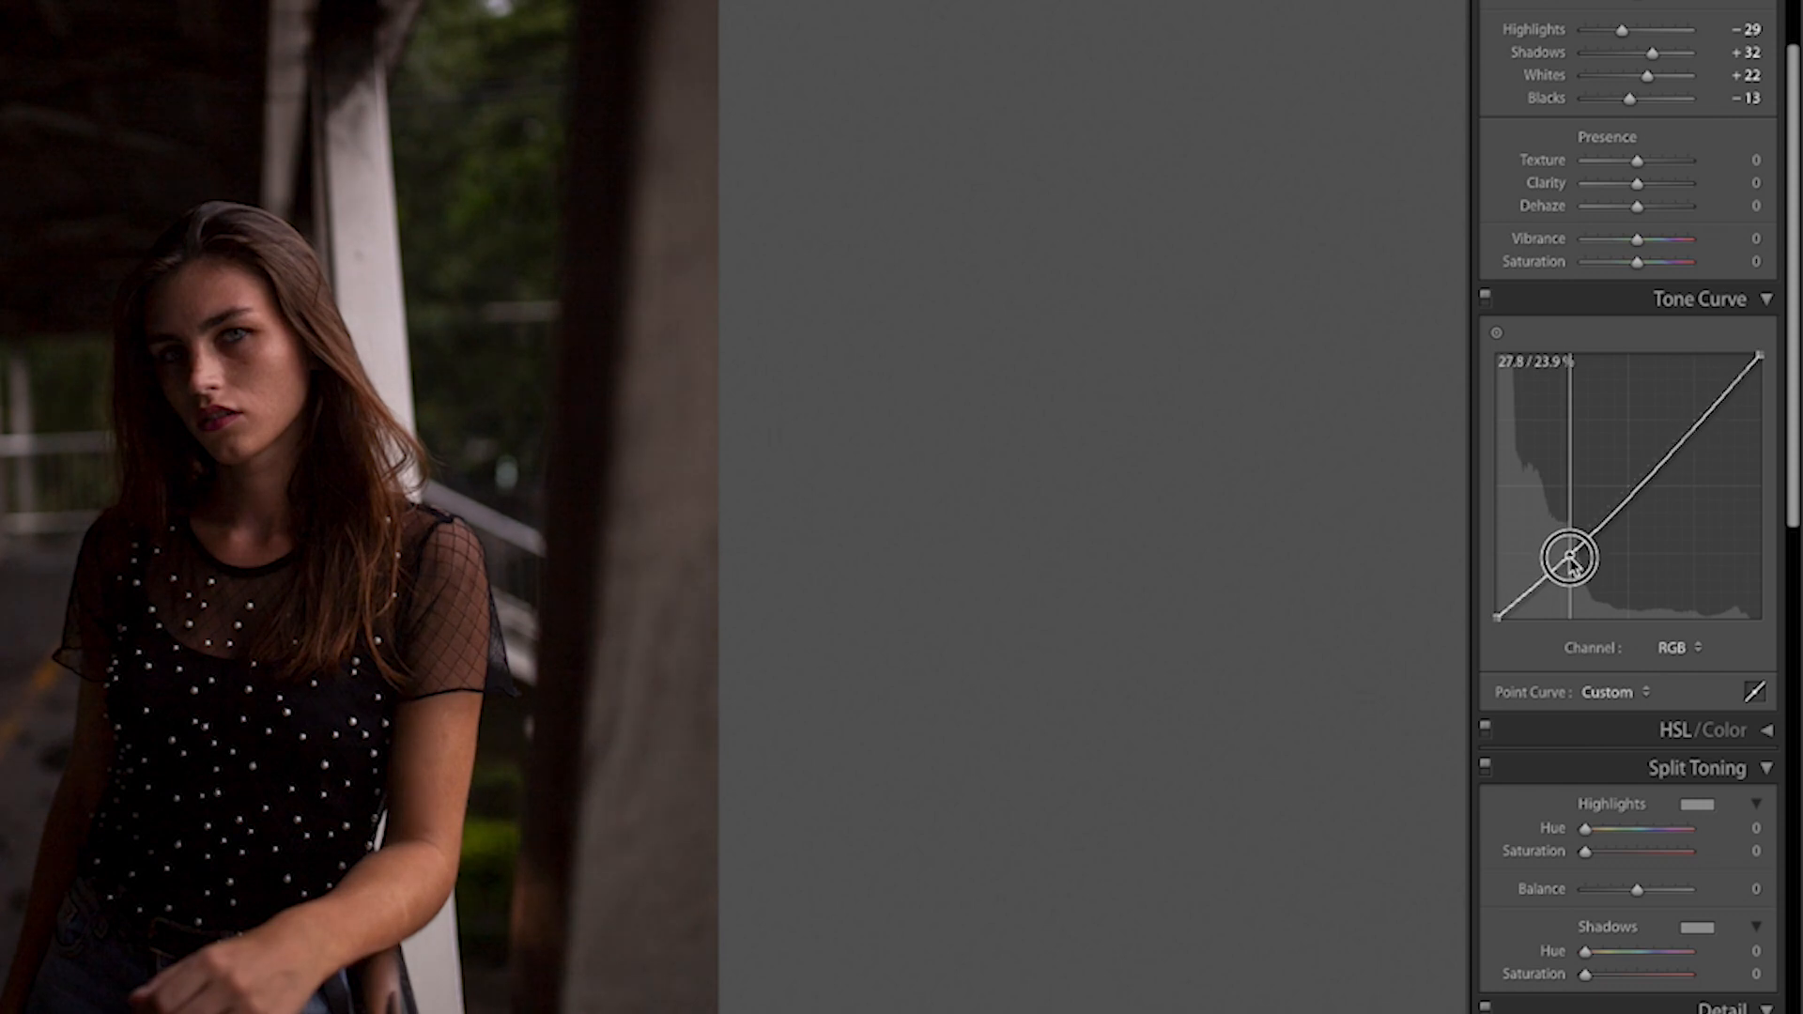
drag(1570, 556, 1499, 616)
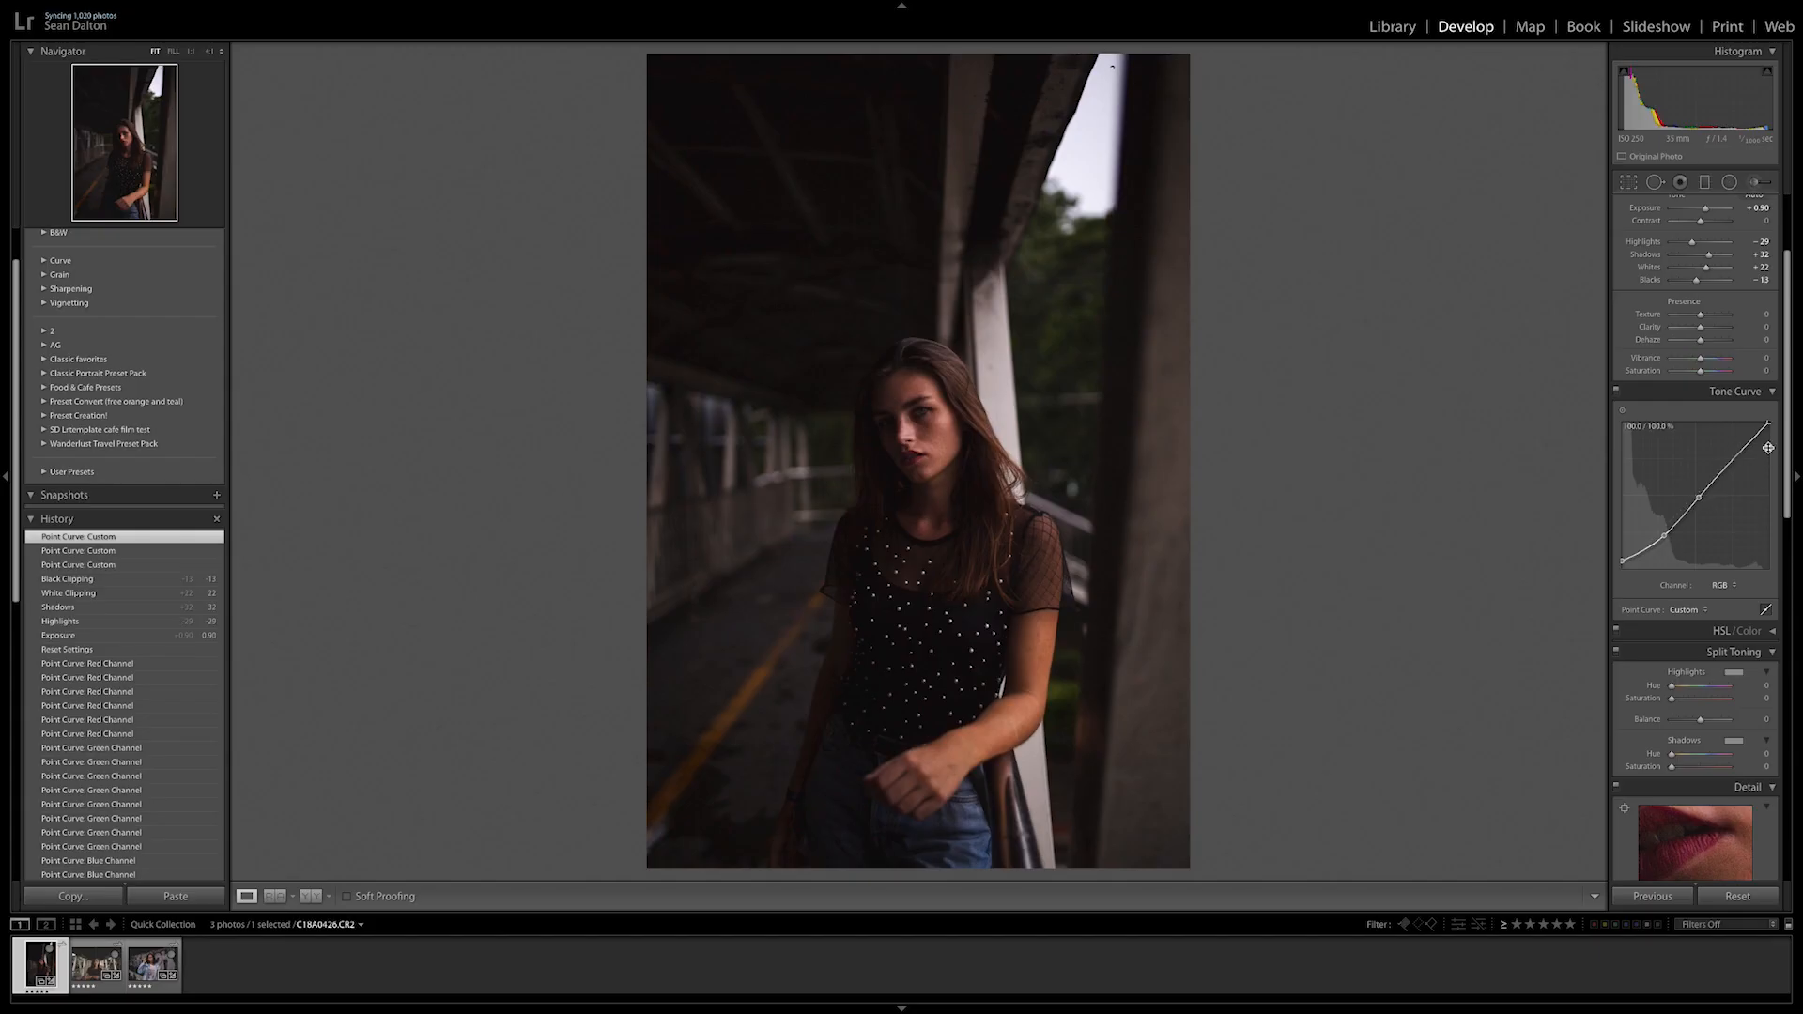
drag(1769, 449, 1760, 434)
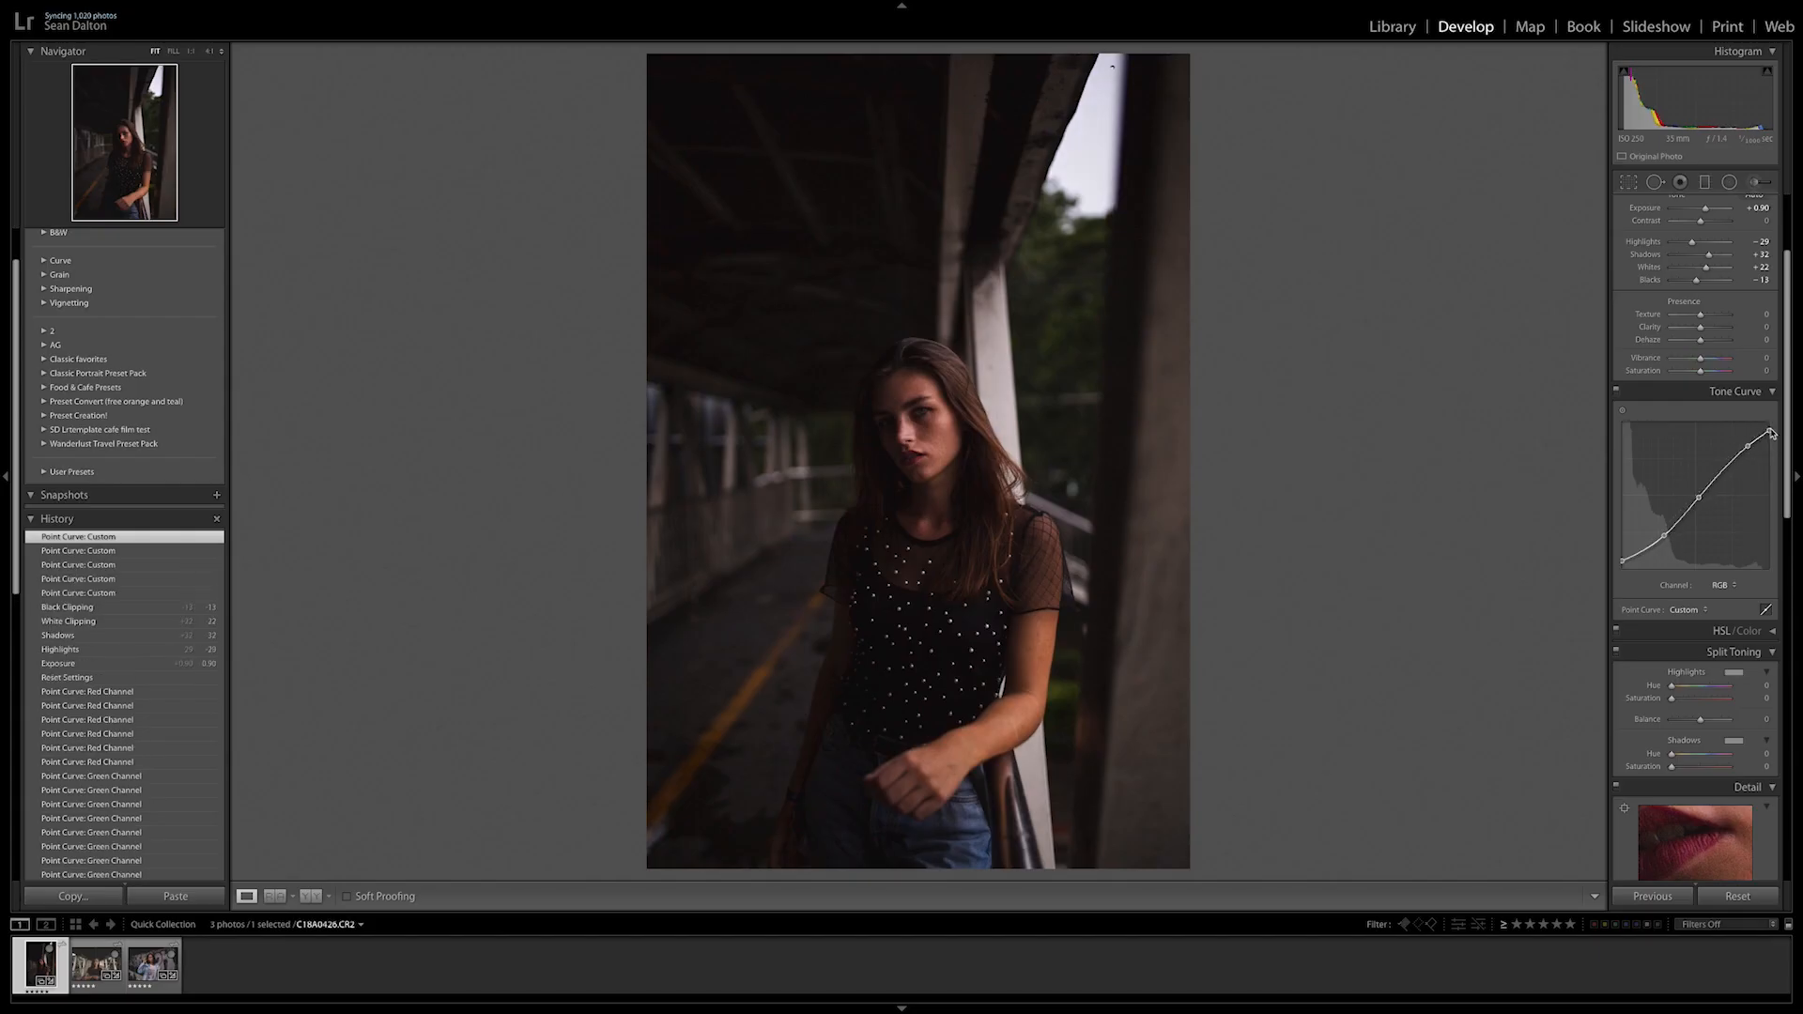
drag(1754, 434, 1666, 533)
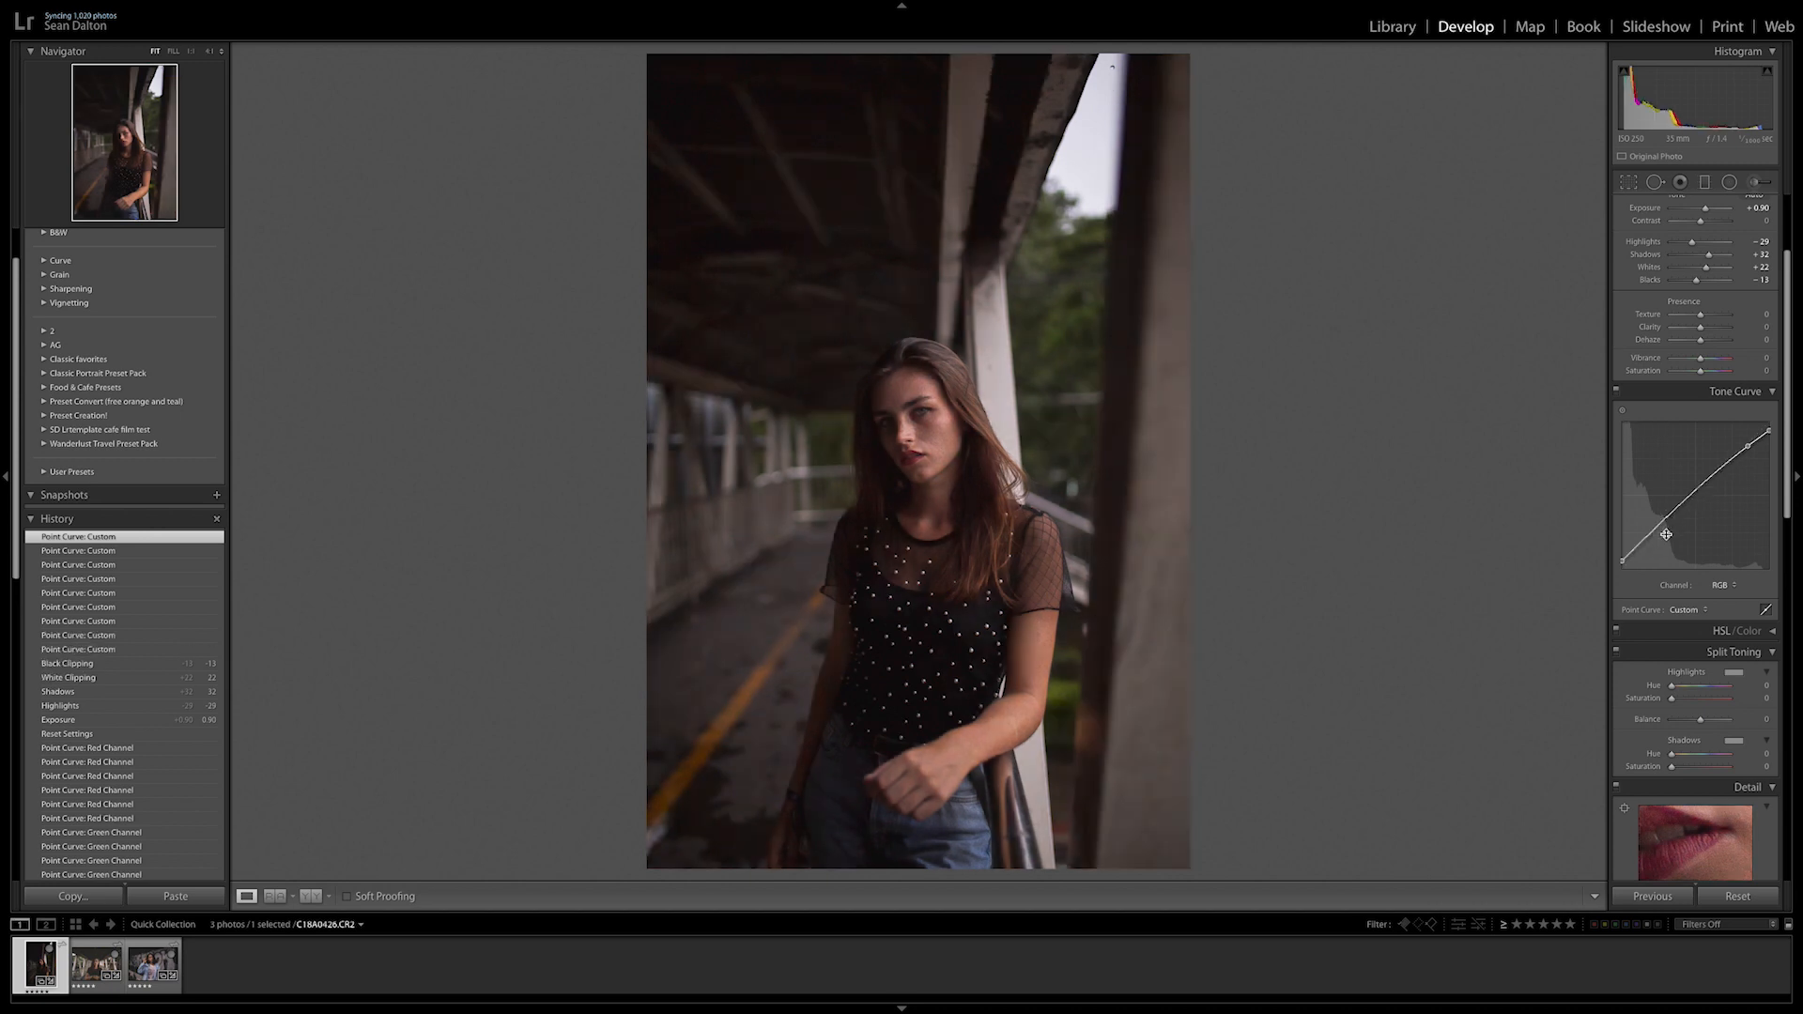
drag(1667, 536, 1625, 558)
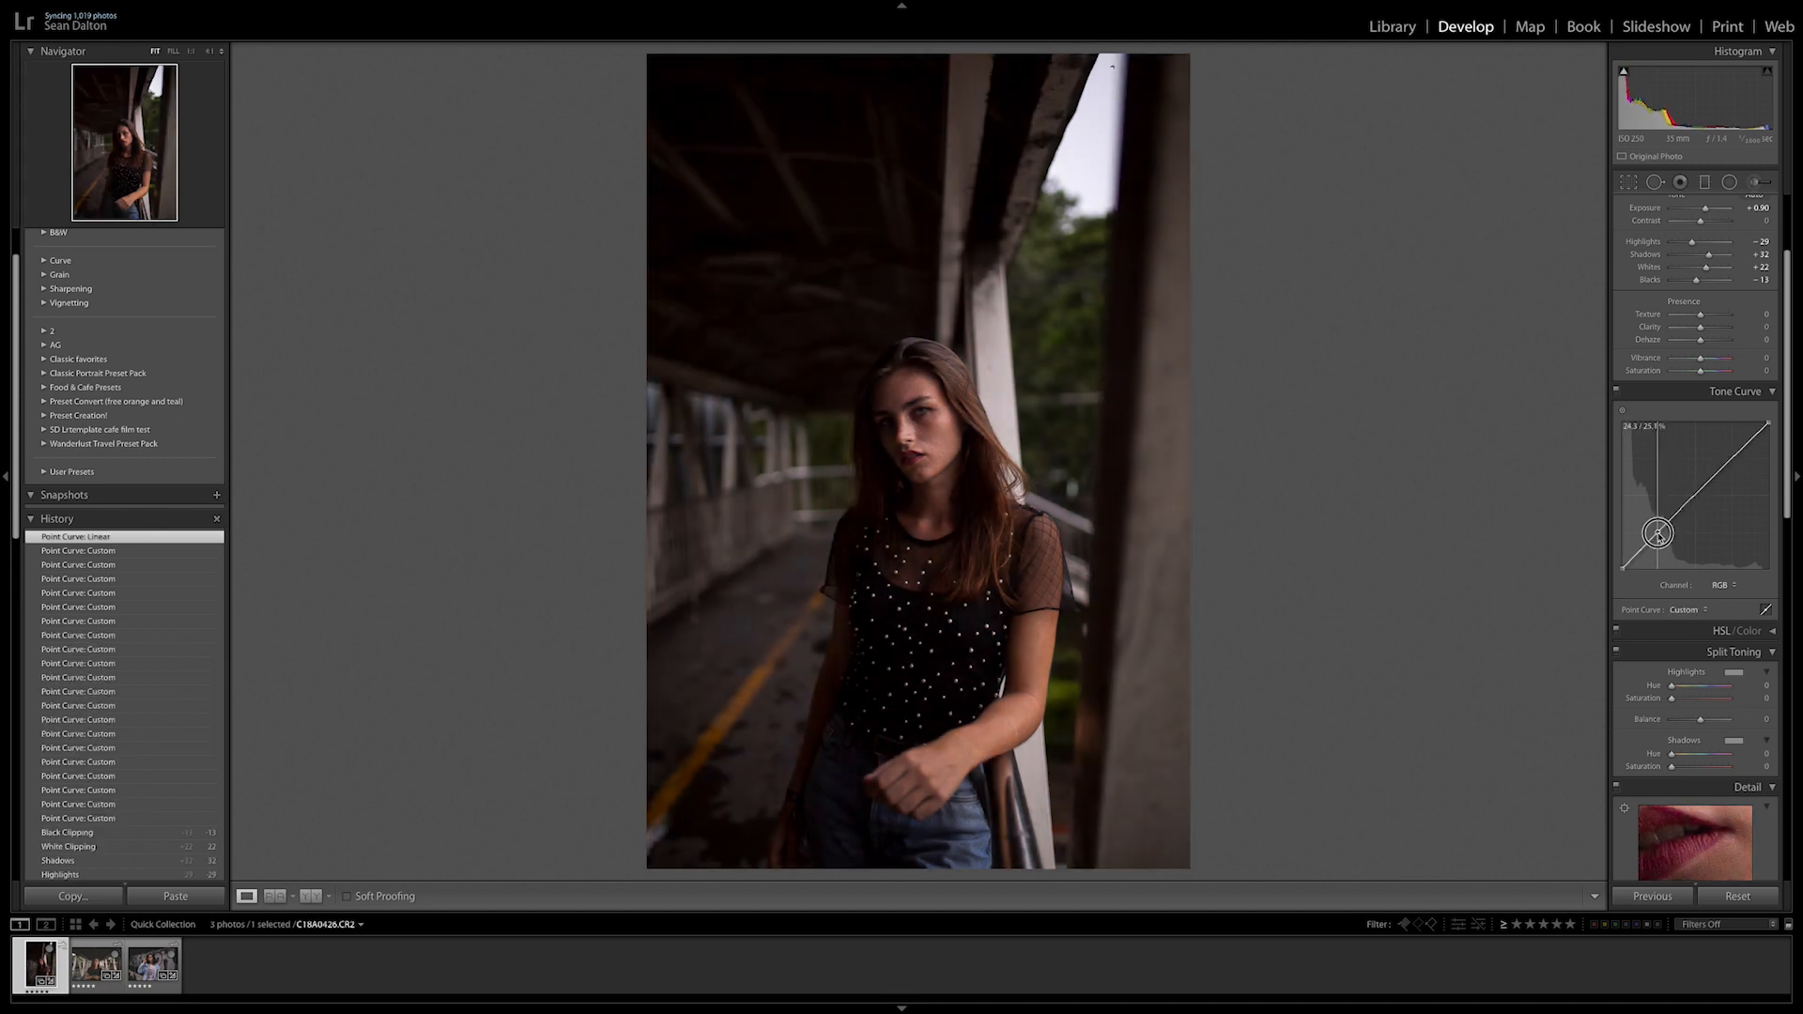
Place a new gentle point in the shadows of the RGB curve.
drag(1658, 531, 1668, 524)
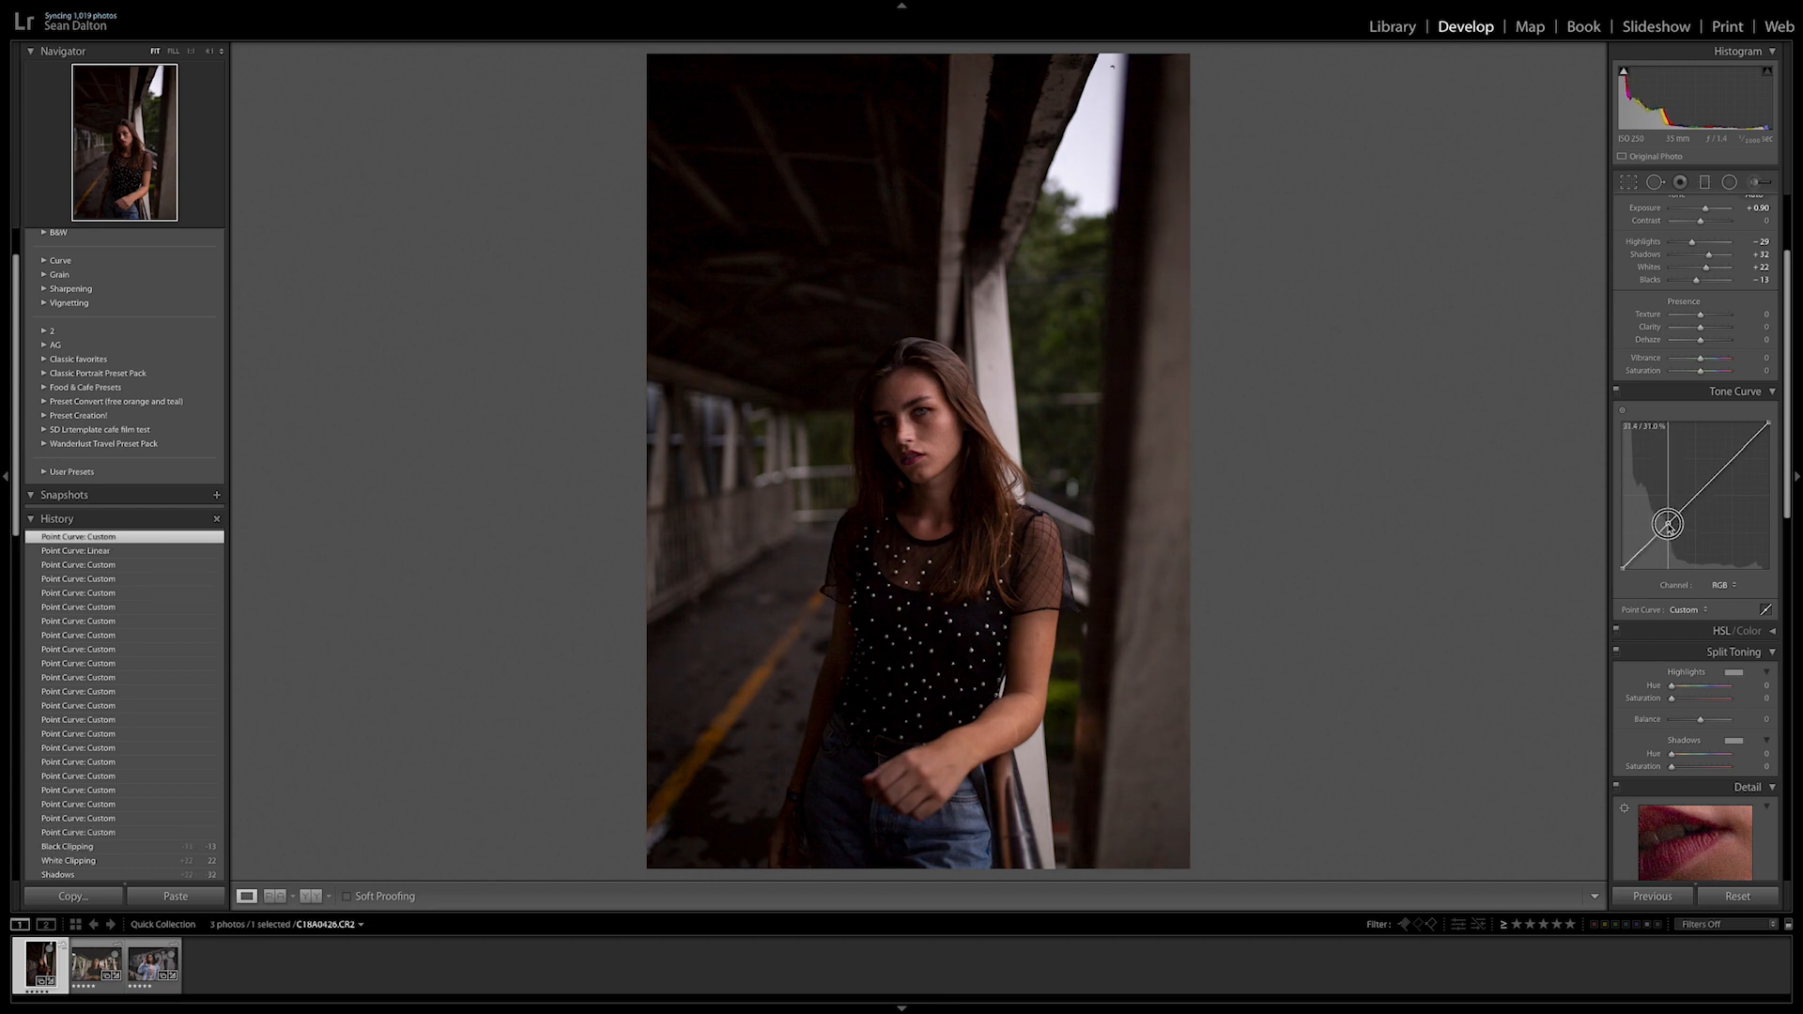
drag(1668, 524, 1651, 539)
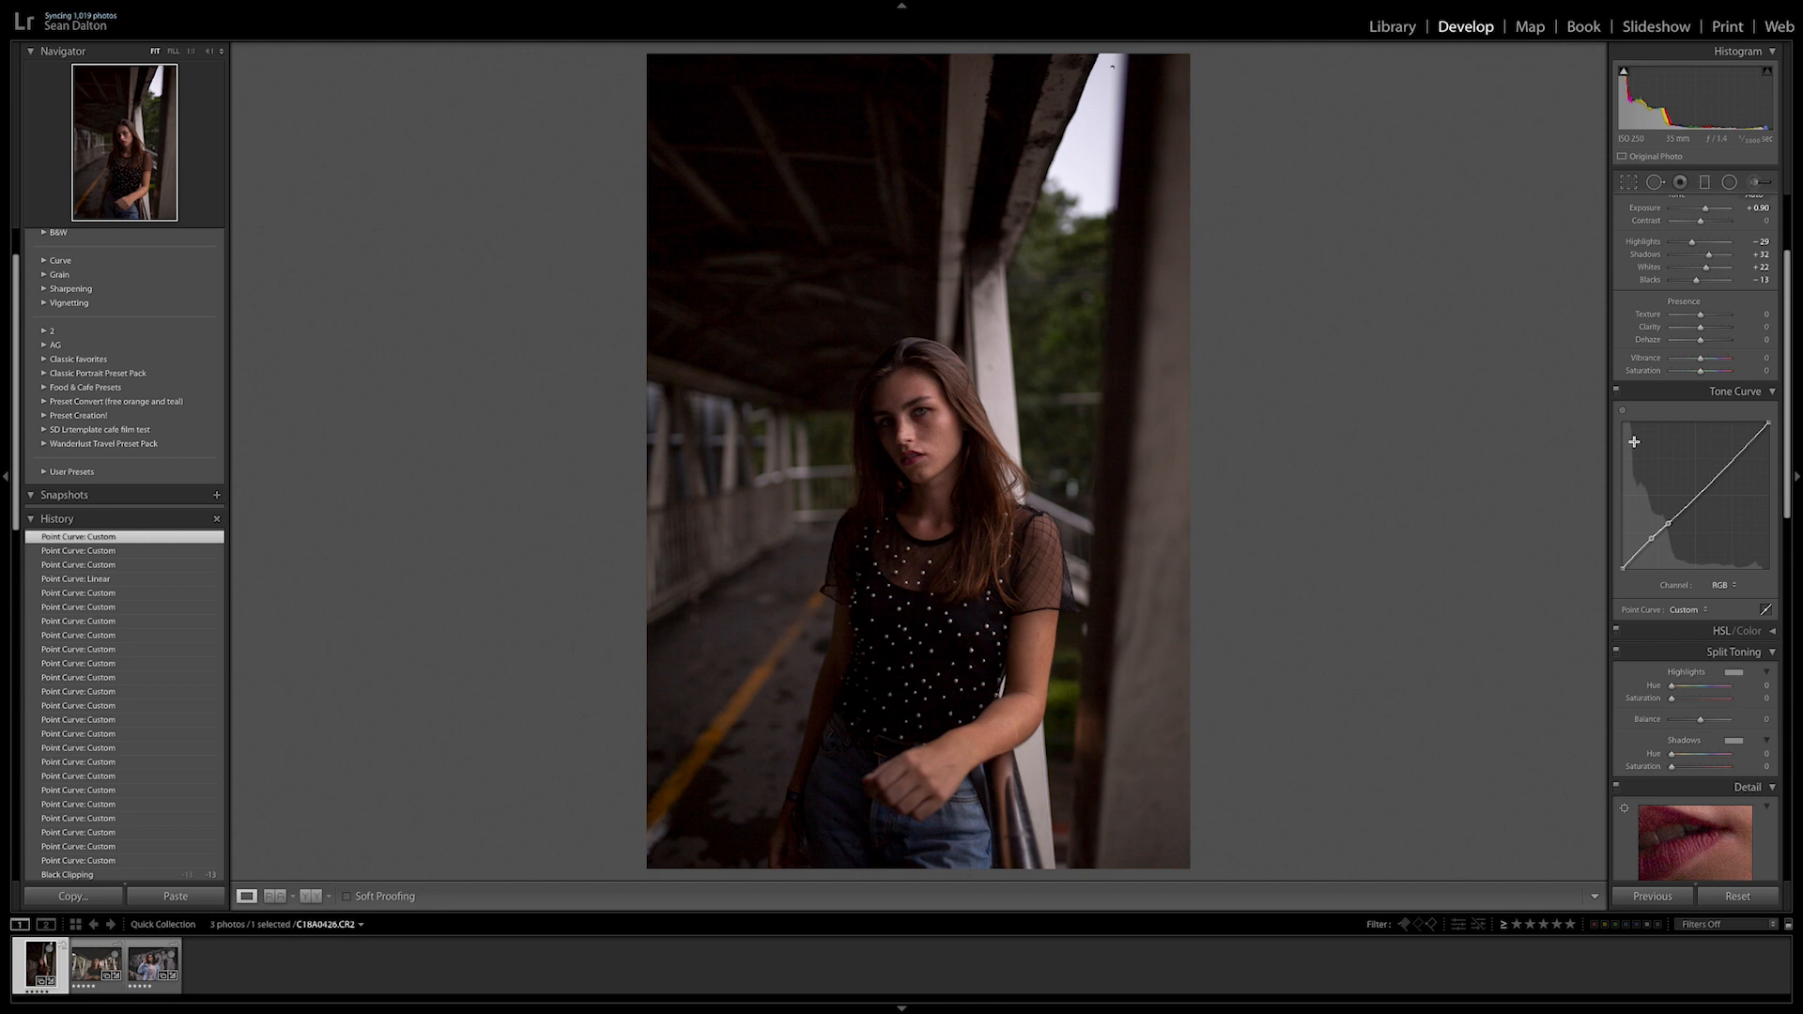
mouse_move(1482, 439)
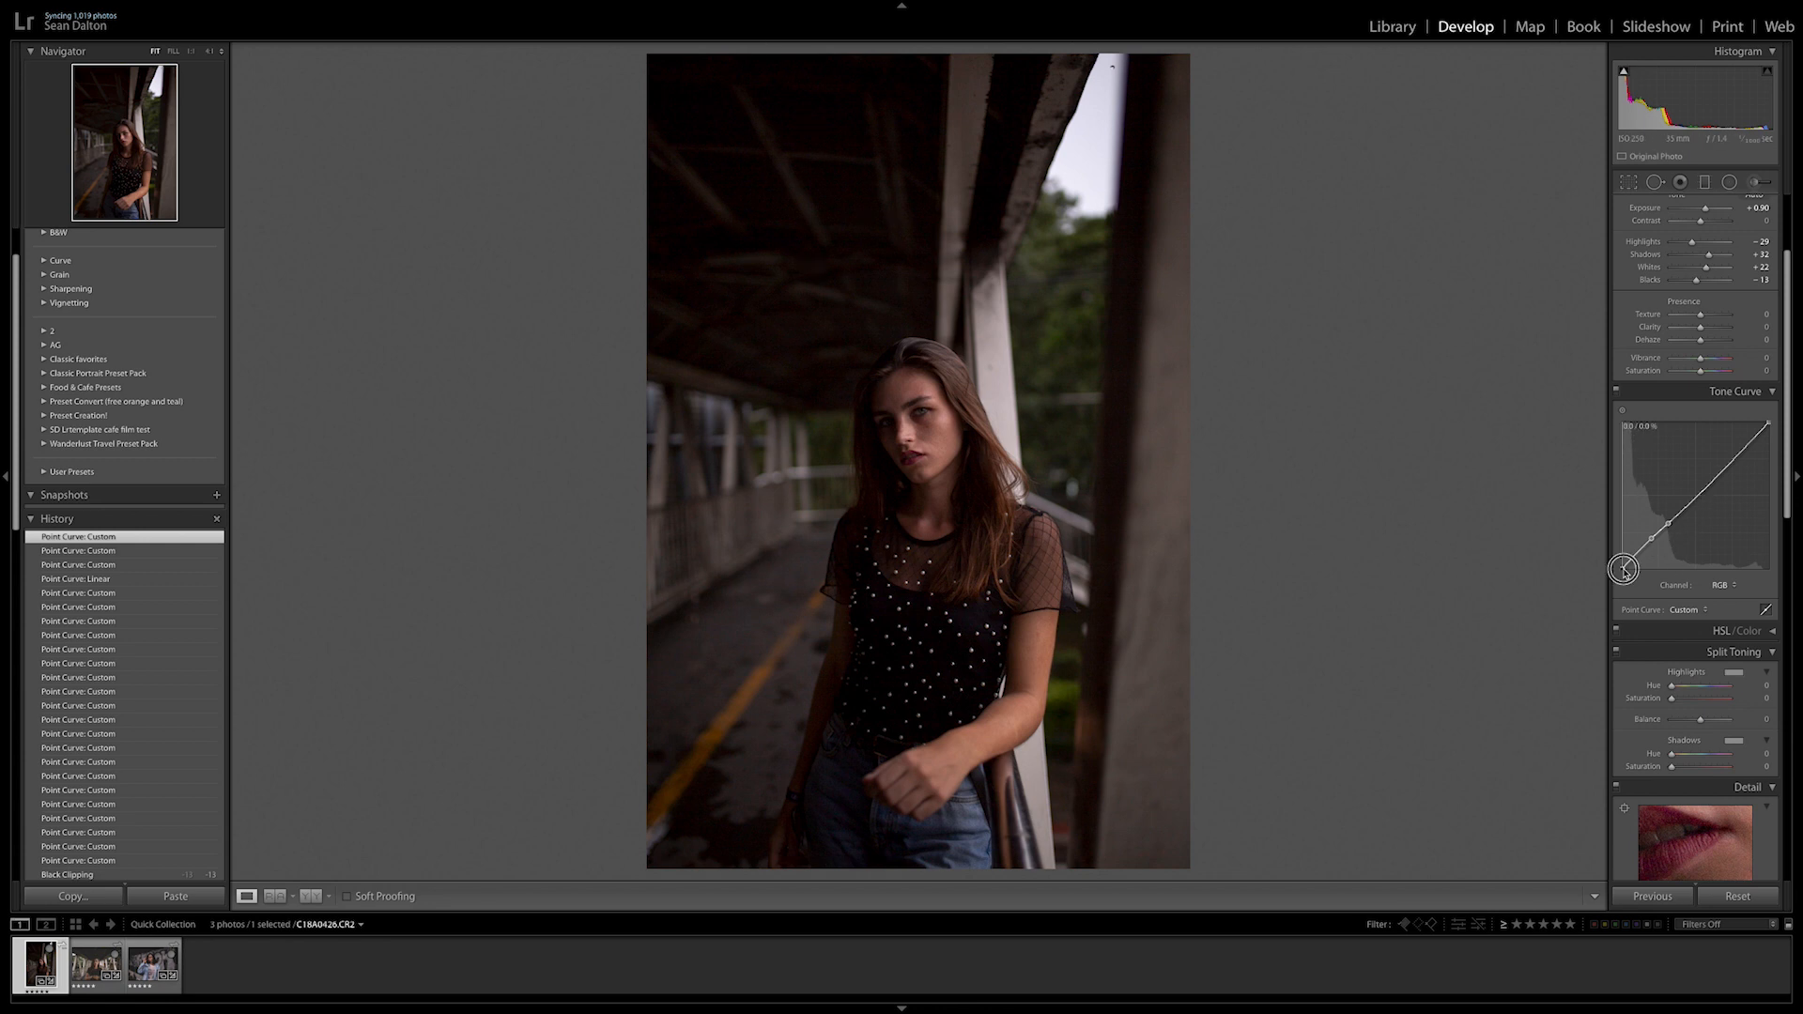
Raise the curve's bottom-left black point for matte faded shadows and fine-tune the shadow point.
drag(1625, 568, 1619, 563)
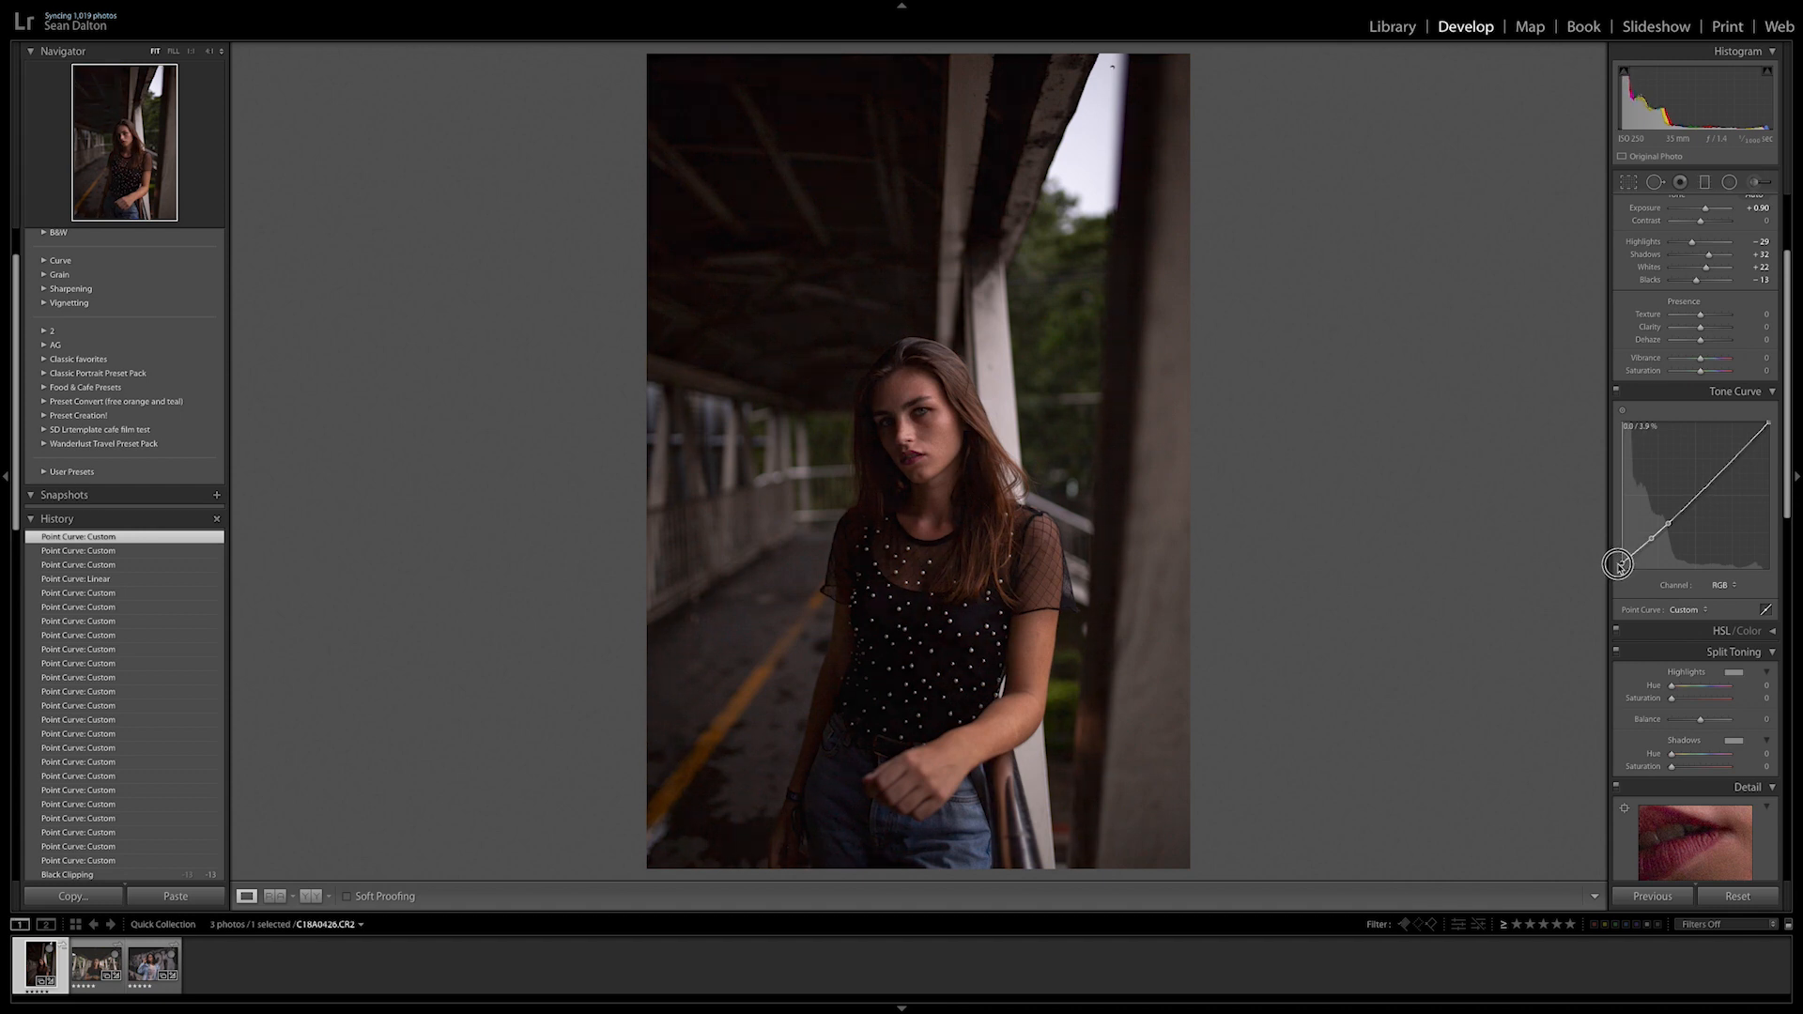
drag(1617, 566, 1609, 556)
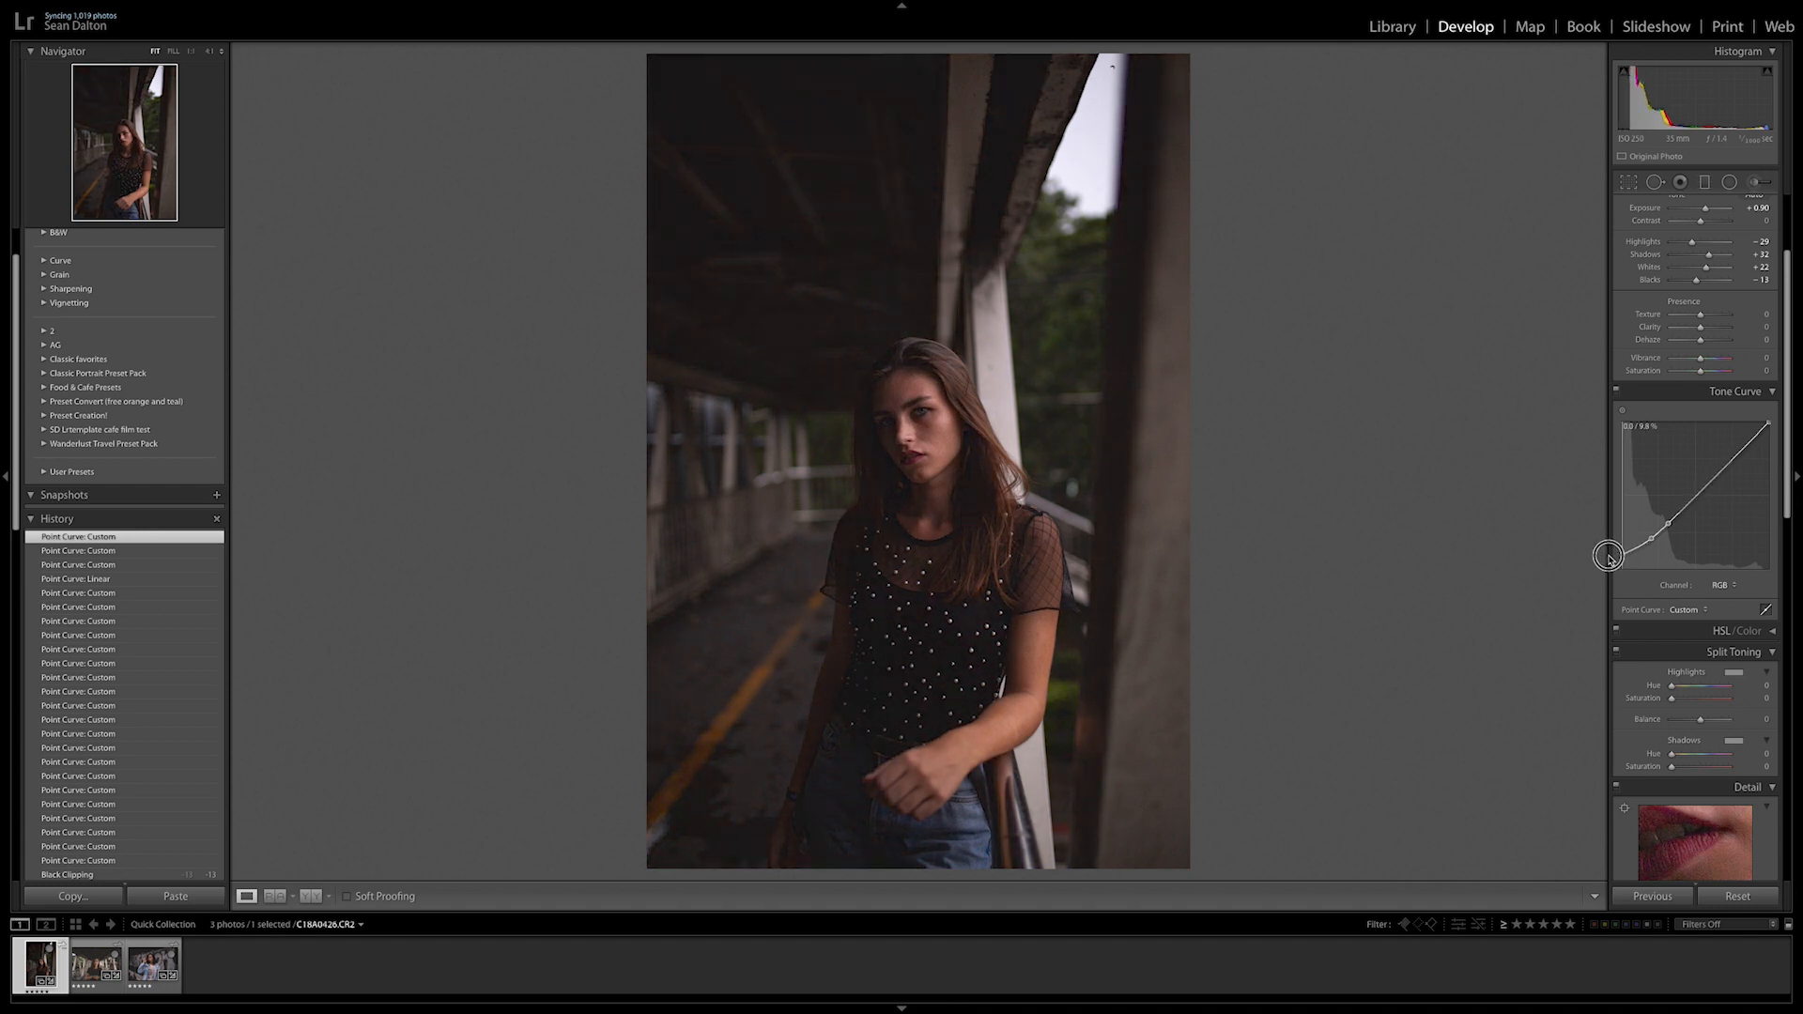
drag(1610, 556, 1766, 426)
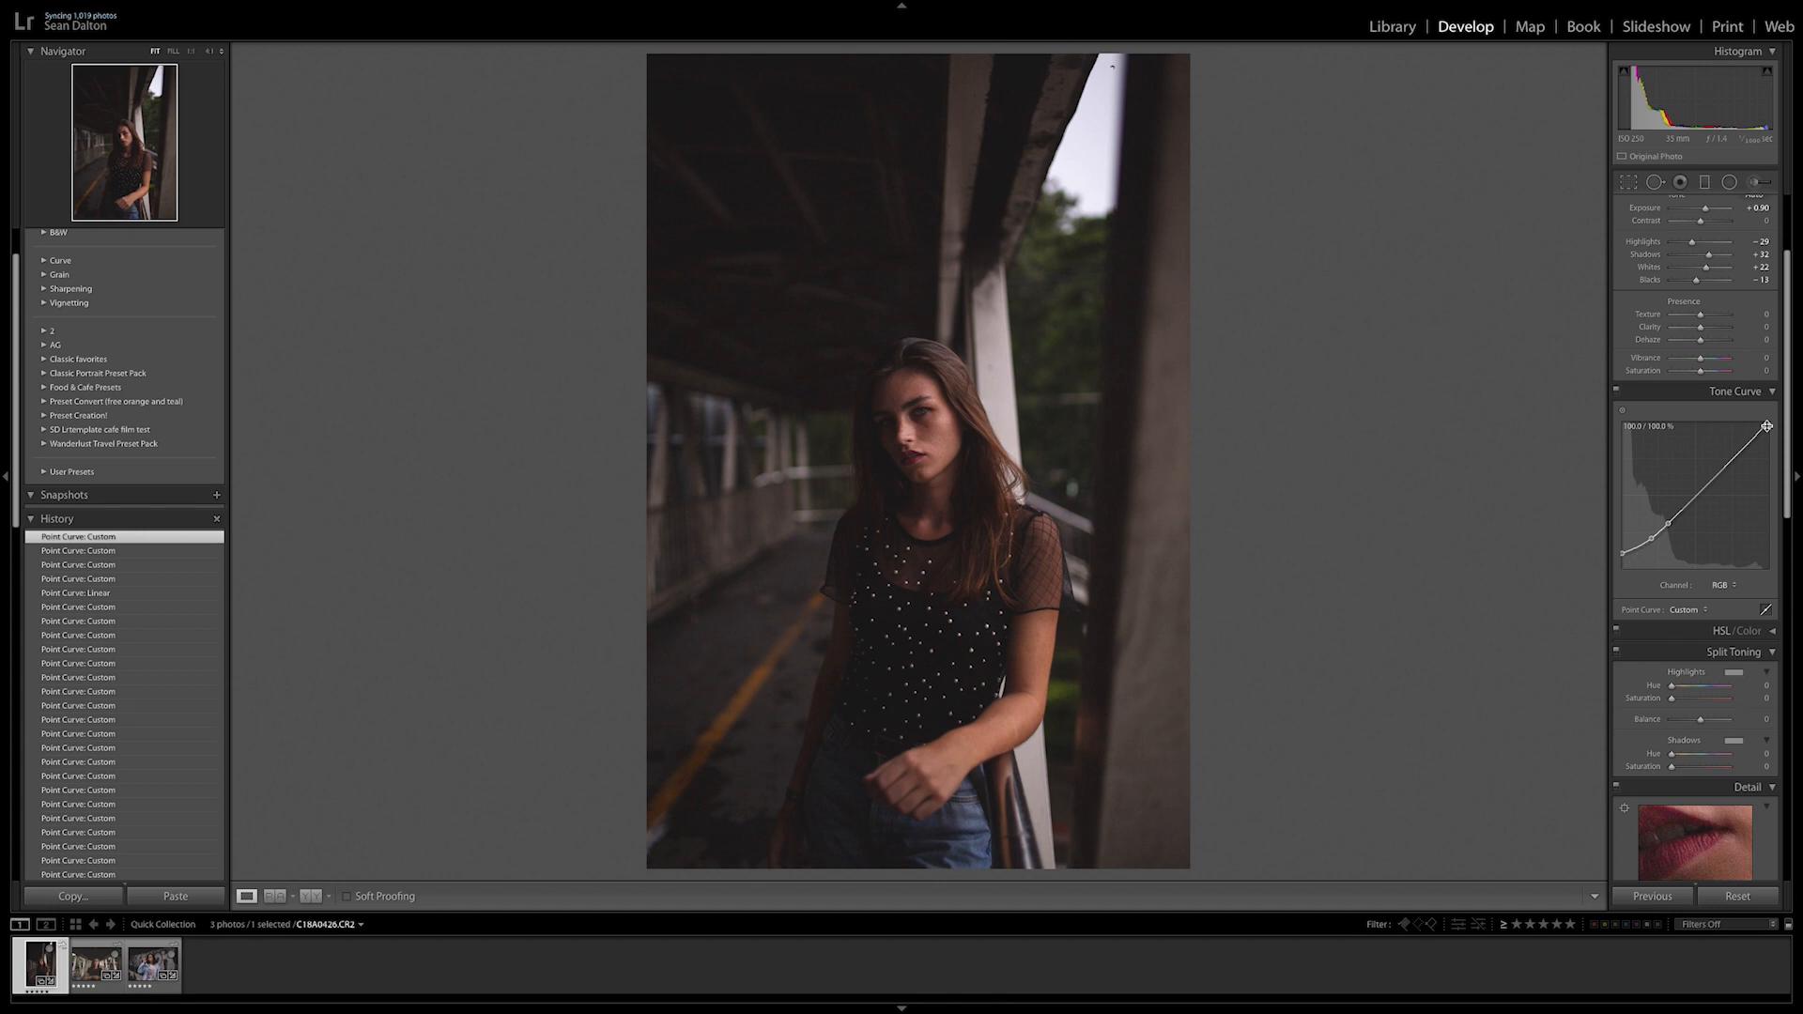
drag(1768, 426, 1621, 552)
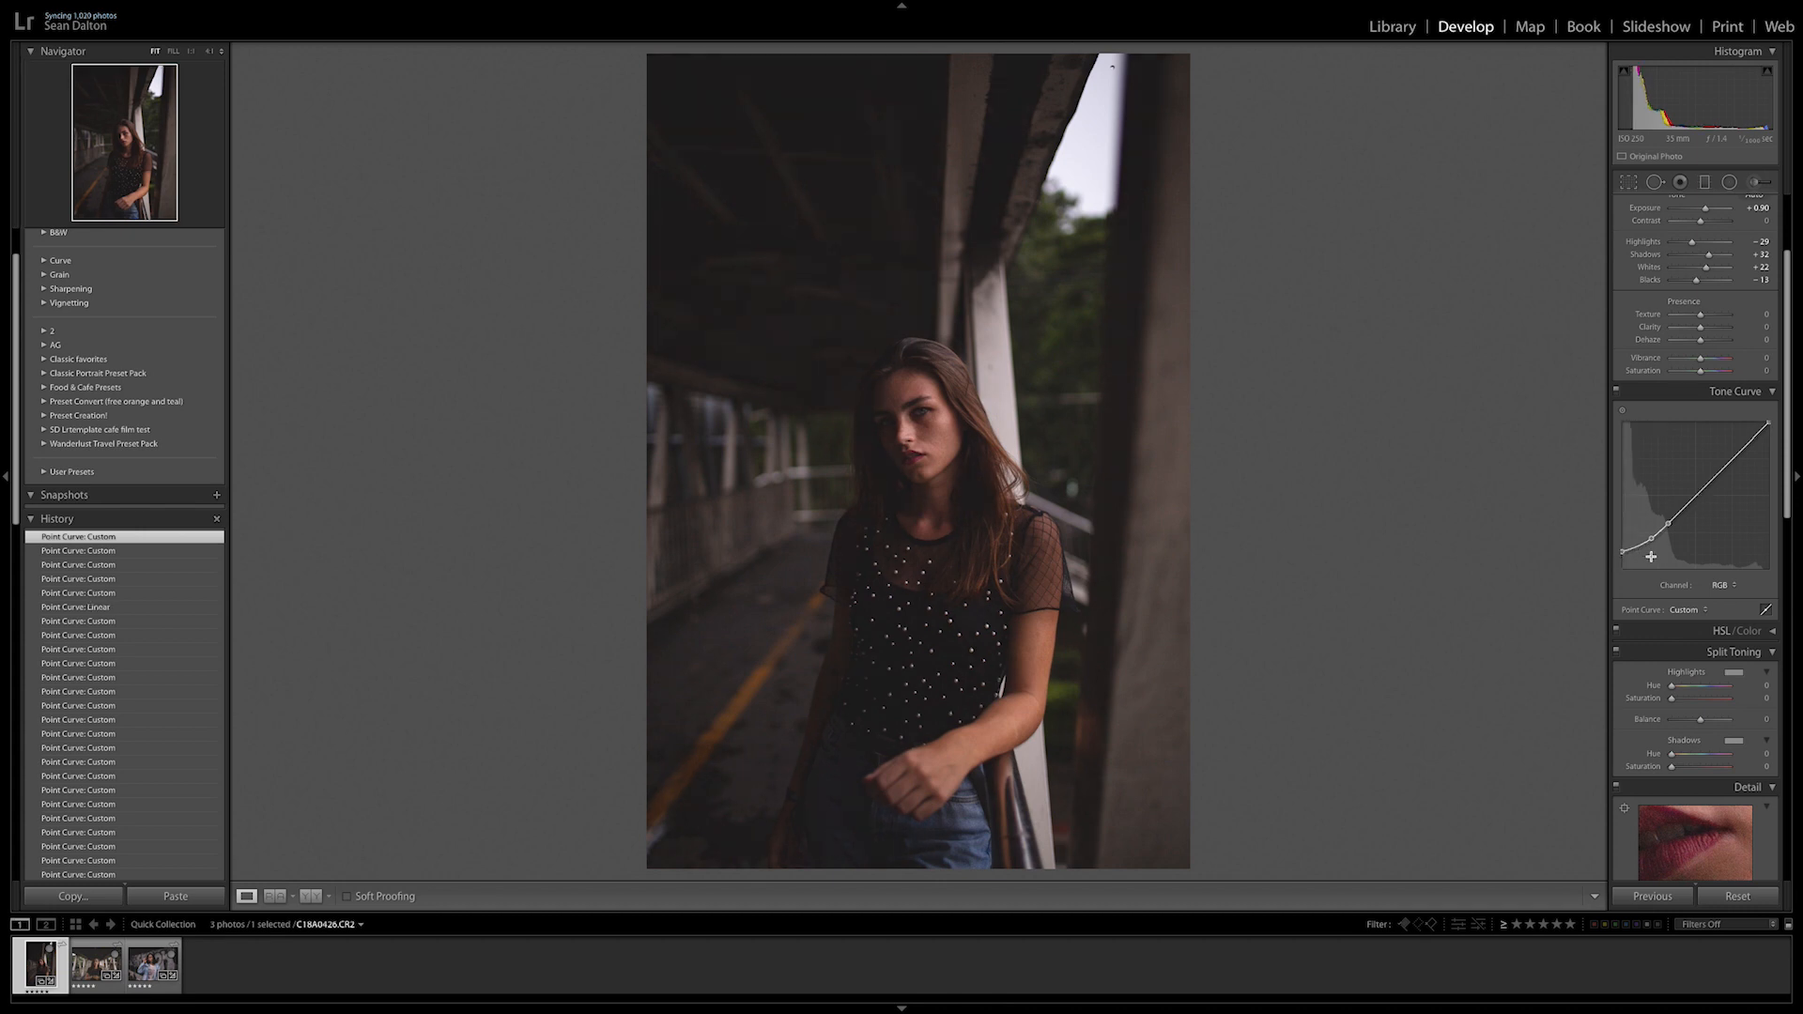
drag(1685, 519, 1651, 543)
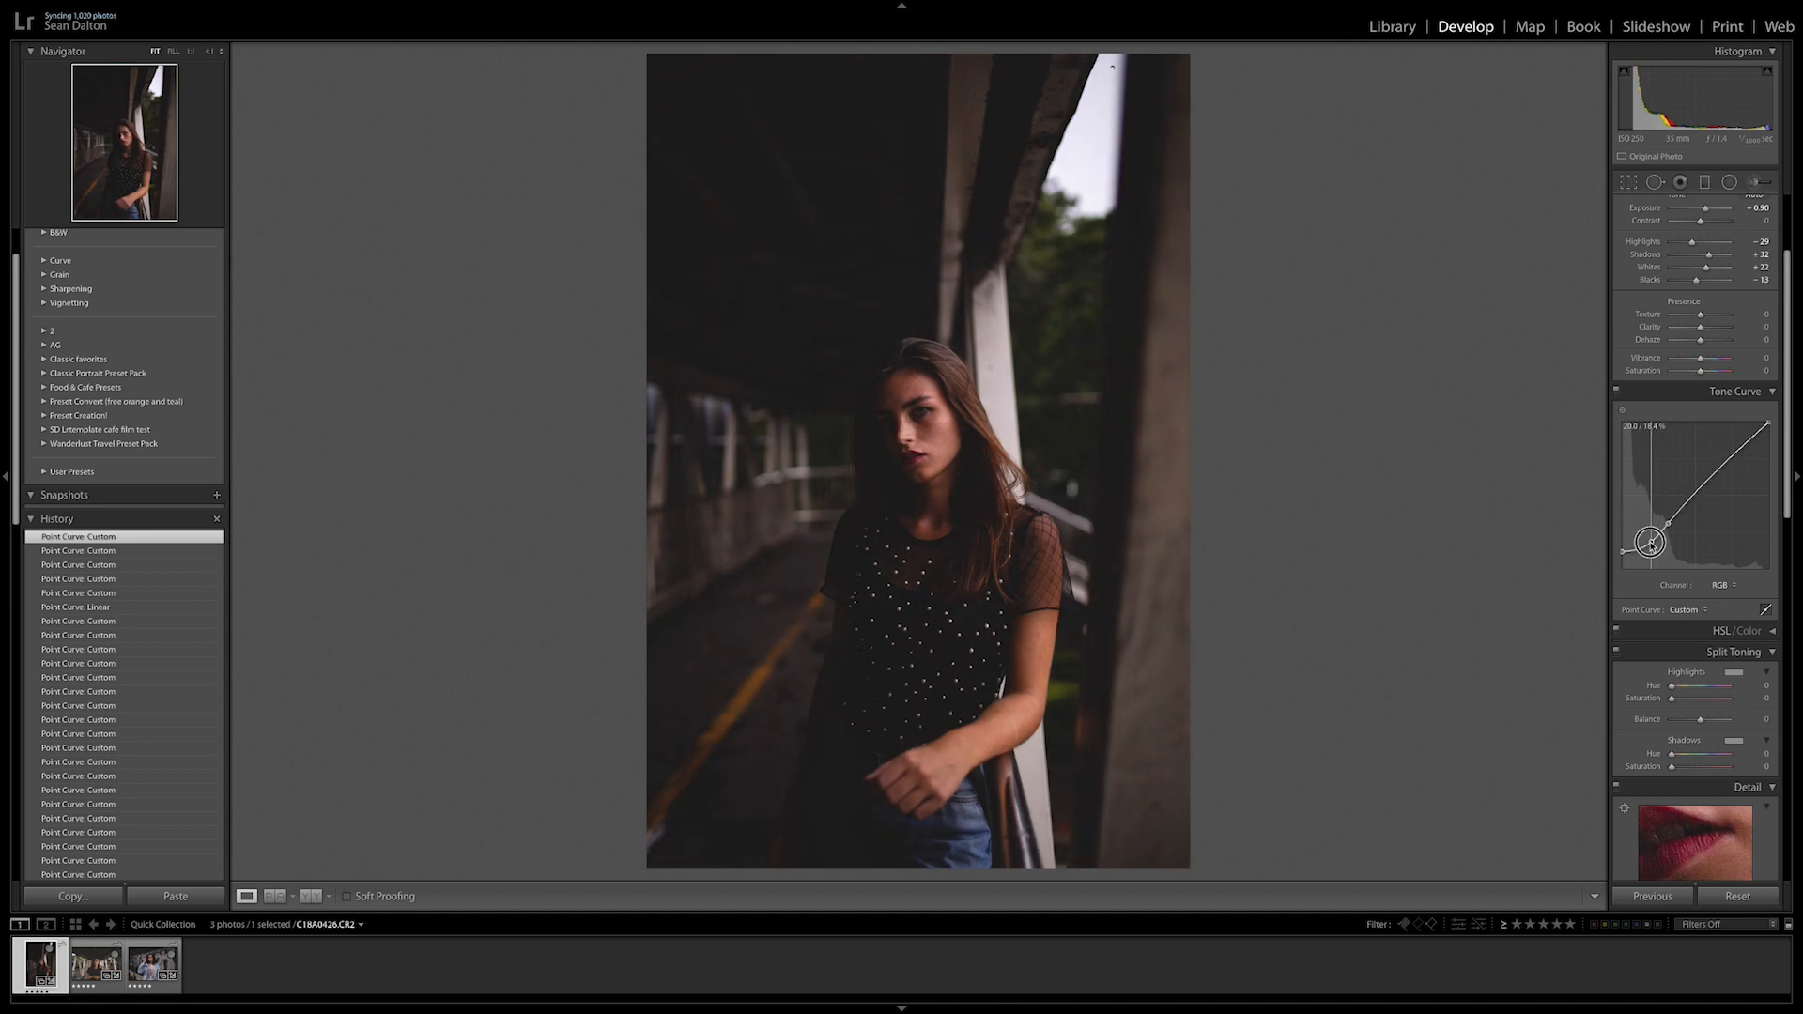
drag(1650, 542, 1649, 539)
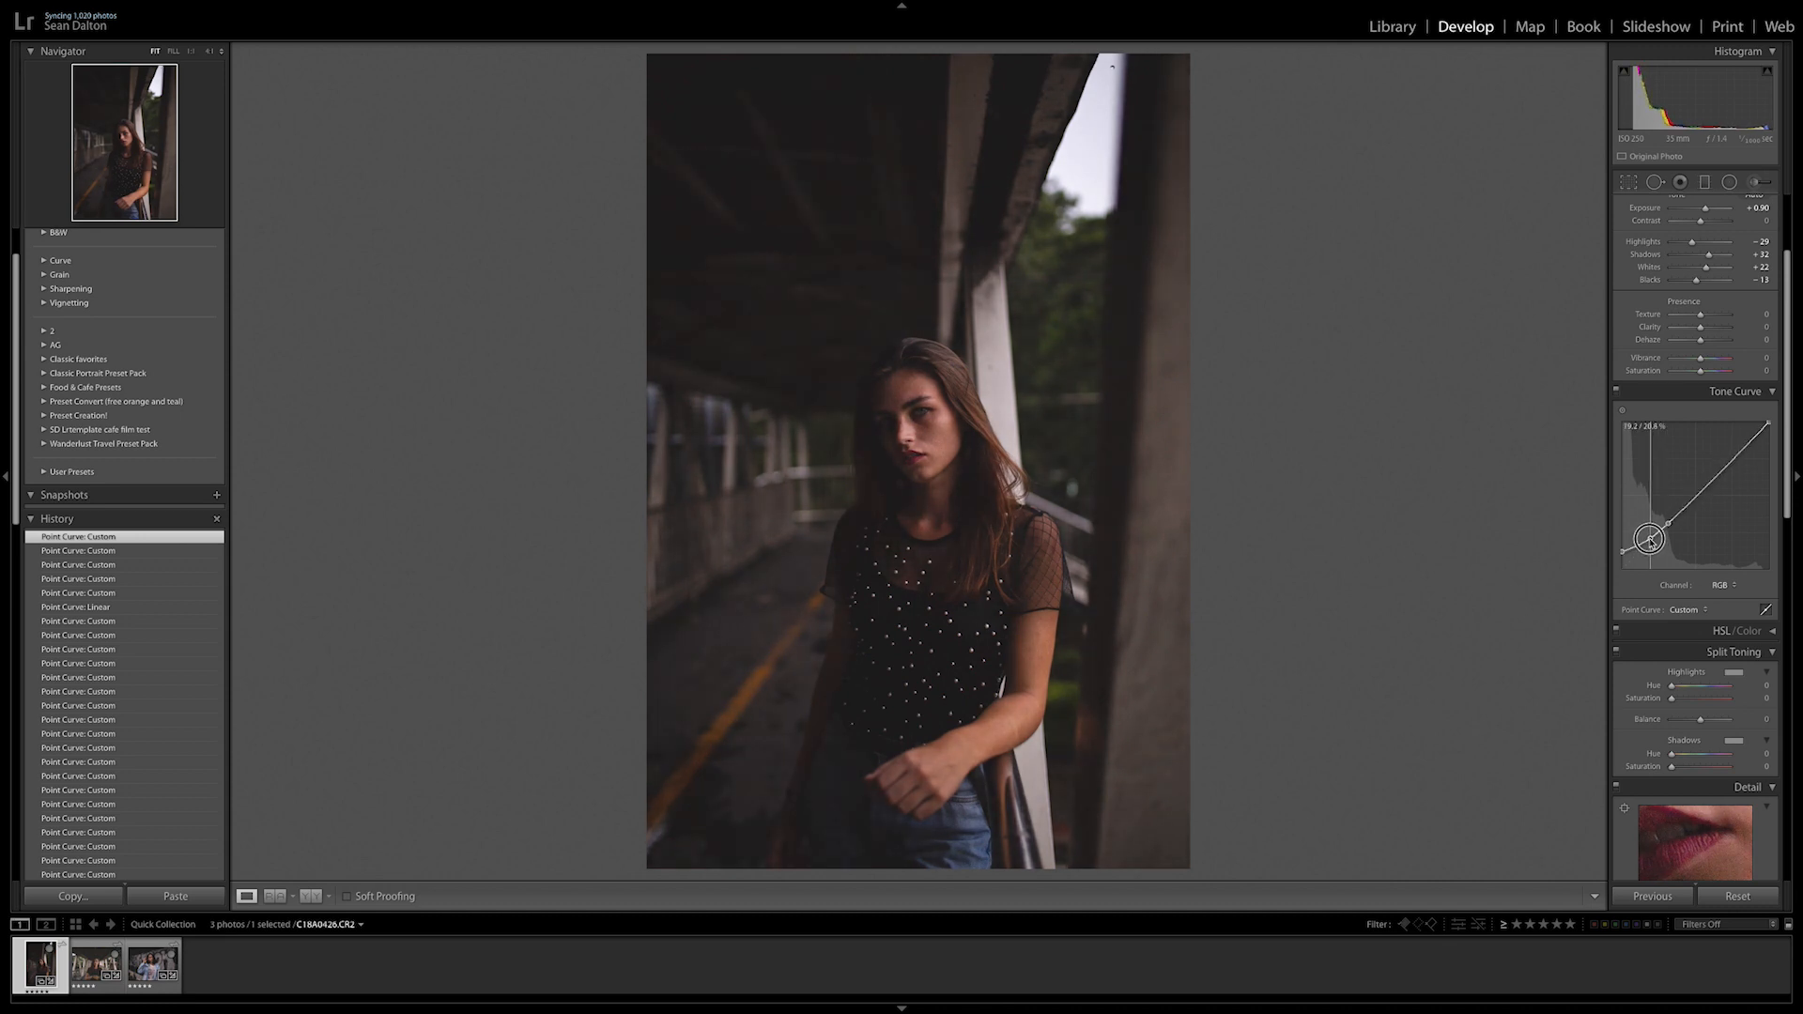
drag(1650, 541, 1650, 535)
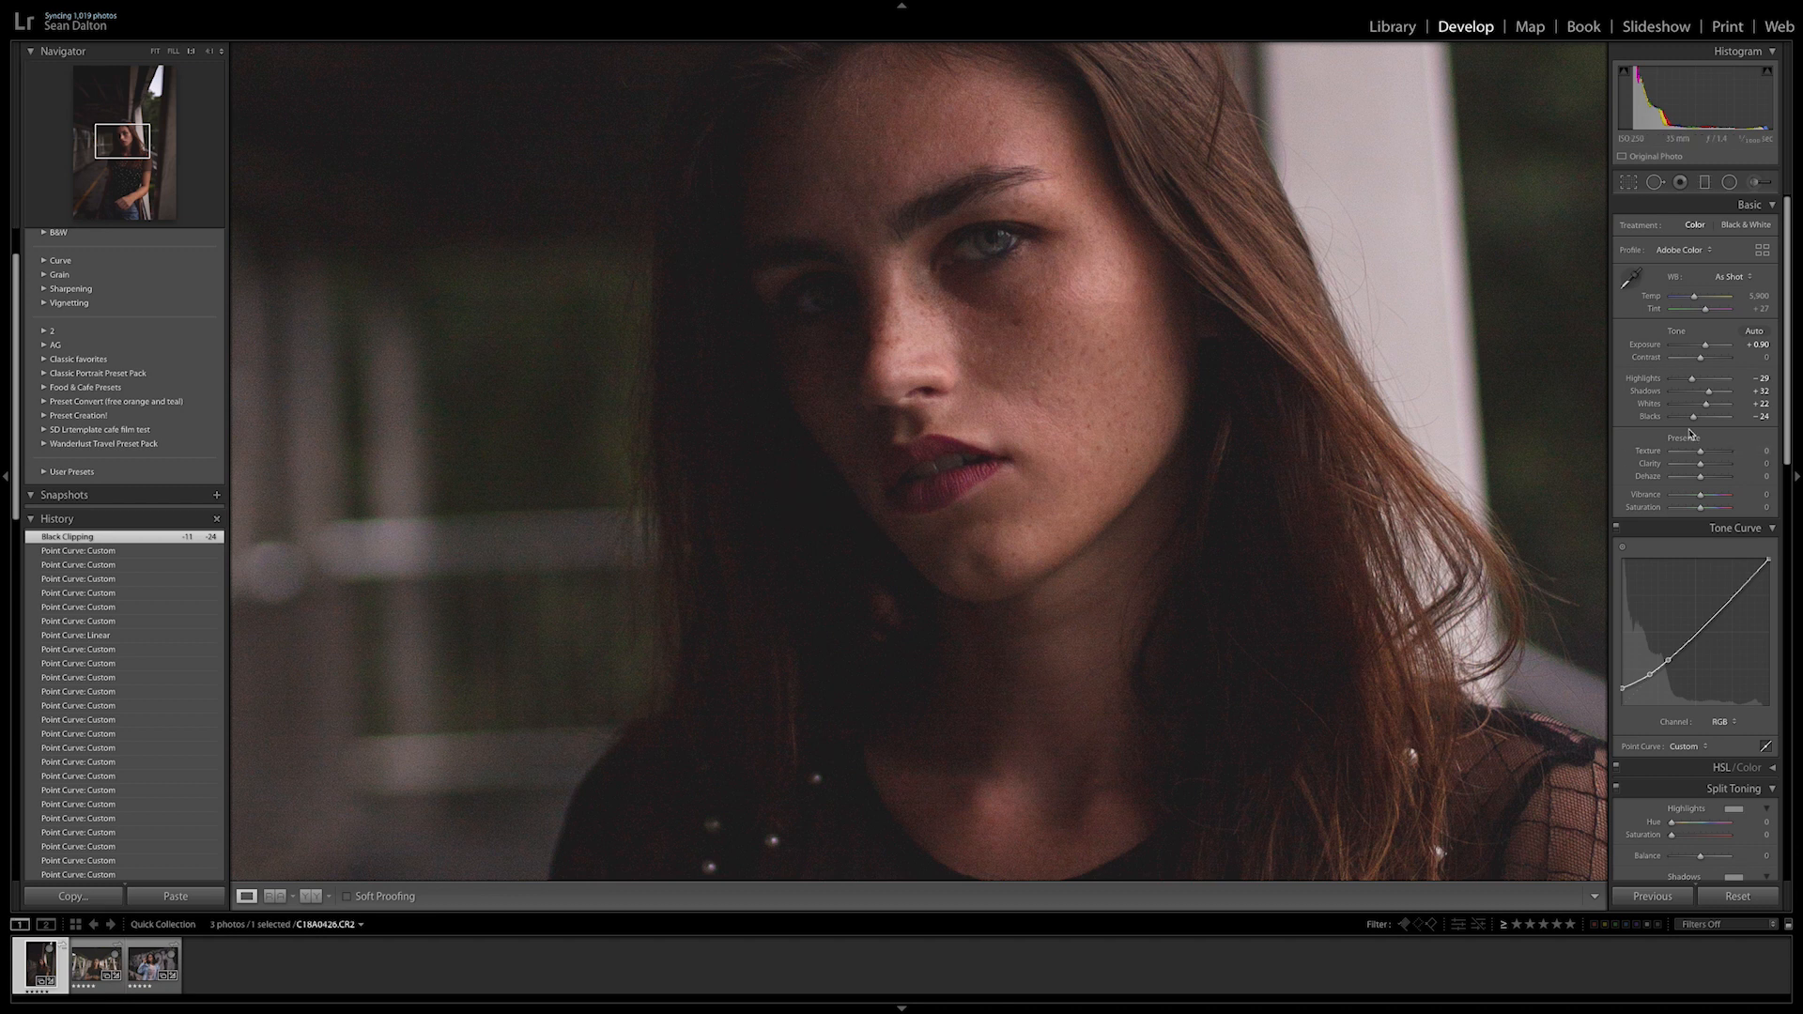
Deepen Blacks to −28 and re-lift the tone curve's black end to keep shadows matte.
drag(1623, 677, 1623, 688)
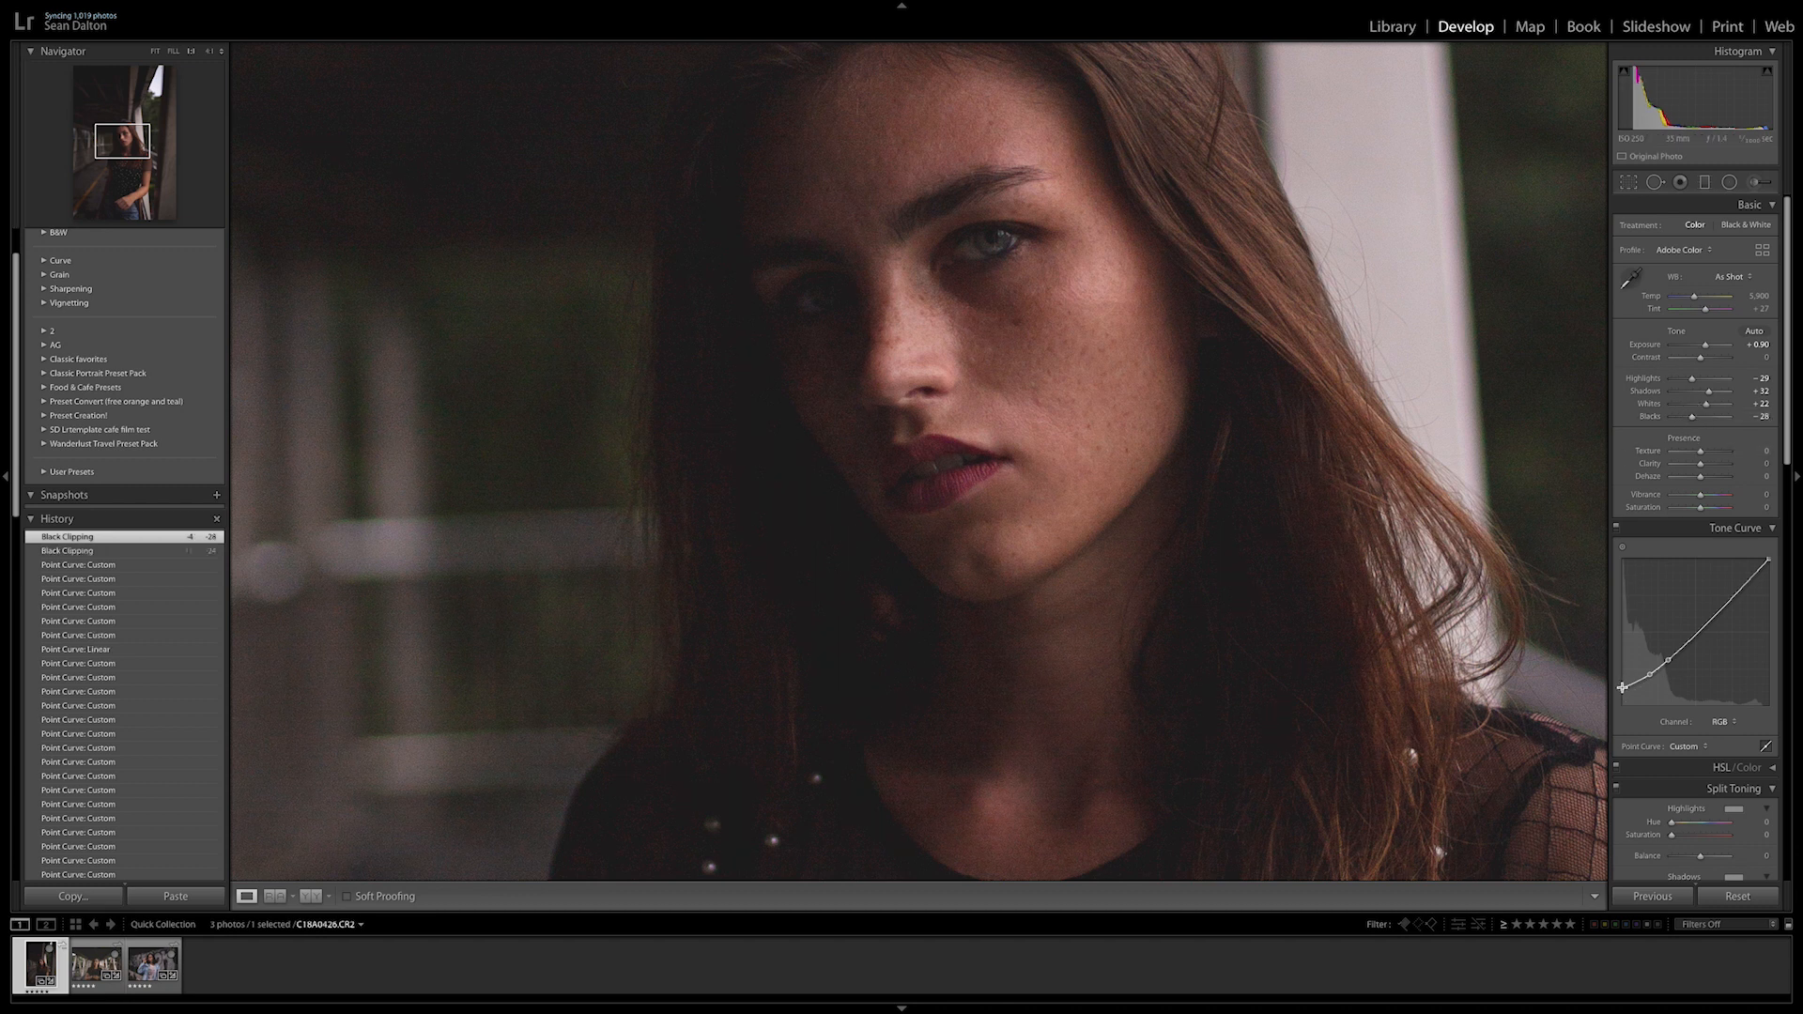
drag(1623, 665, 1619, 688)
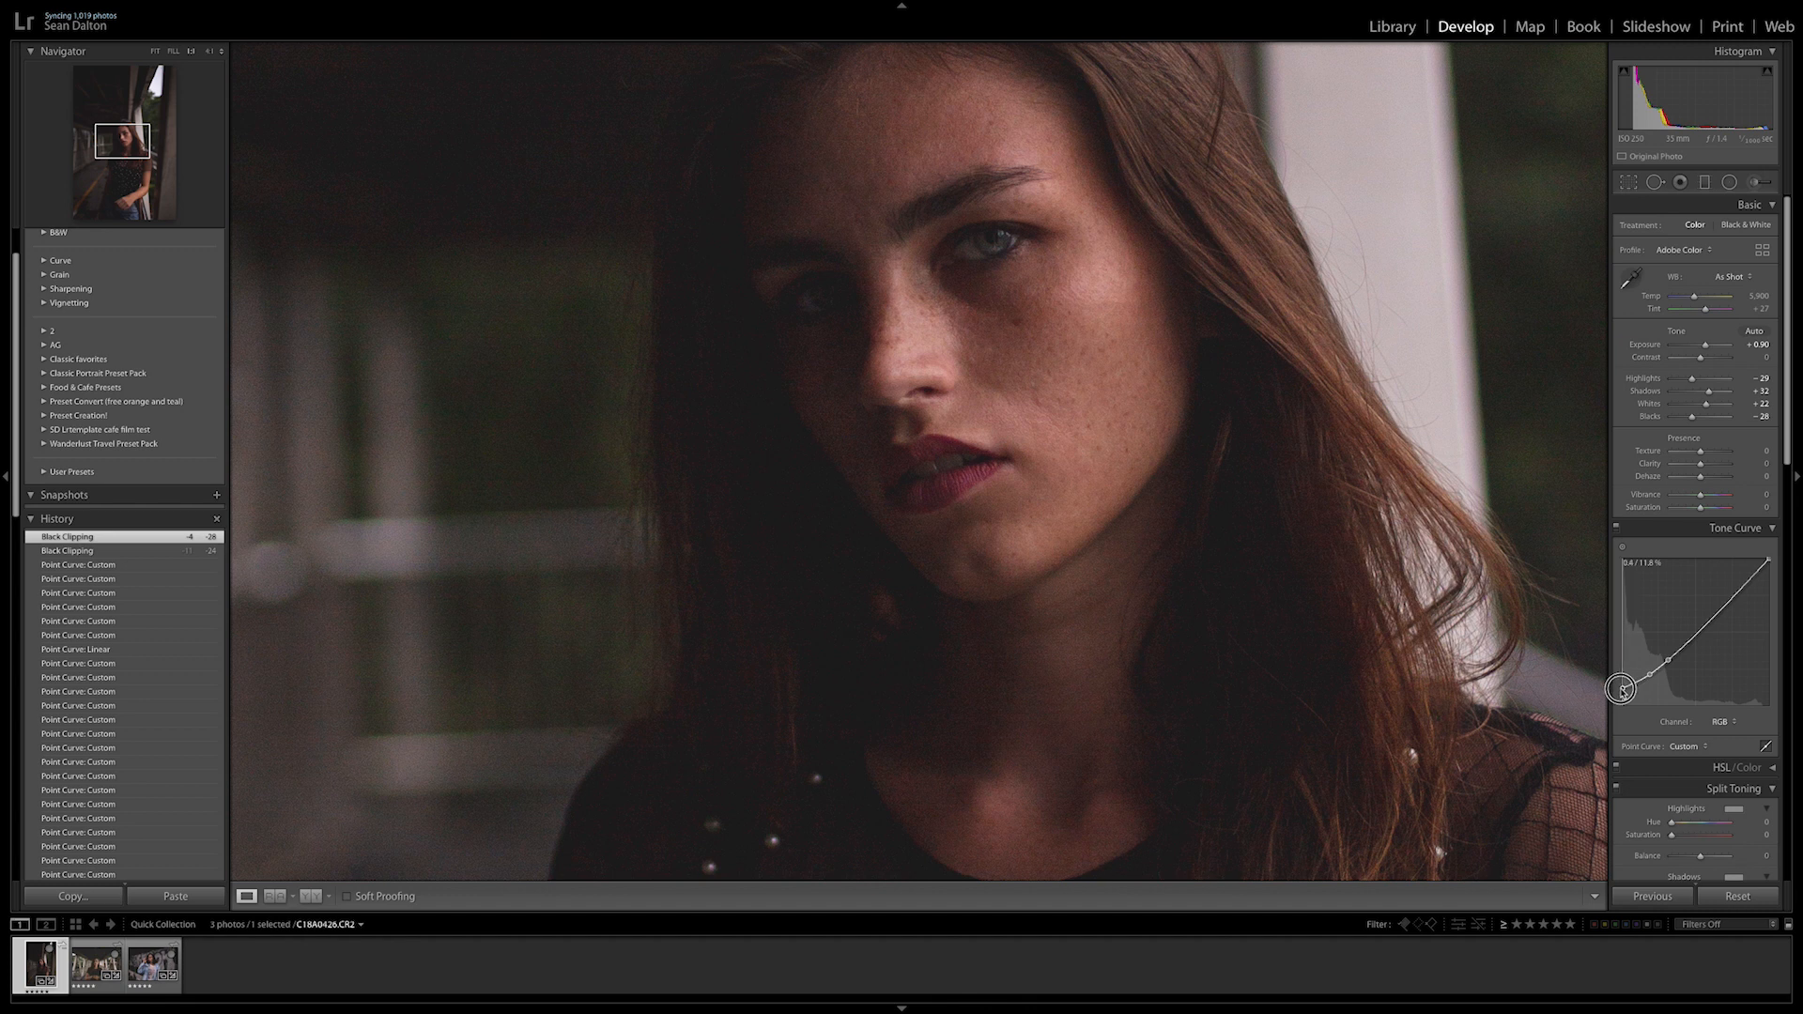
drag(1619, 690, 1619, 687)
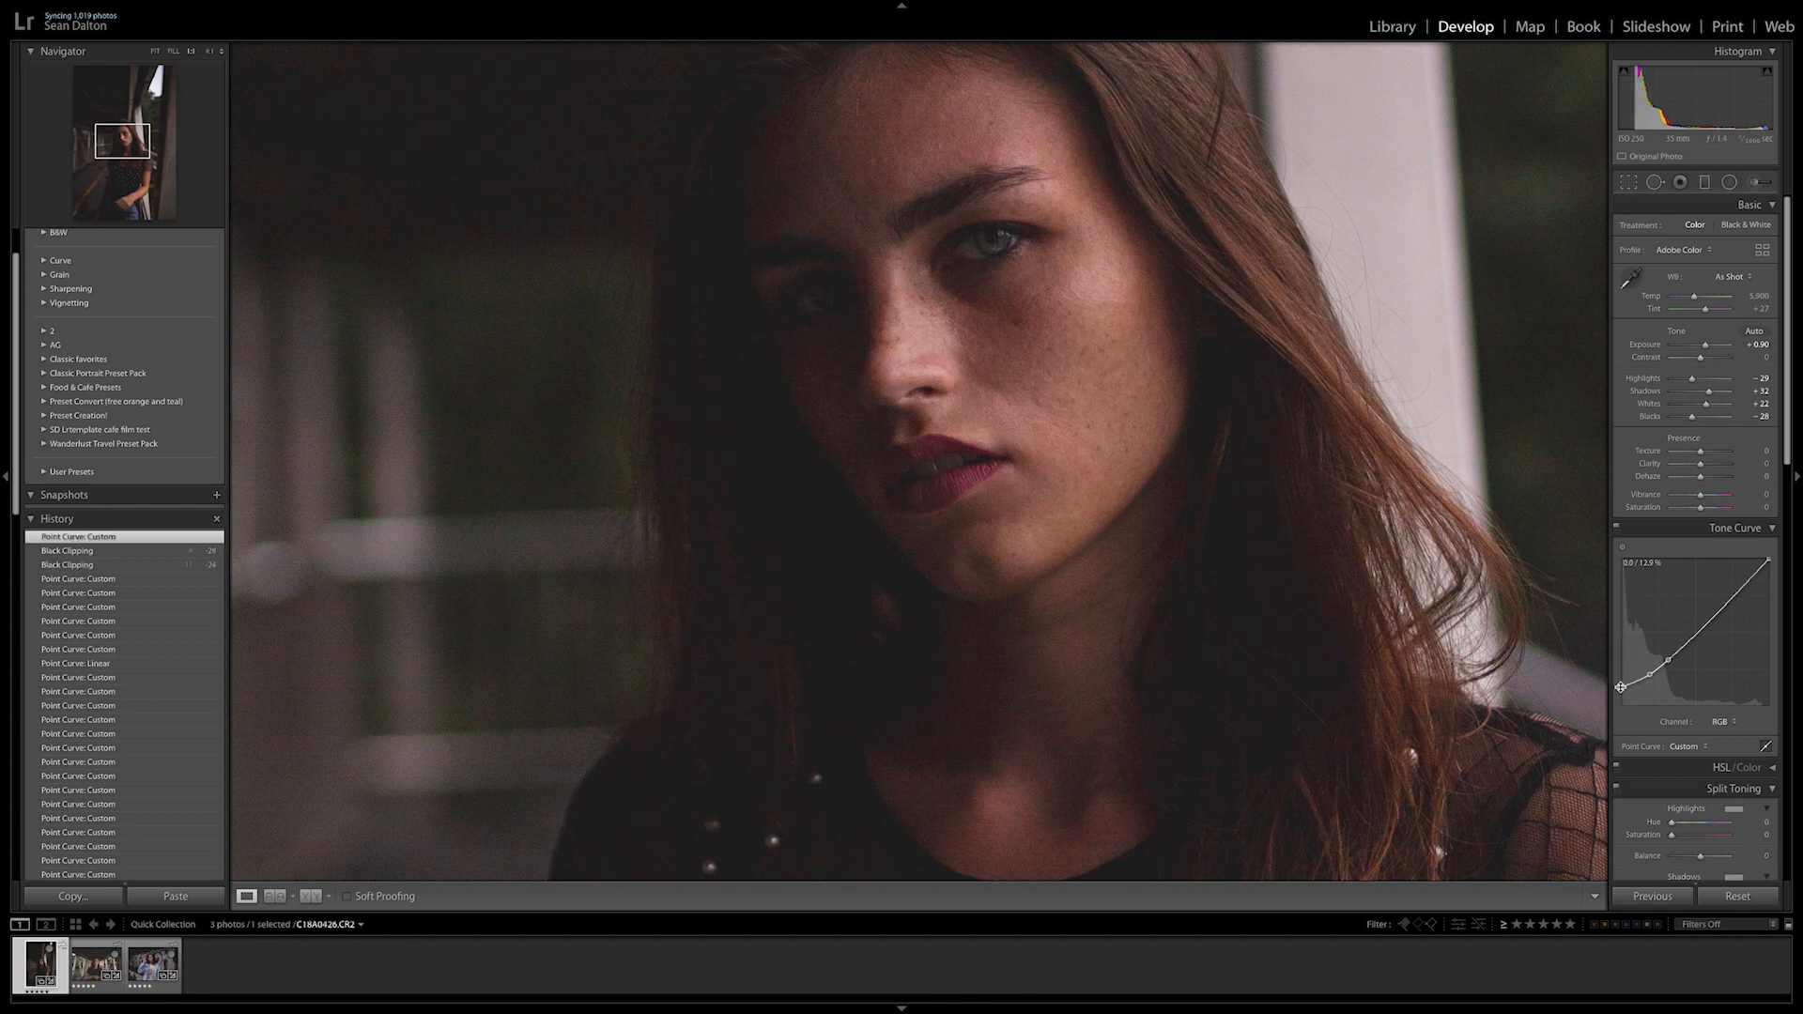
click(154, 51)
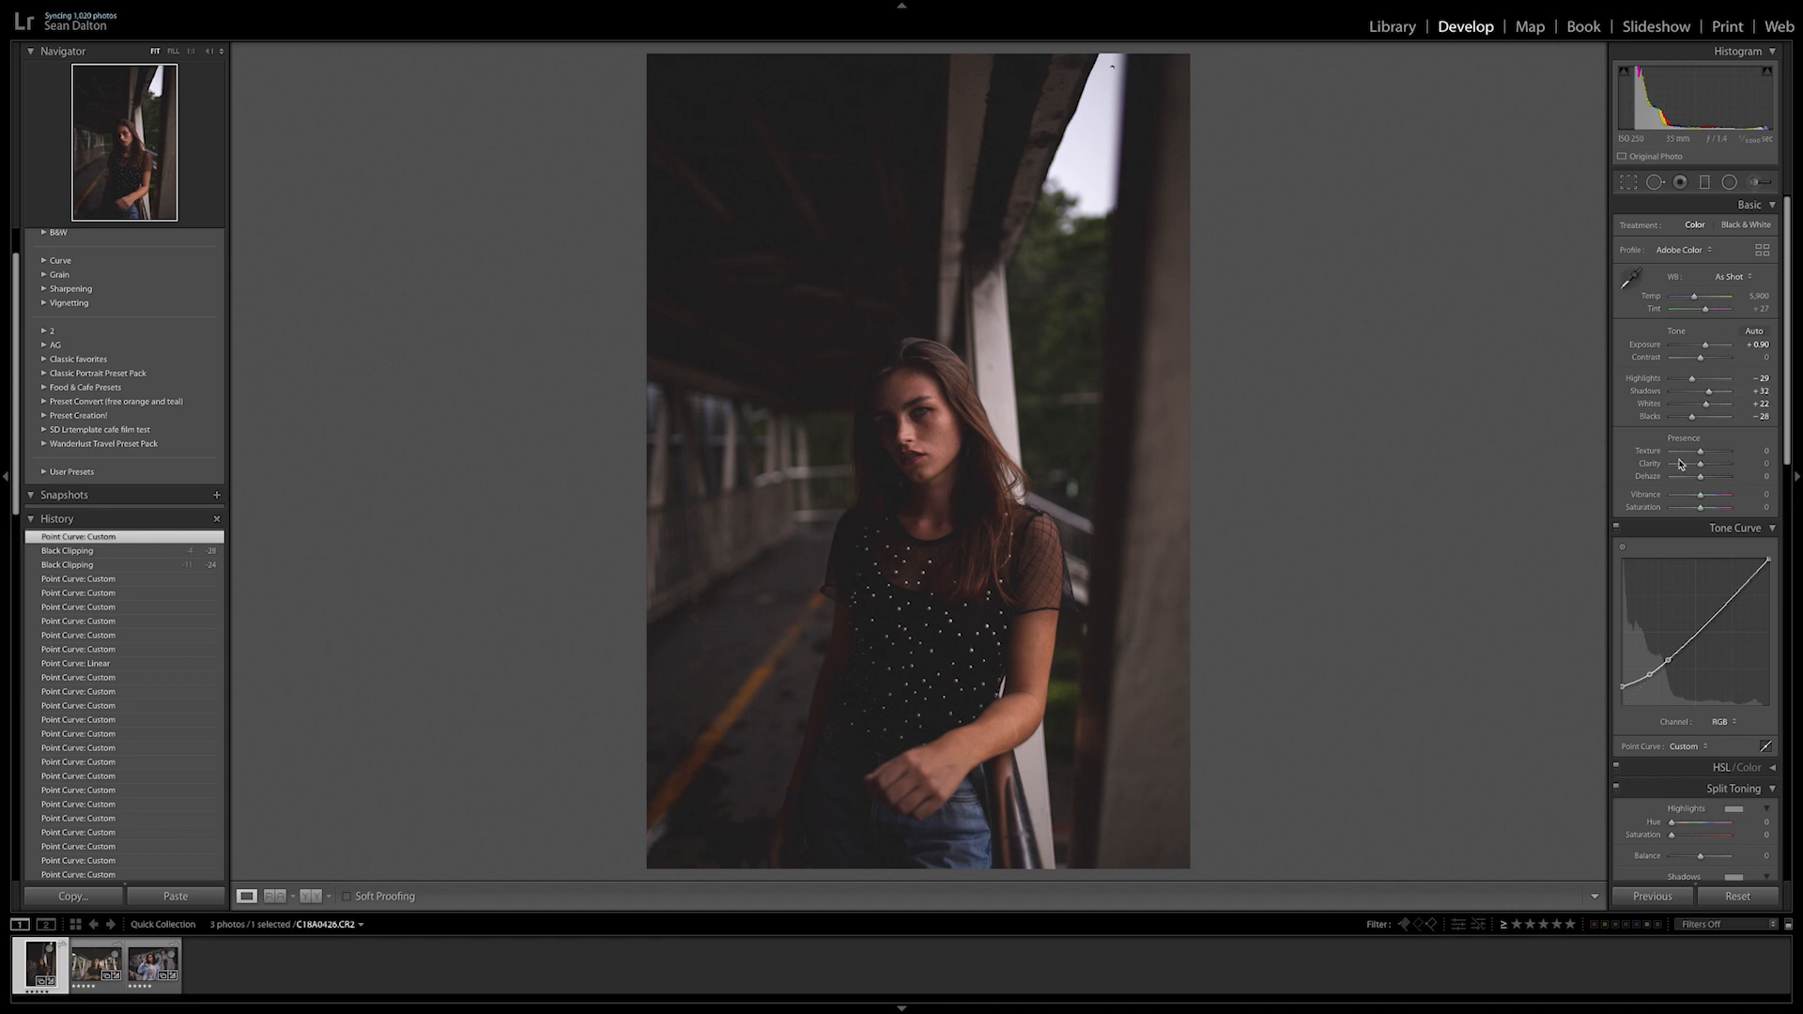
Lower overall Clarity in the Basic panel to −40 for a softer portrait.
drag(1694, 464, 1723, 464)
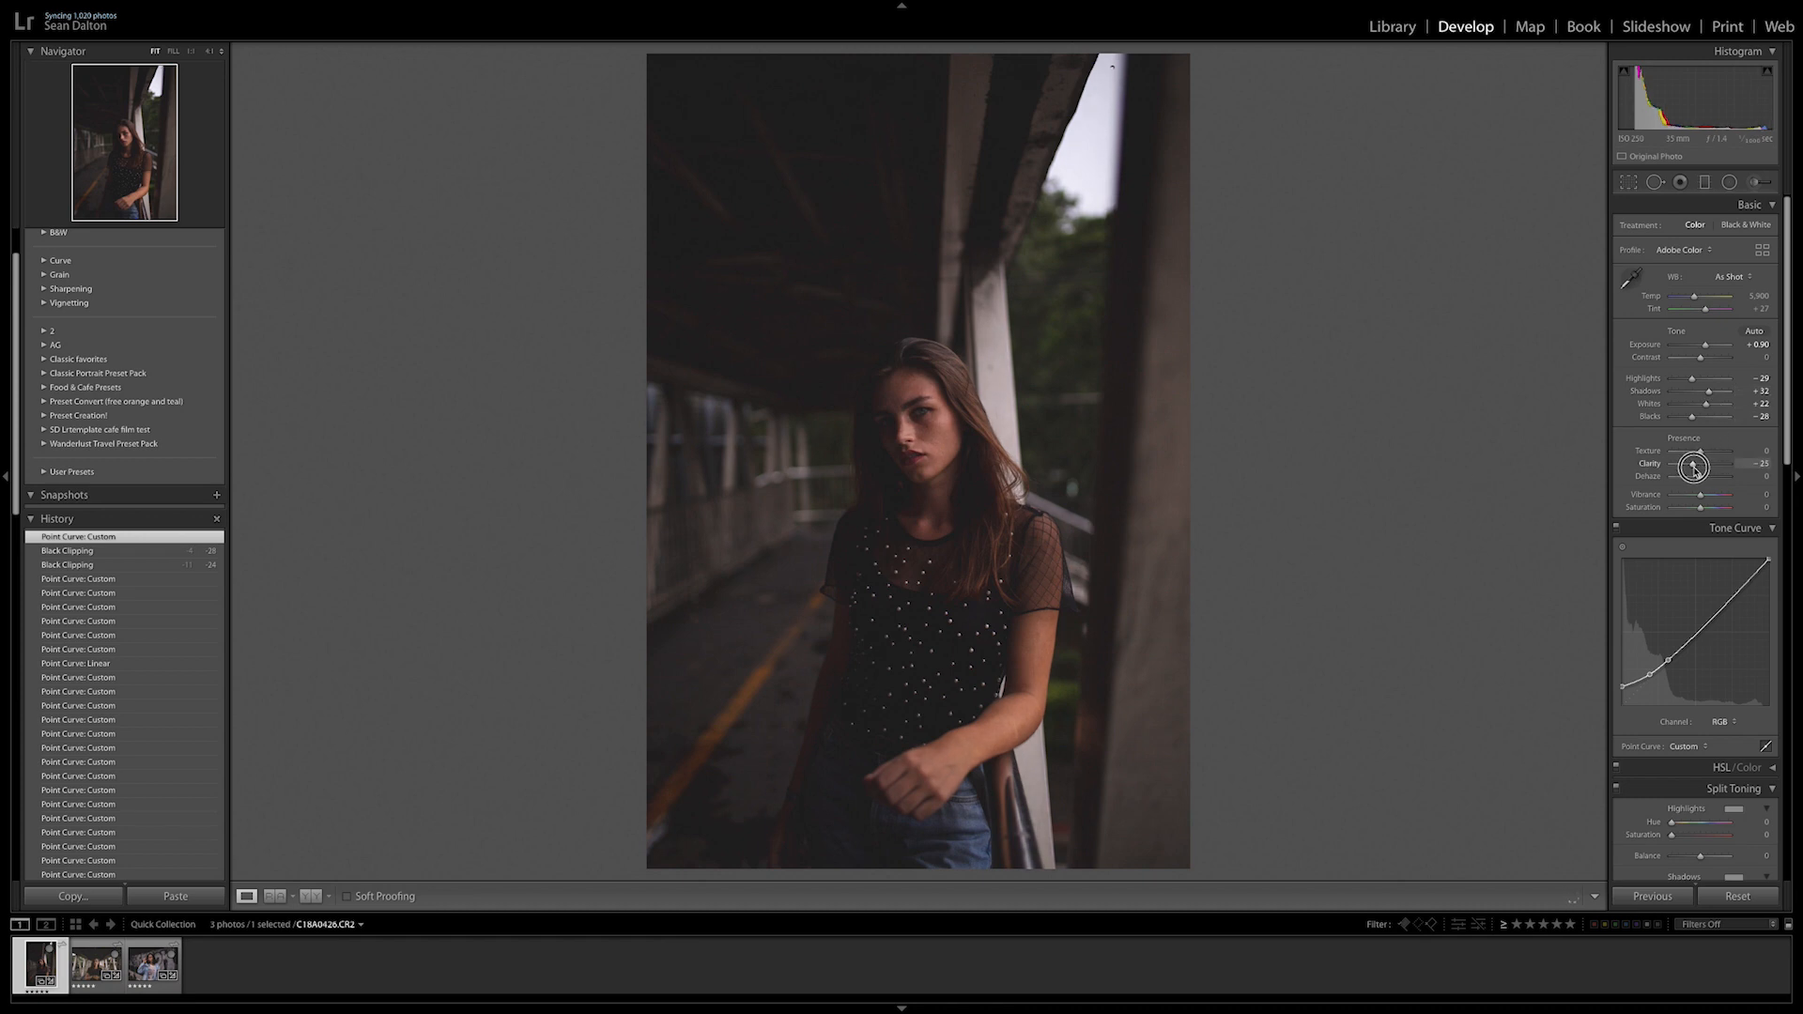
drag(1694, 464, 1707, 464)
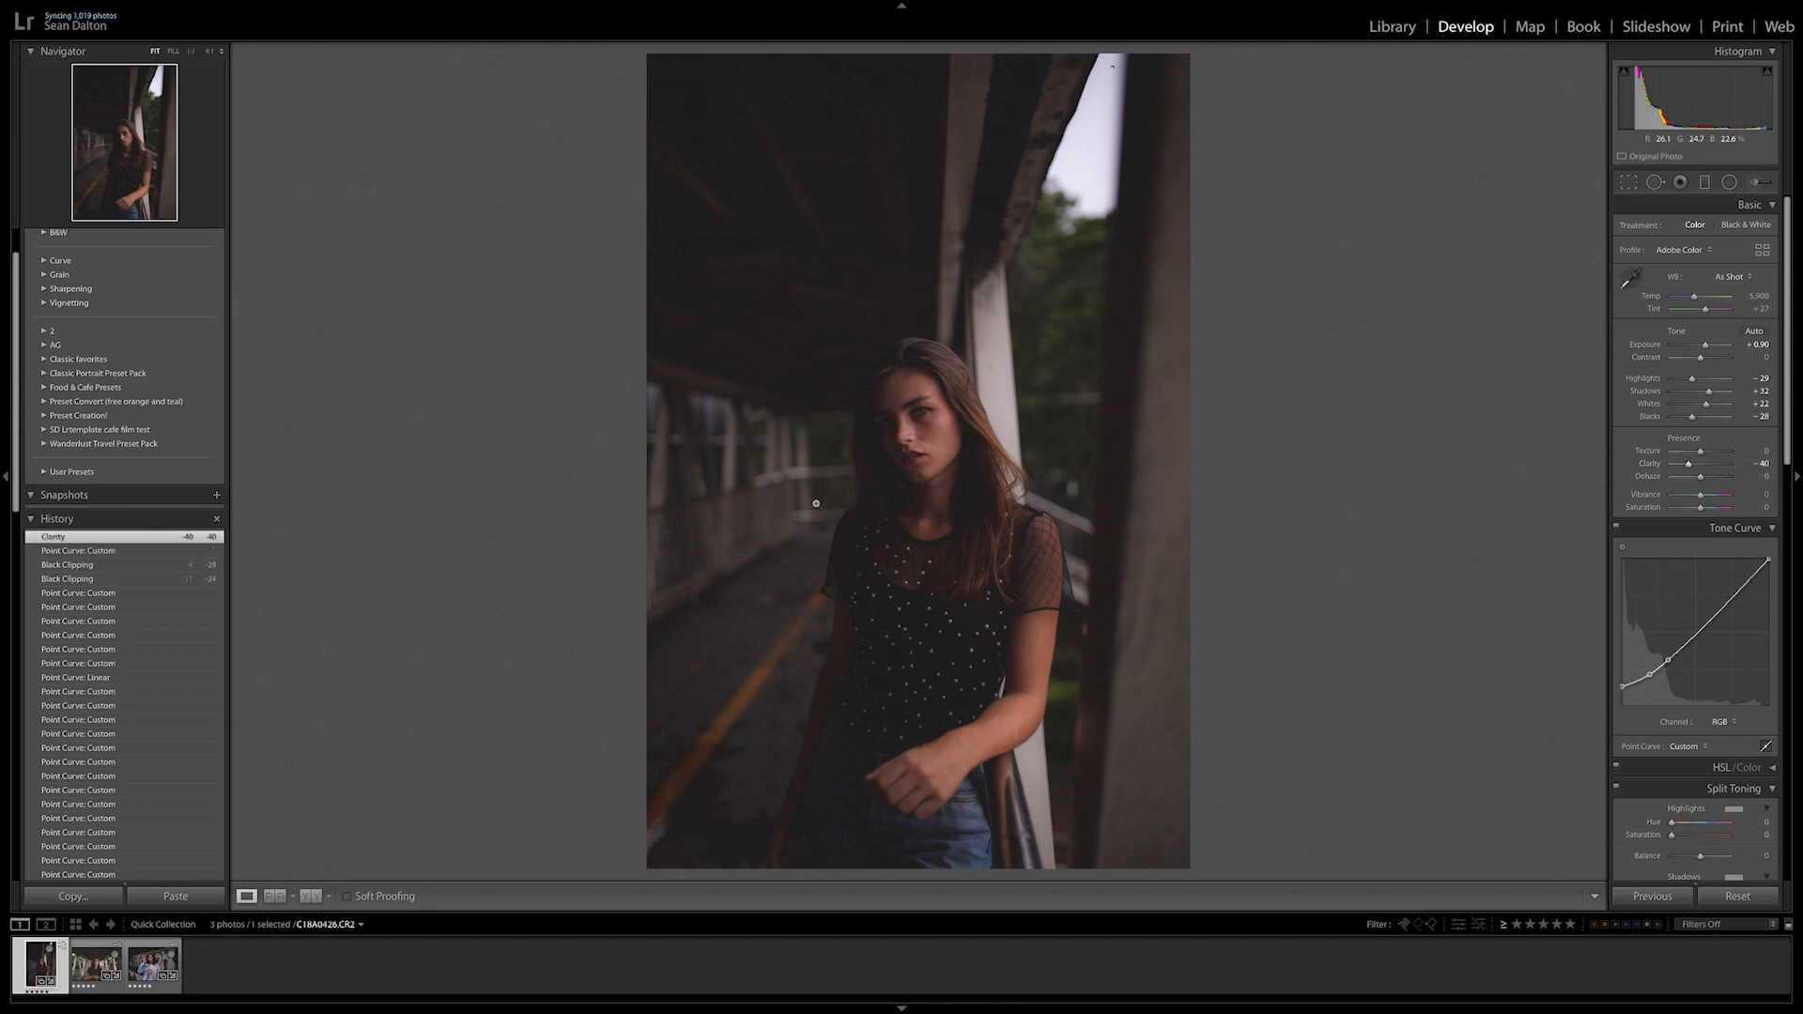
mouse_move(866, 442)
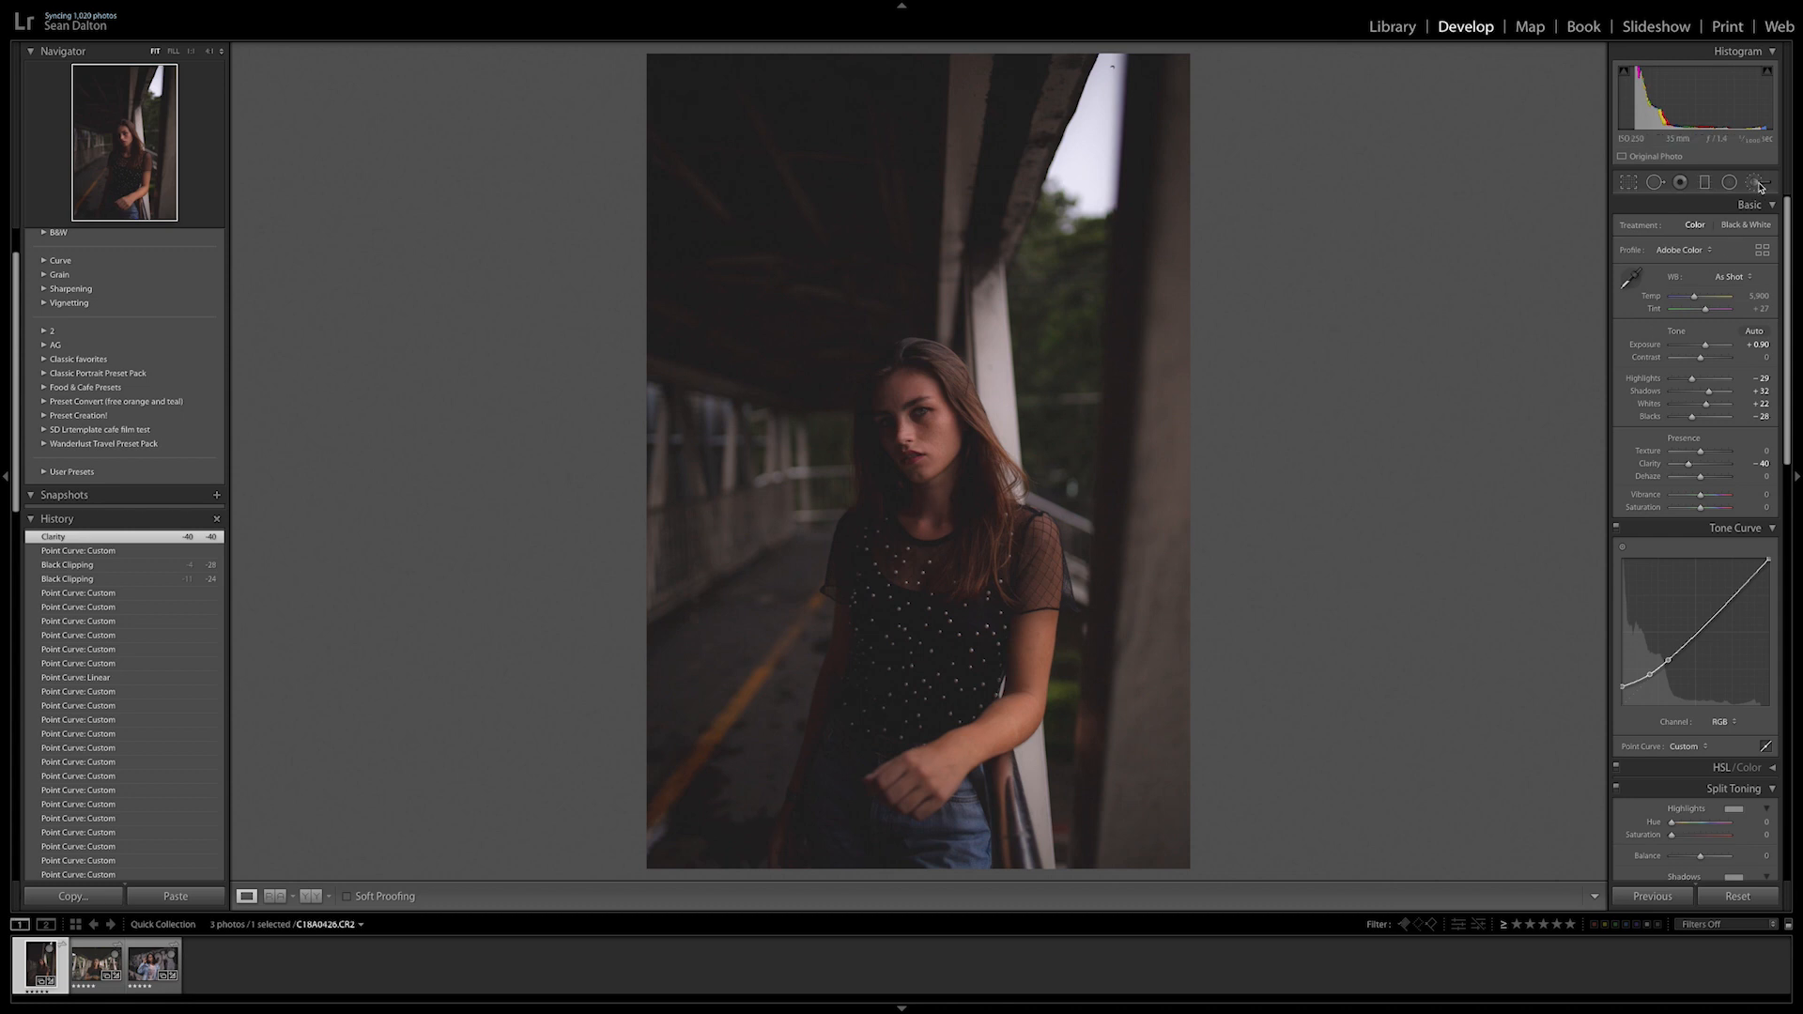
Start an Adjustment Brush with Clarity about +24 for the woman's eyes and lips.
click(1758, 182)
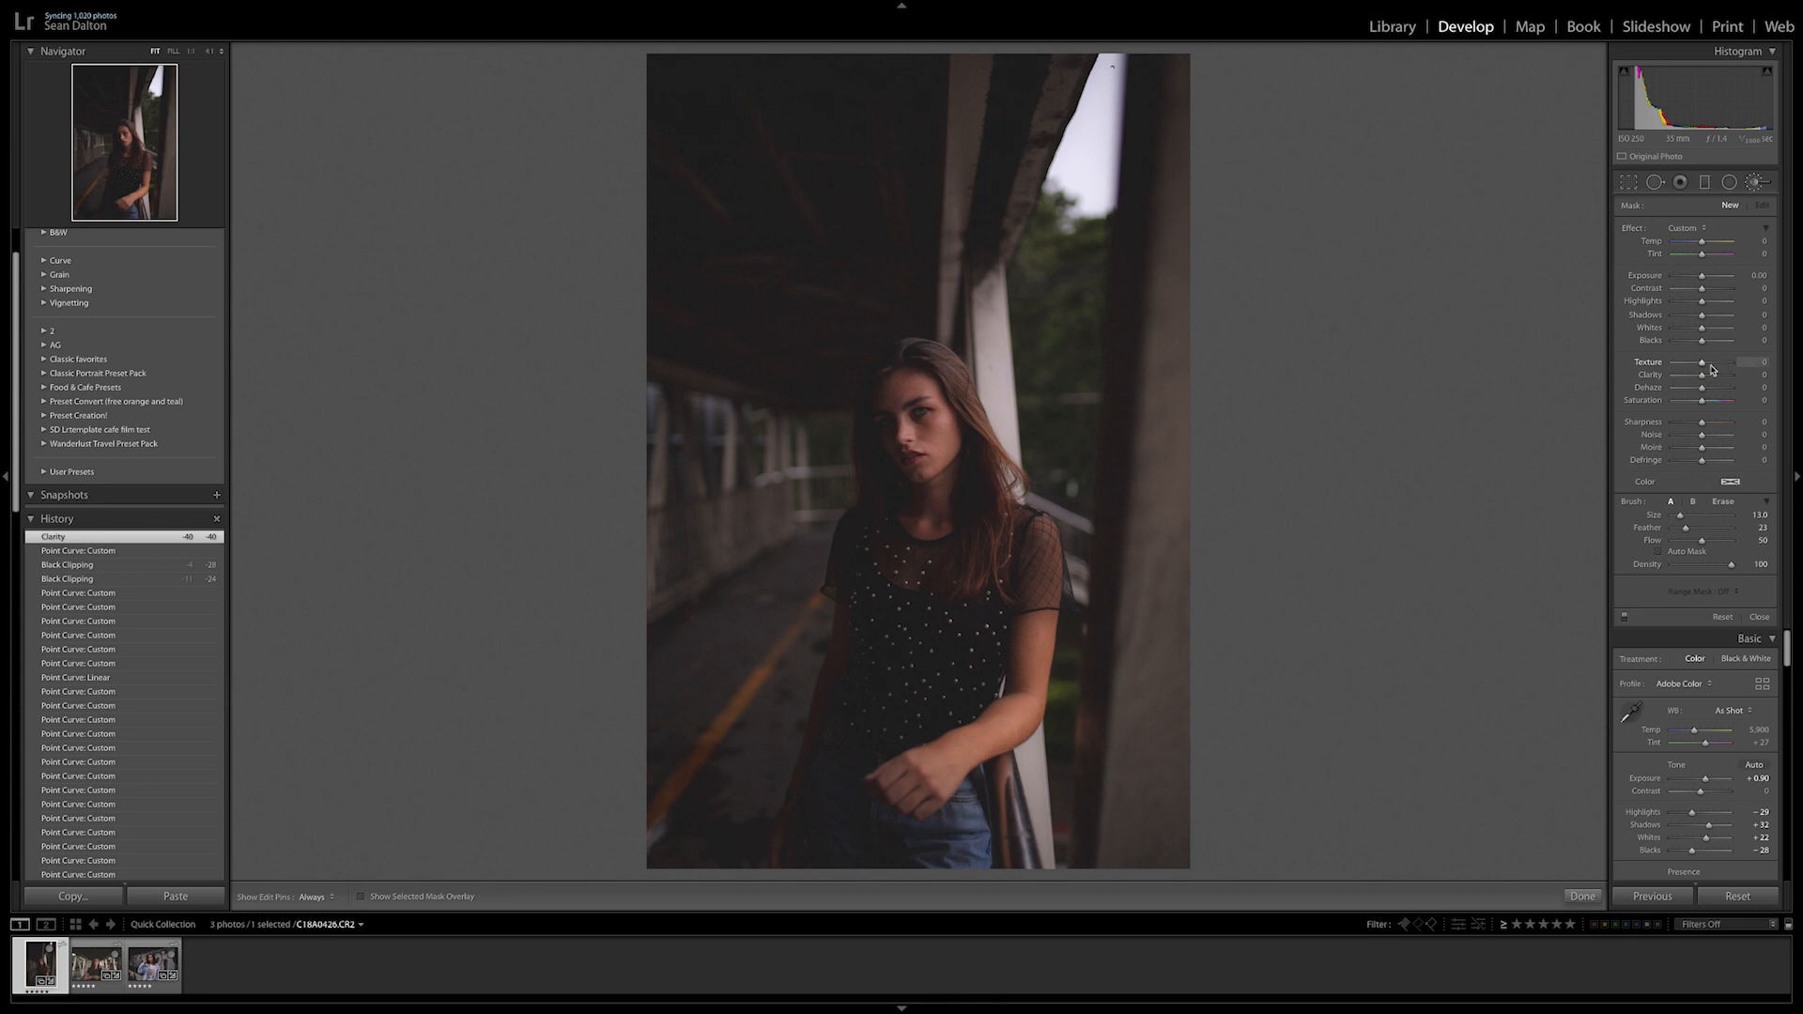
drag(1700, 373, 1710, 374)
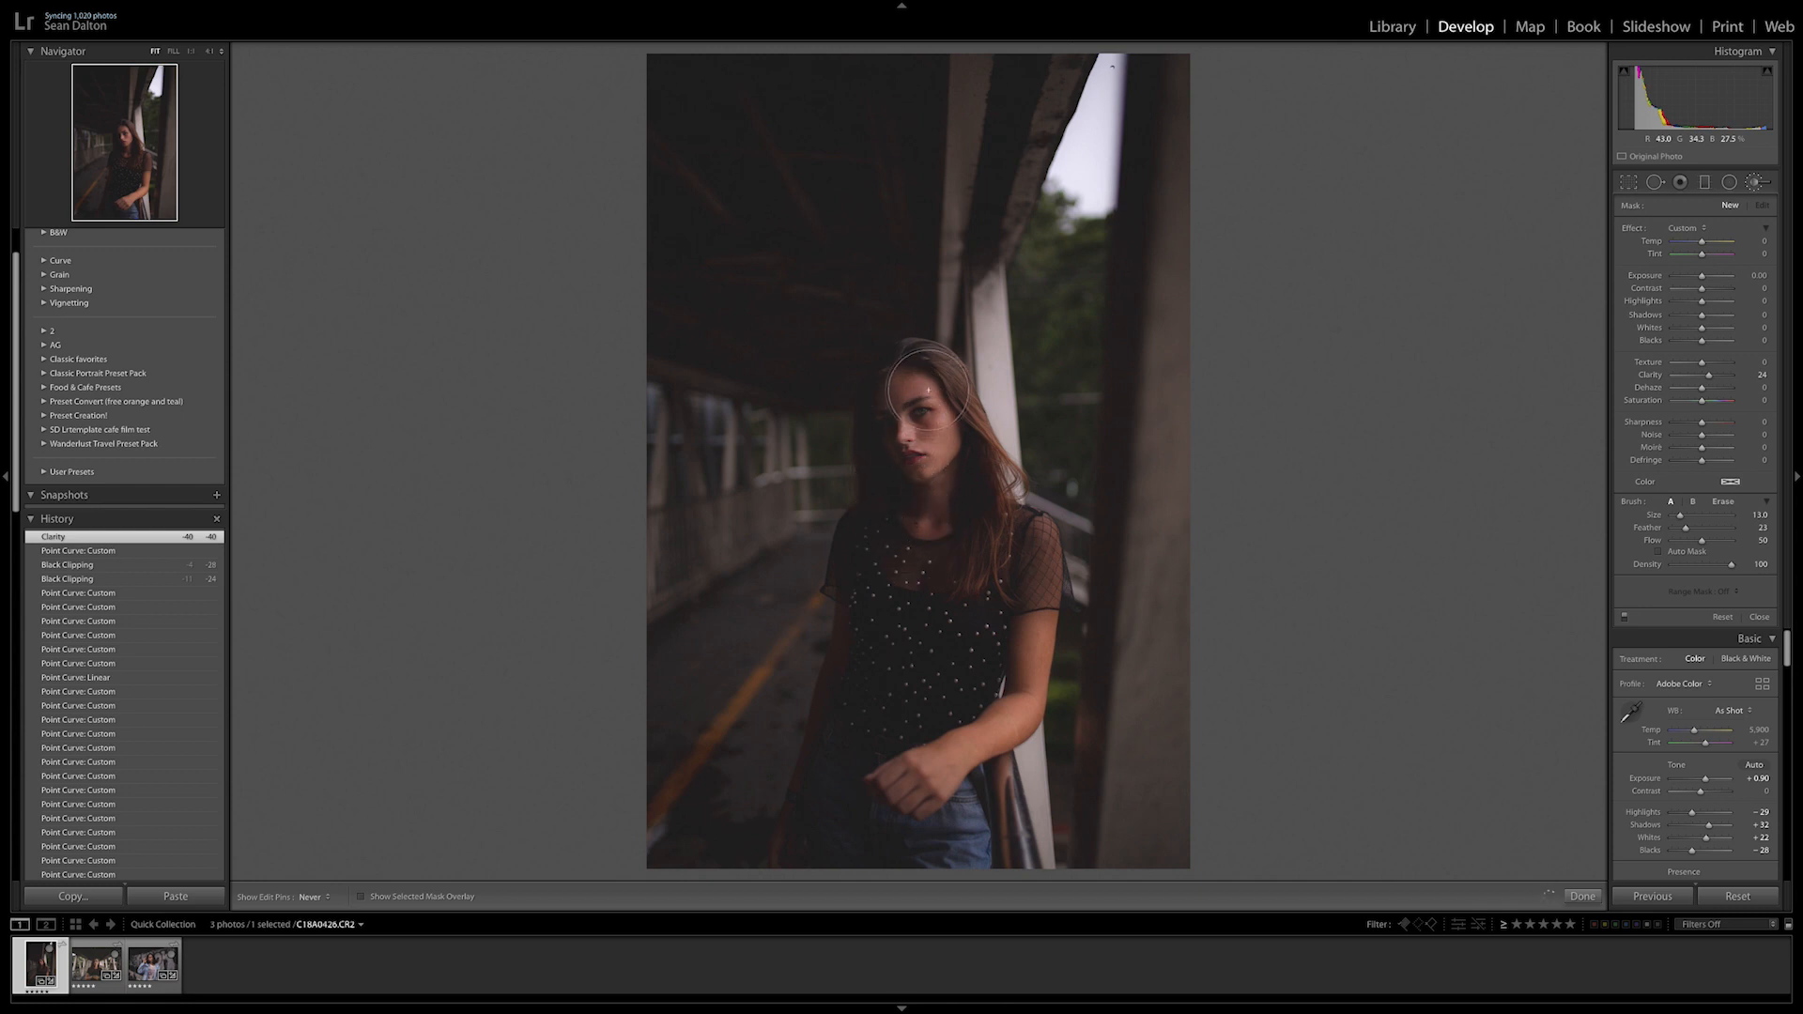
mouse_move(926, 519)
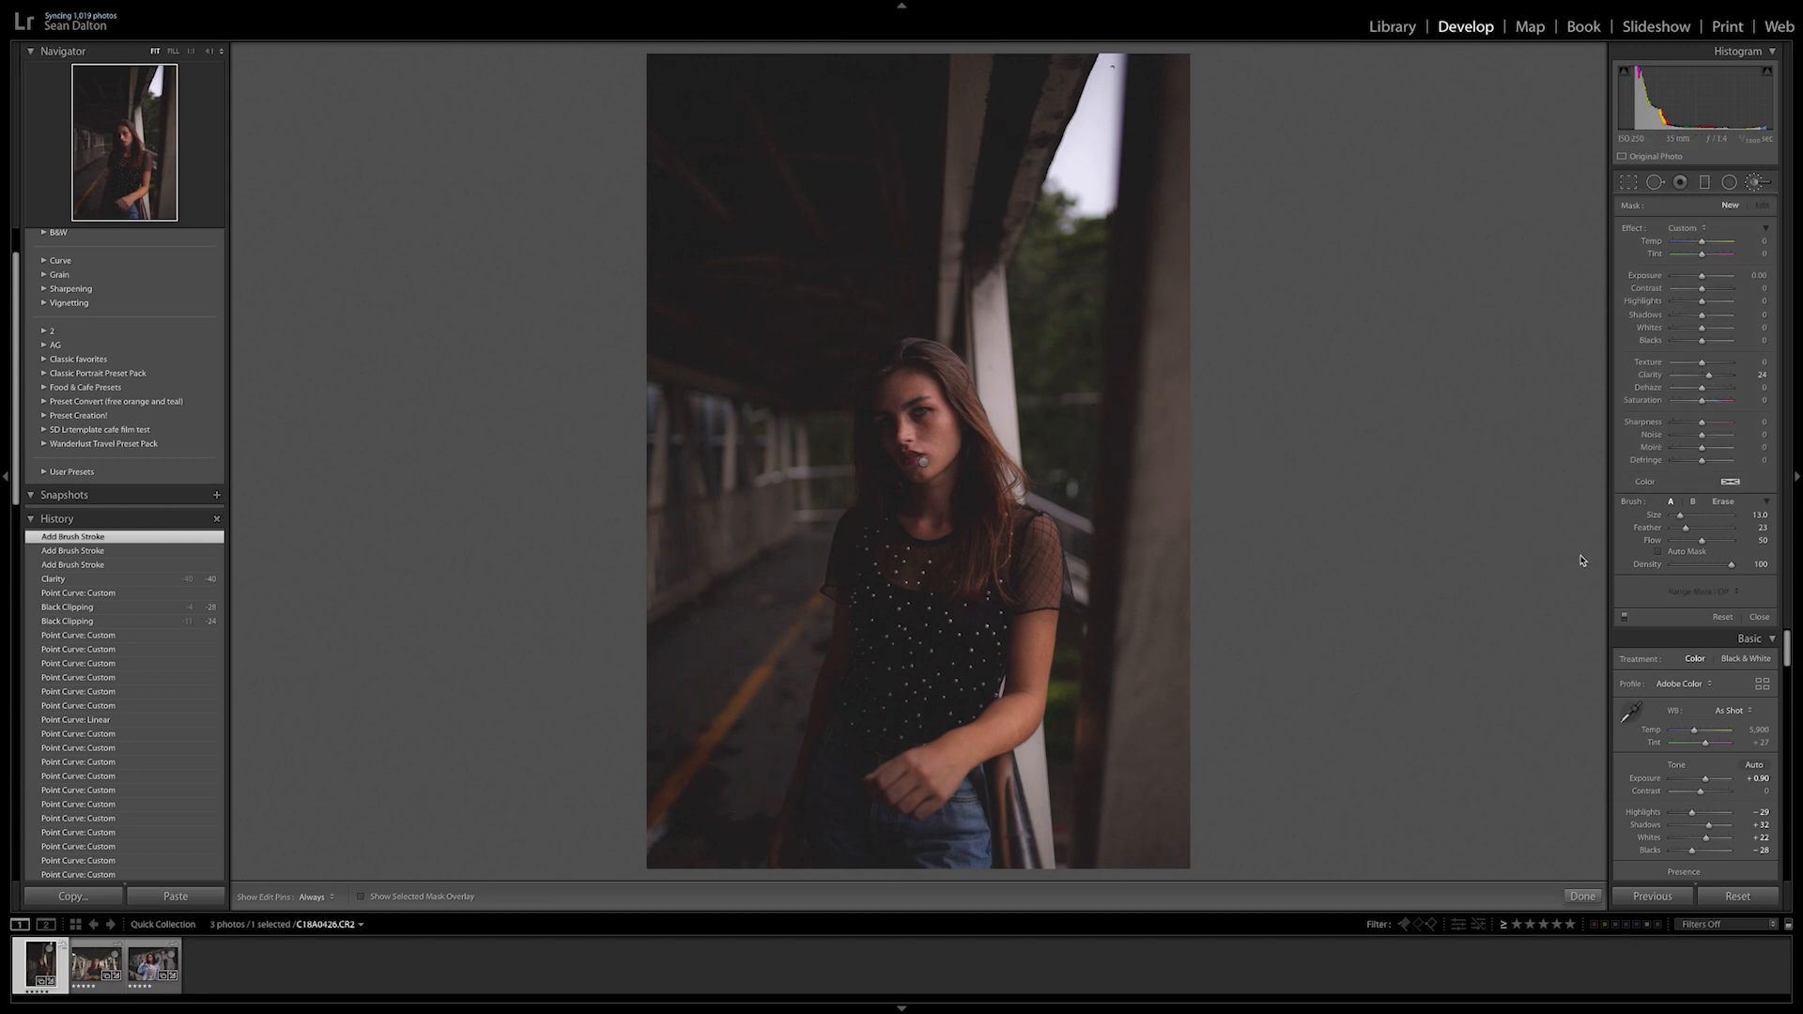
Commit the face clarity brush and begin a new brush mask for lowering texture to −24.
click(1758, 182)
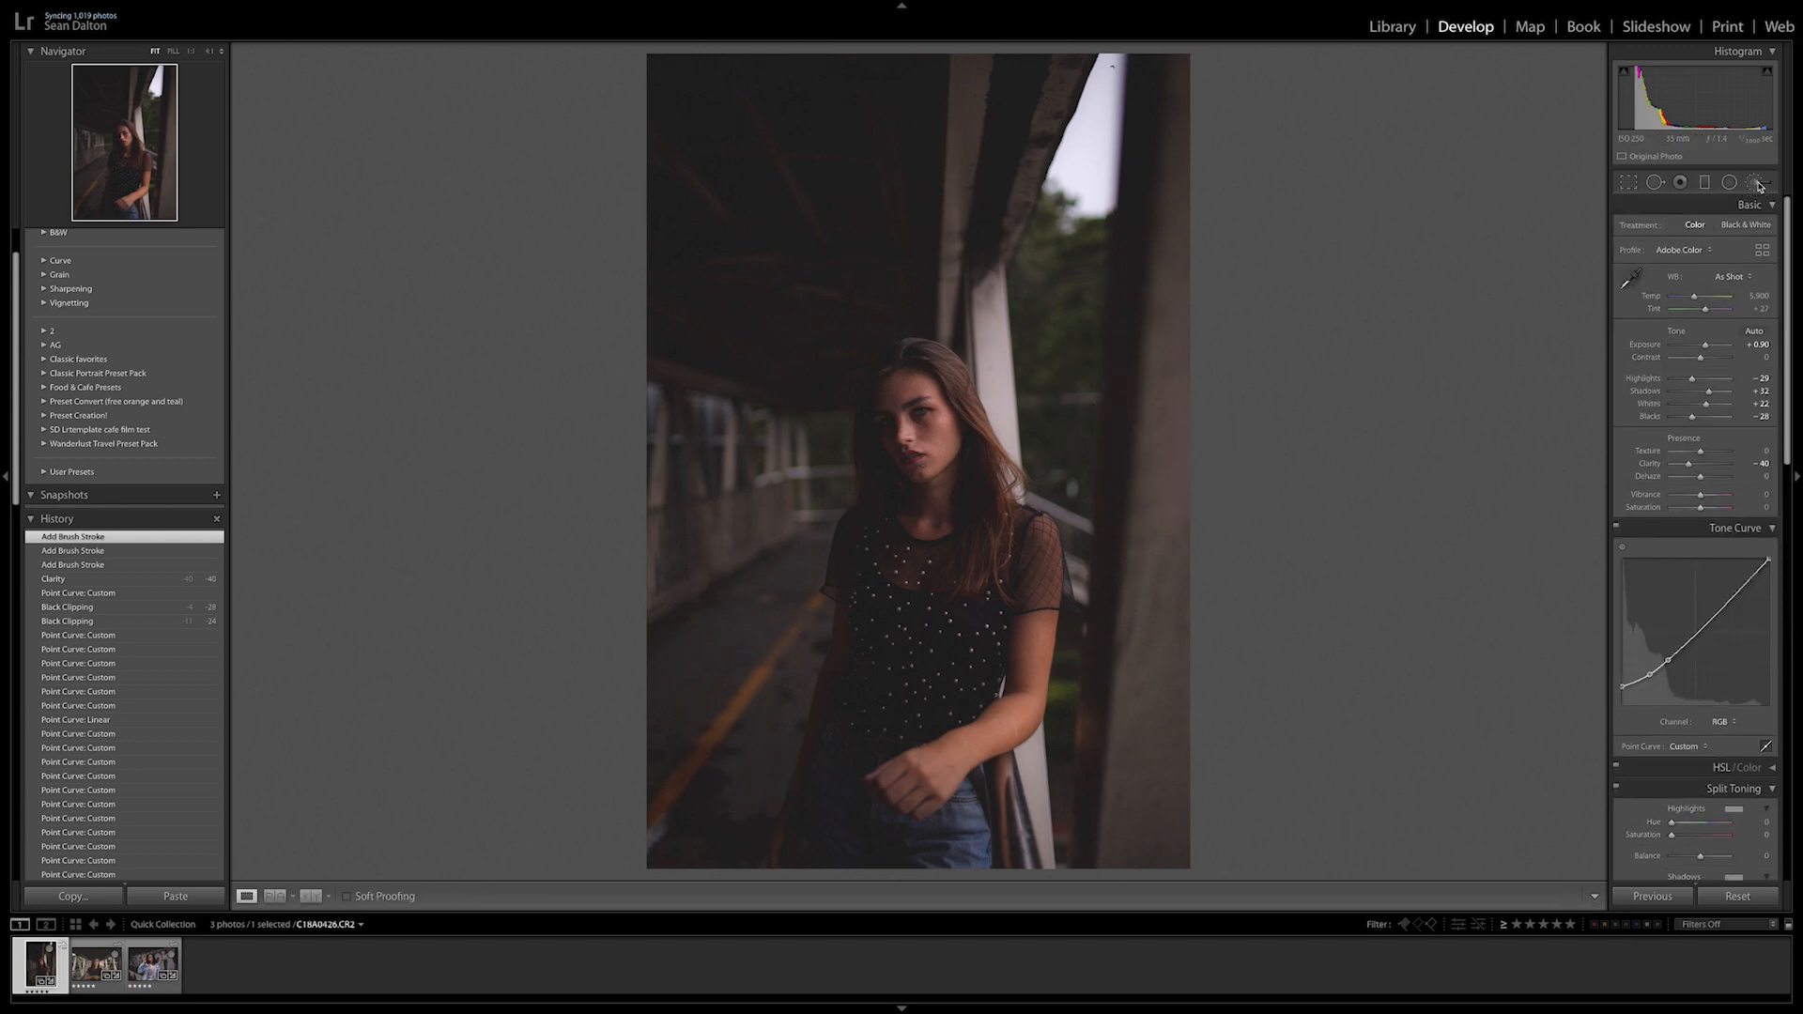
click(1758, 182)
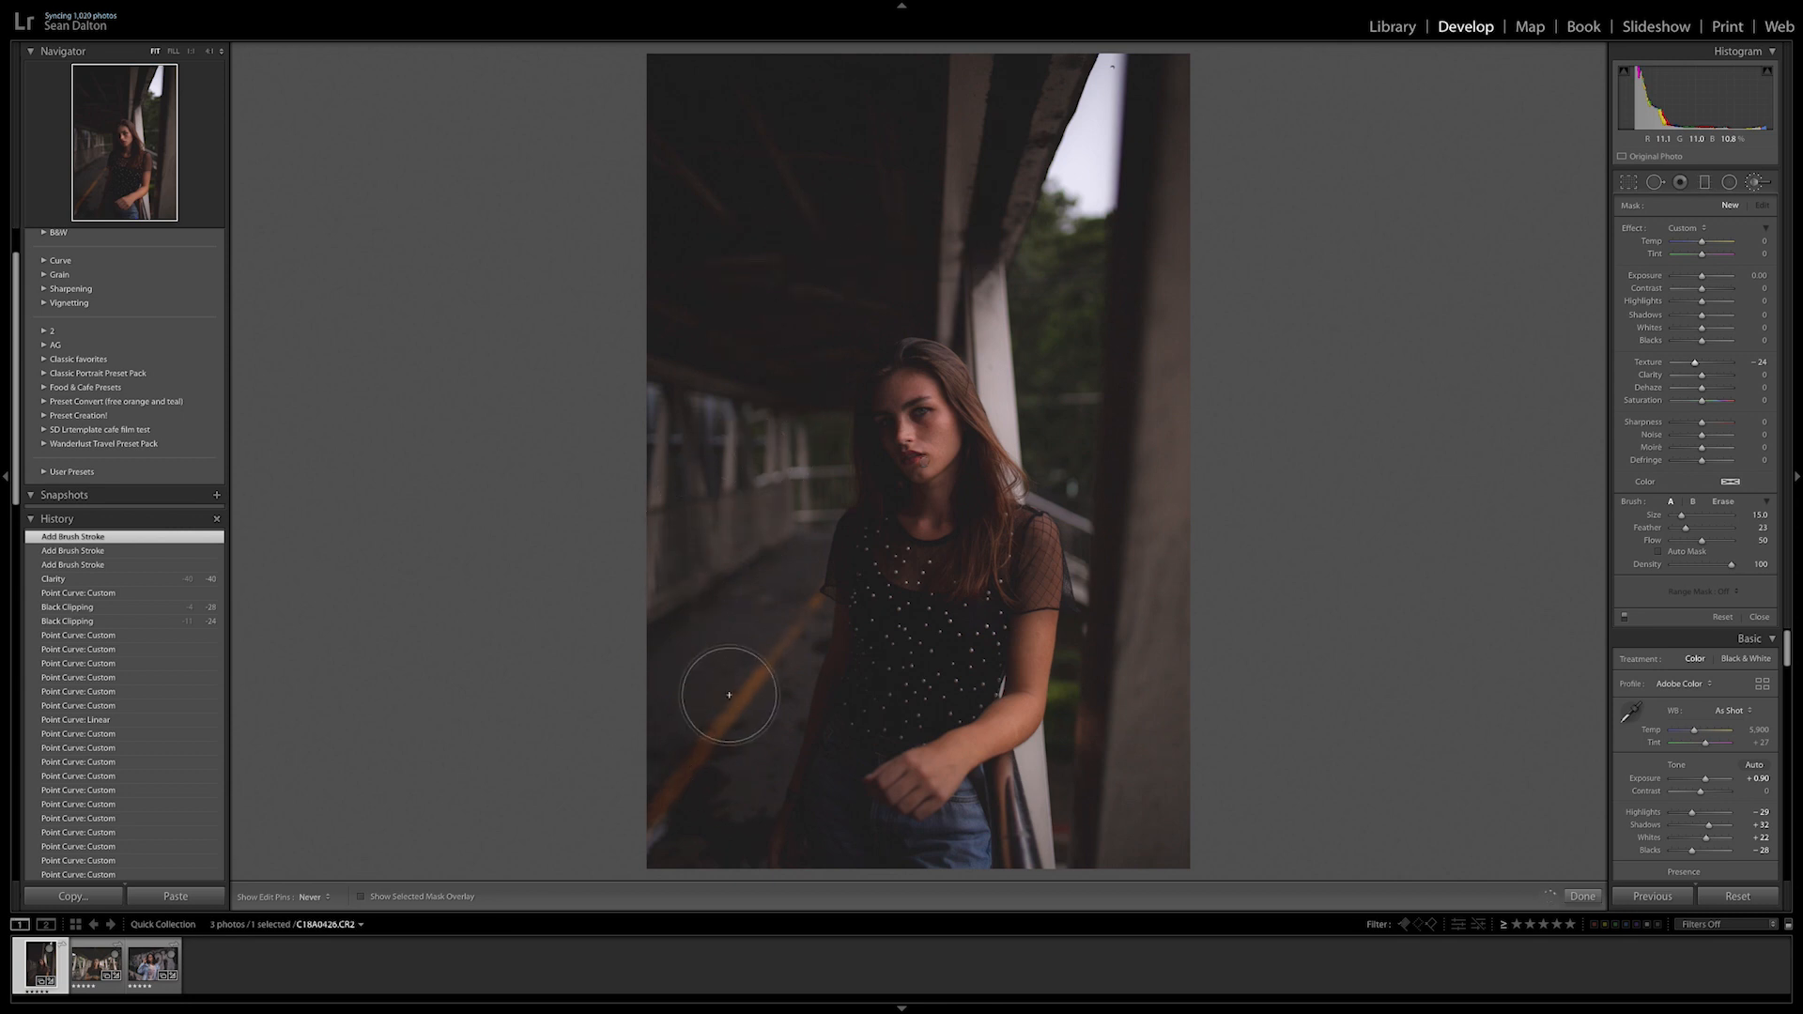
mouse_move(811, 348)
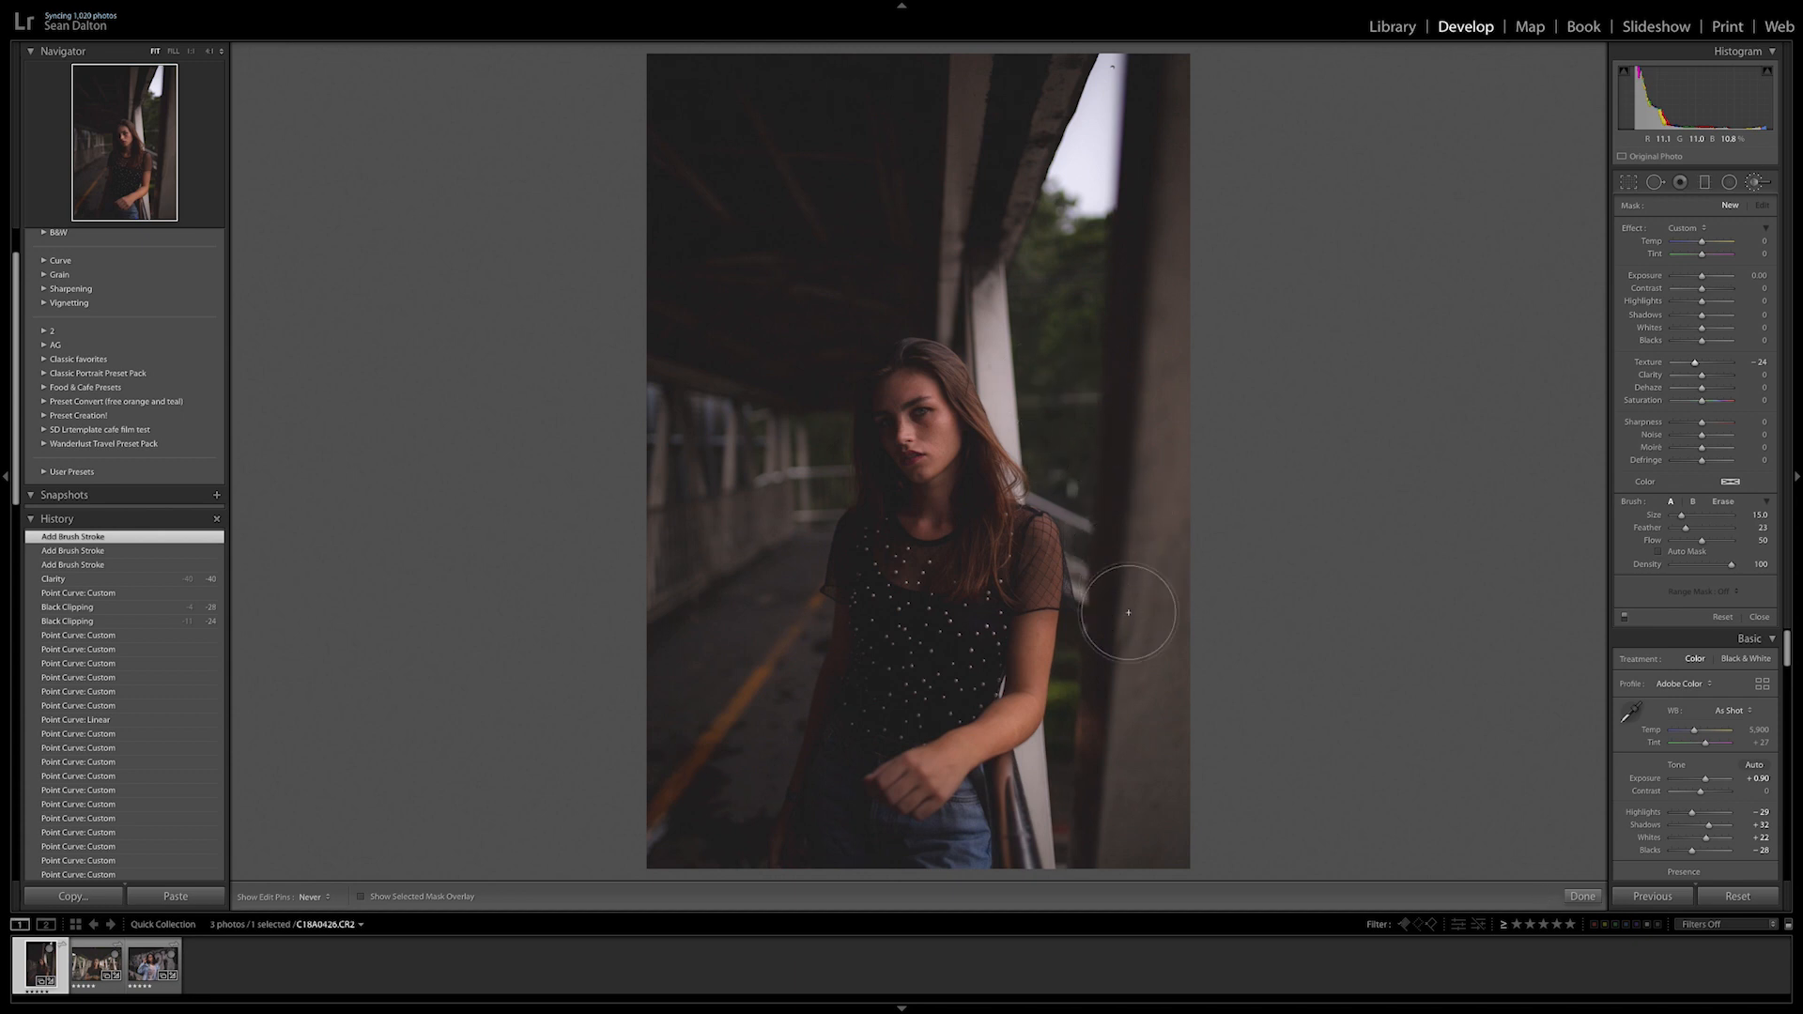
mouse_move(1135, 173)
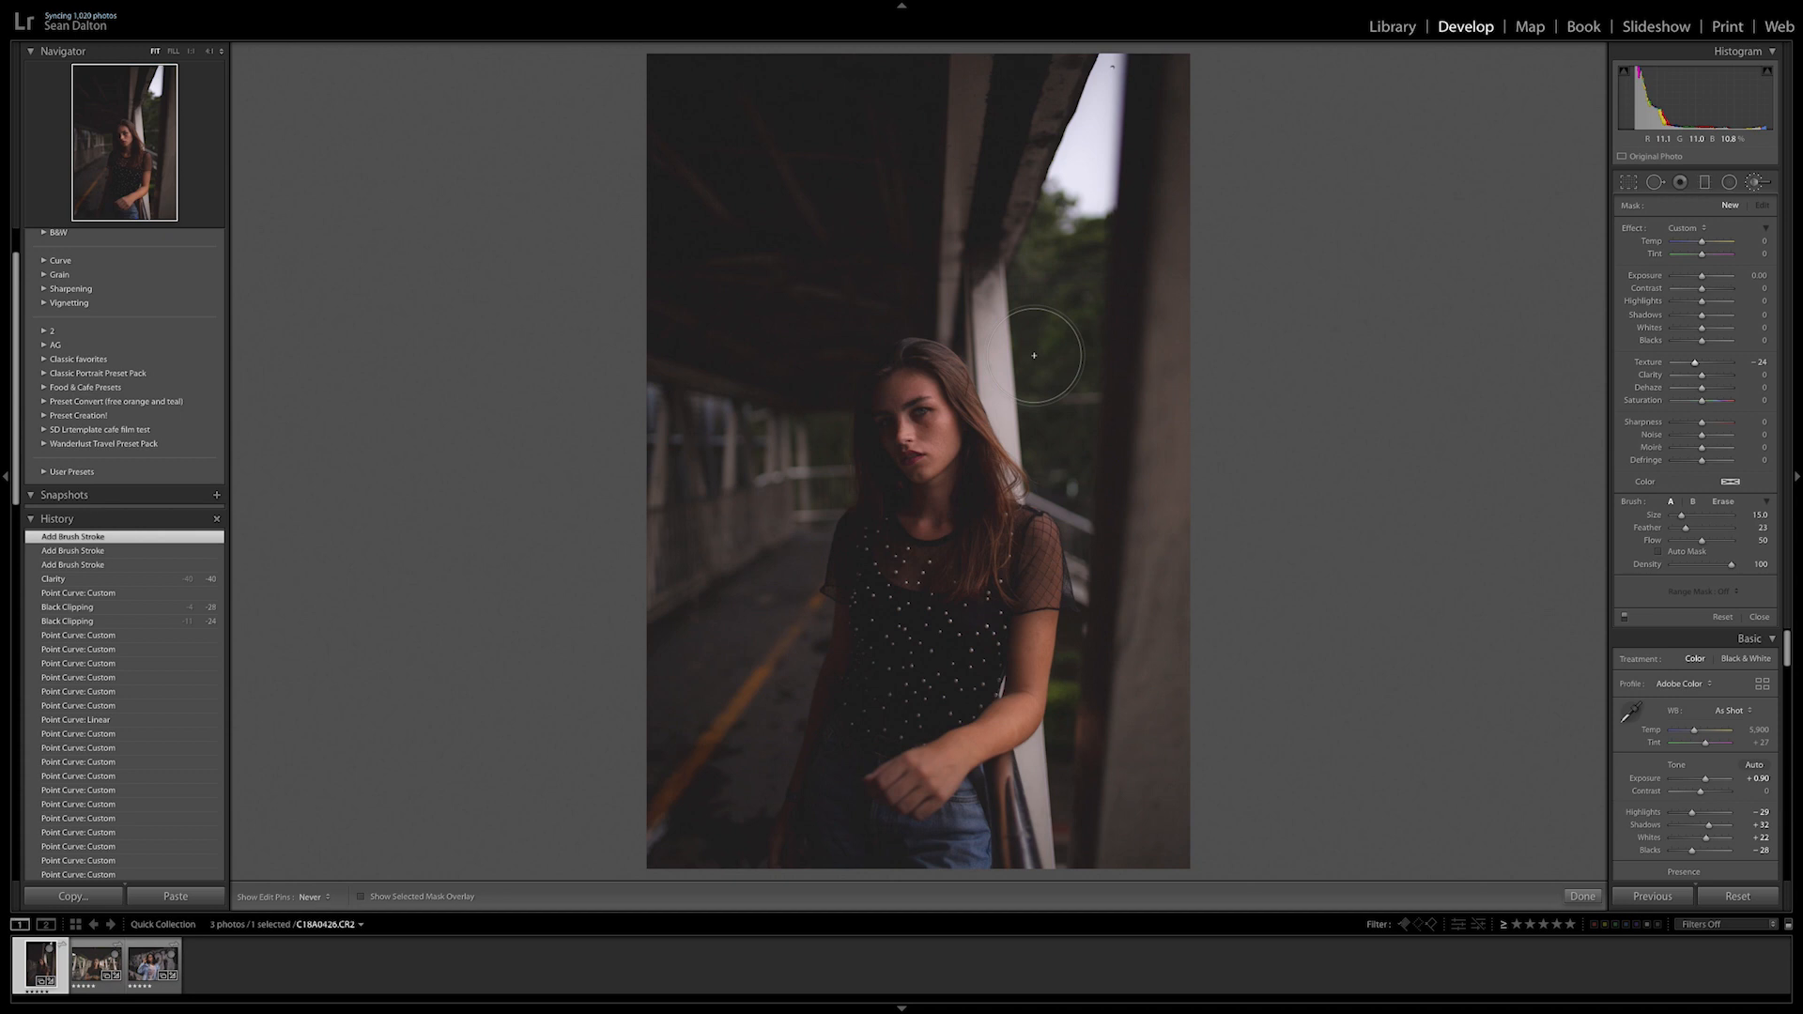
mouse_move(1263, 791)
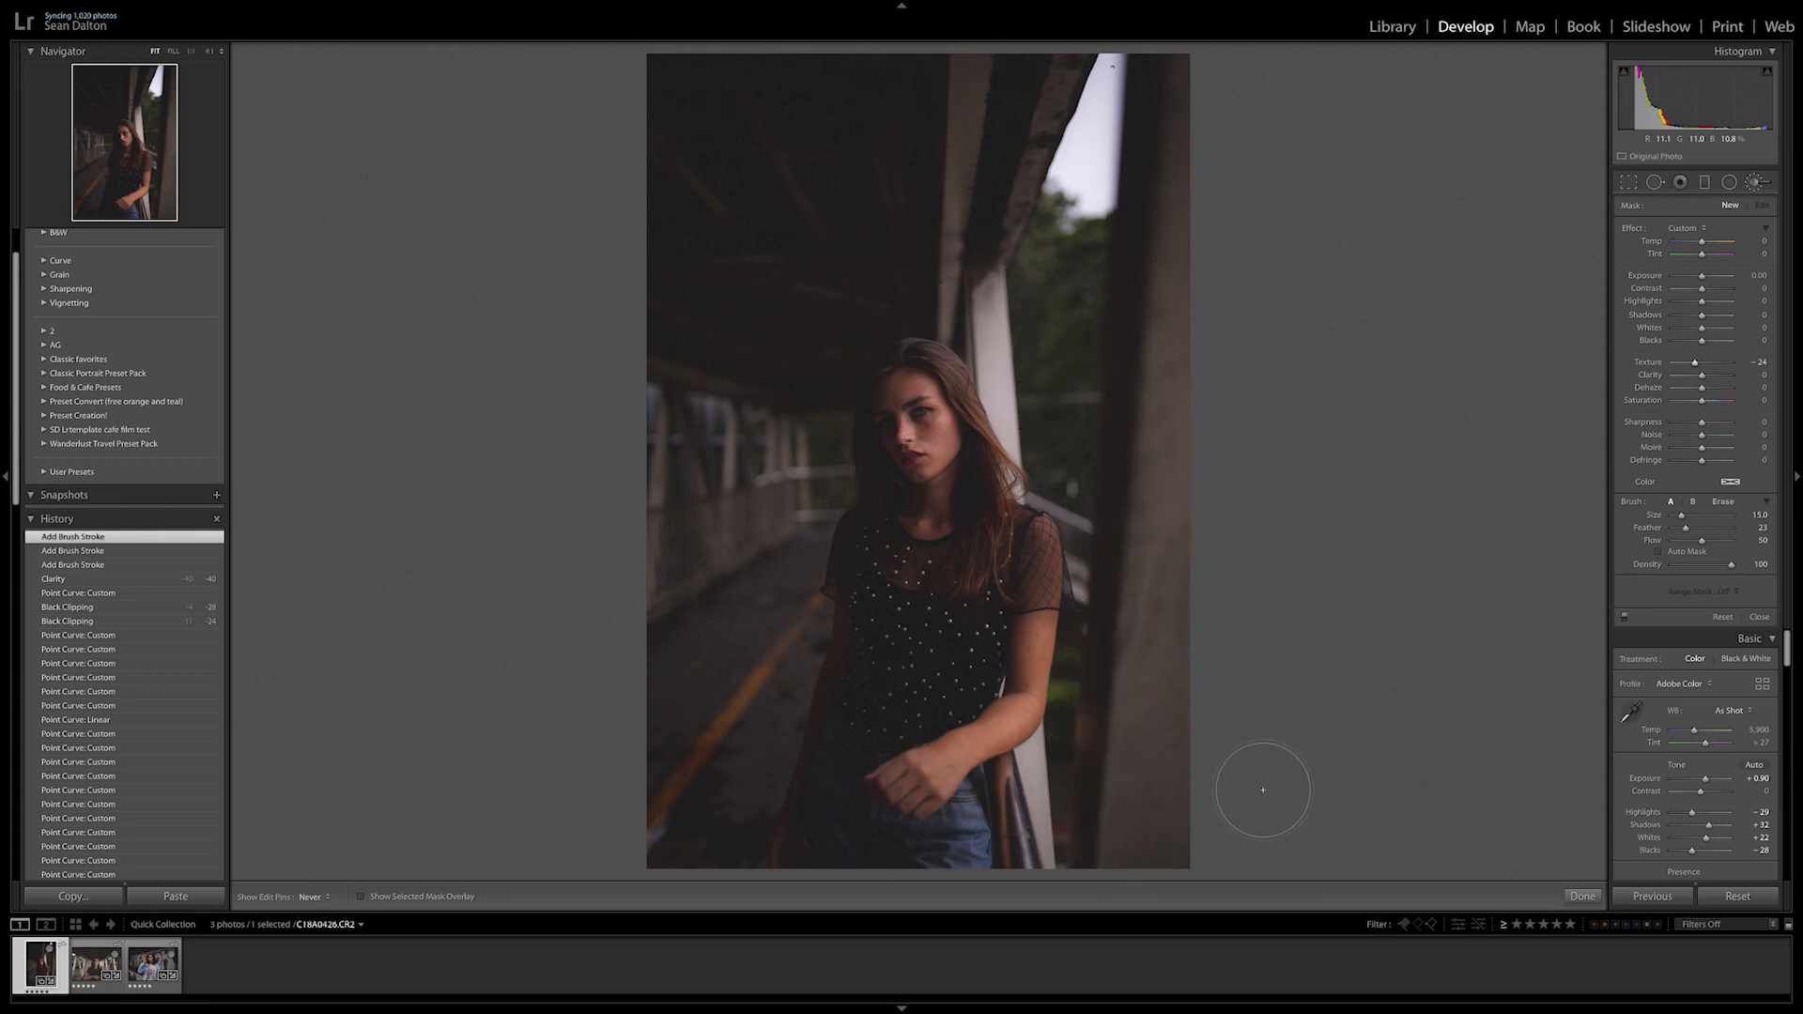
Ease the brush's Texture reduction and retune its Clarity amount on the brushed area.
drag(1713, 366, 1724, 366)
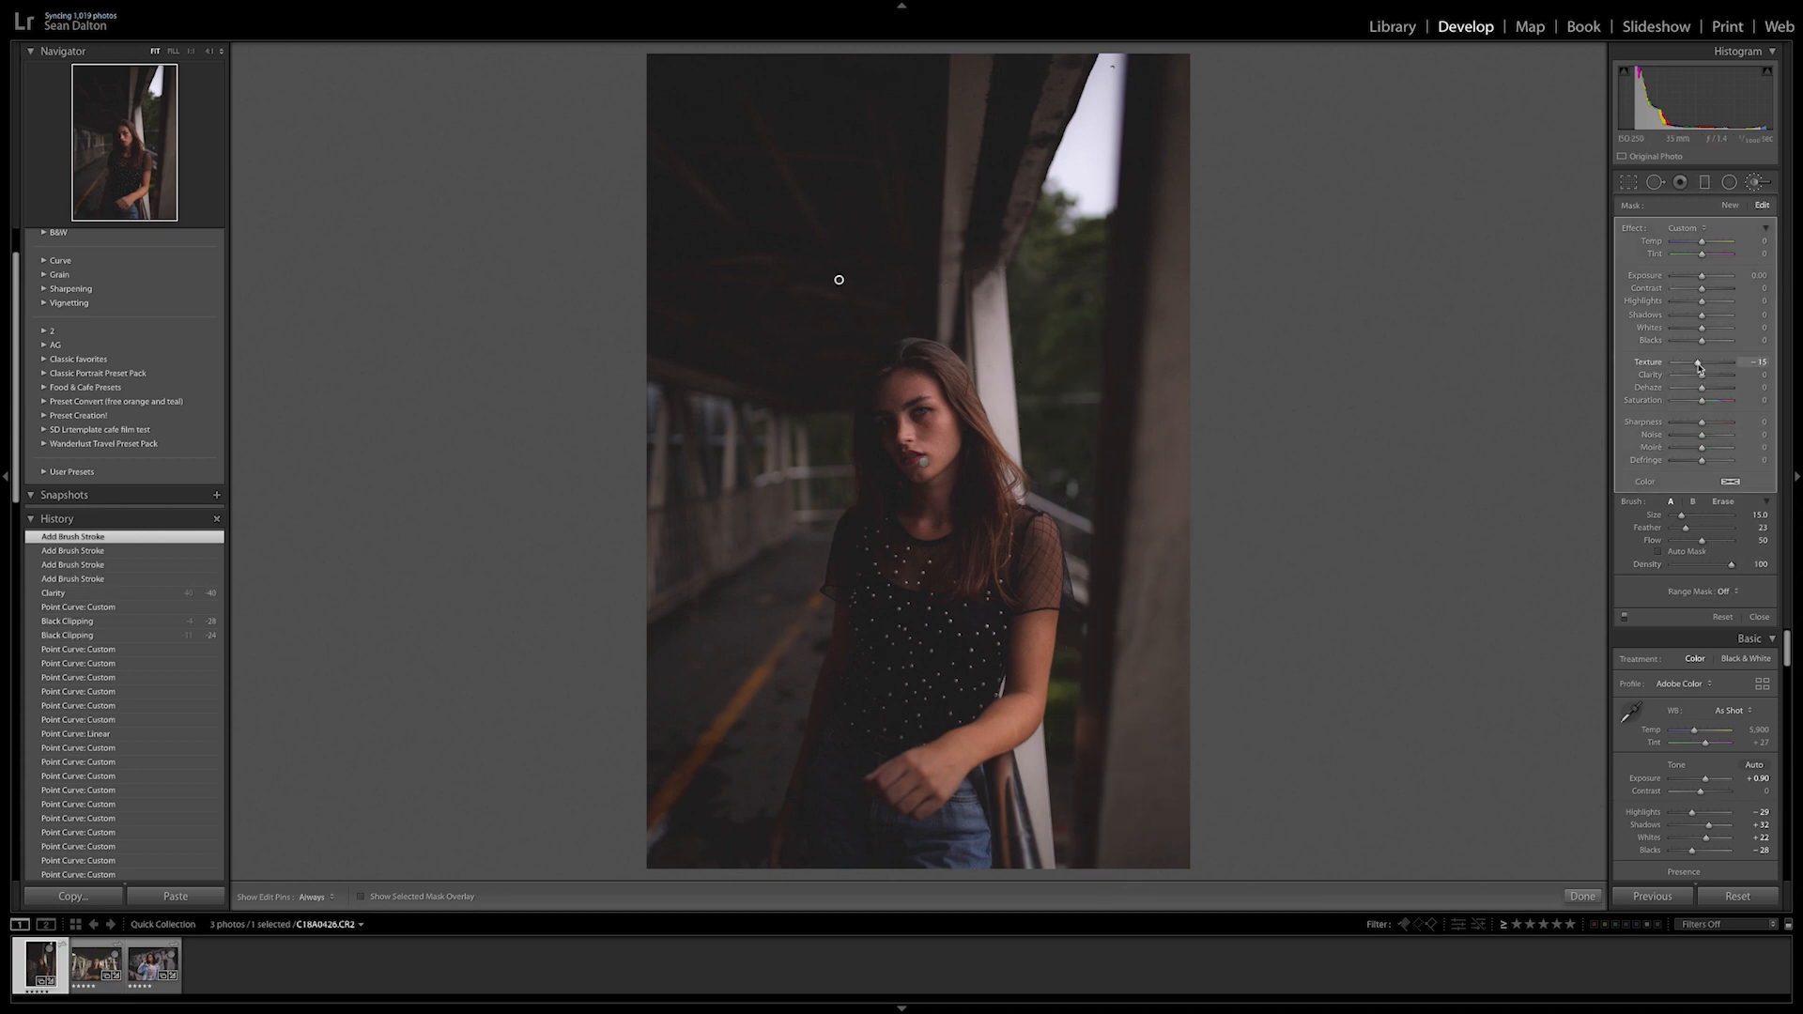
drag(1713, 374, 1691, 374)
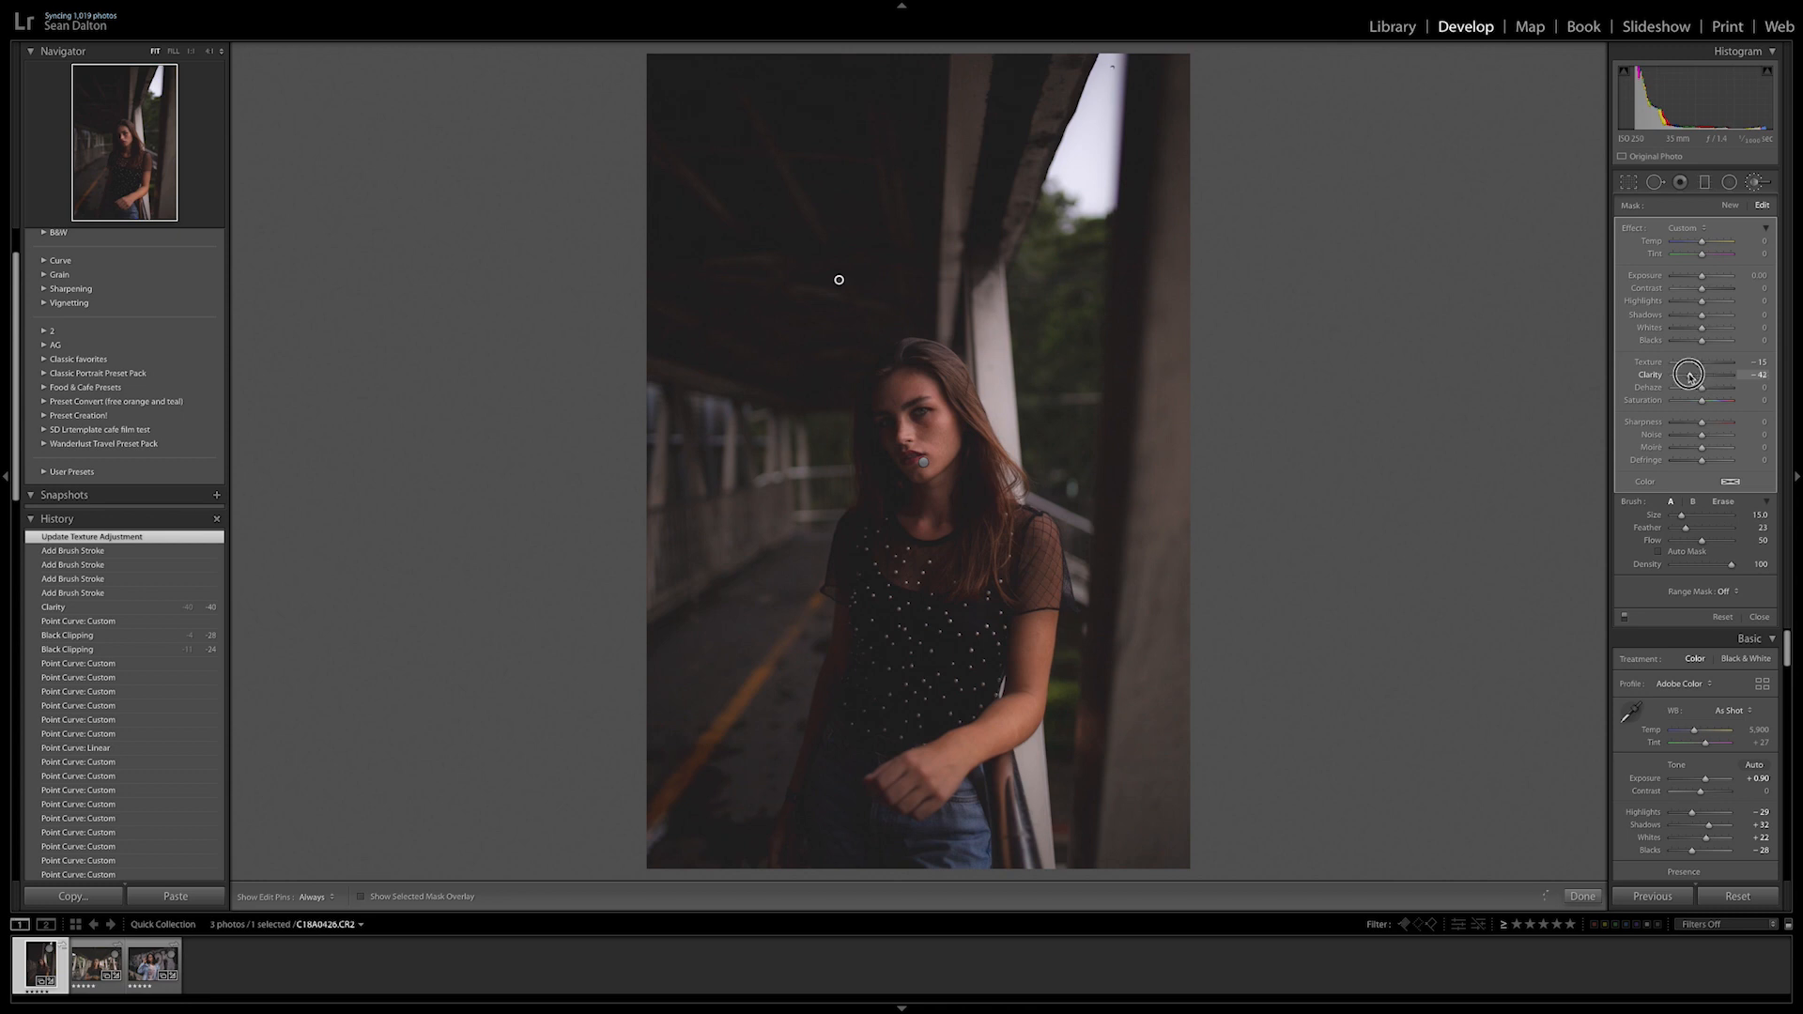
drag(1689, 374, 1696, 374)
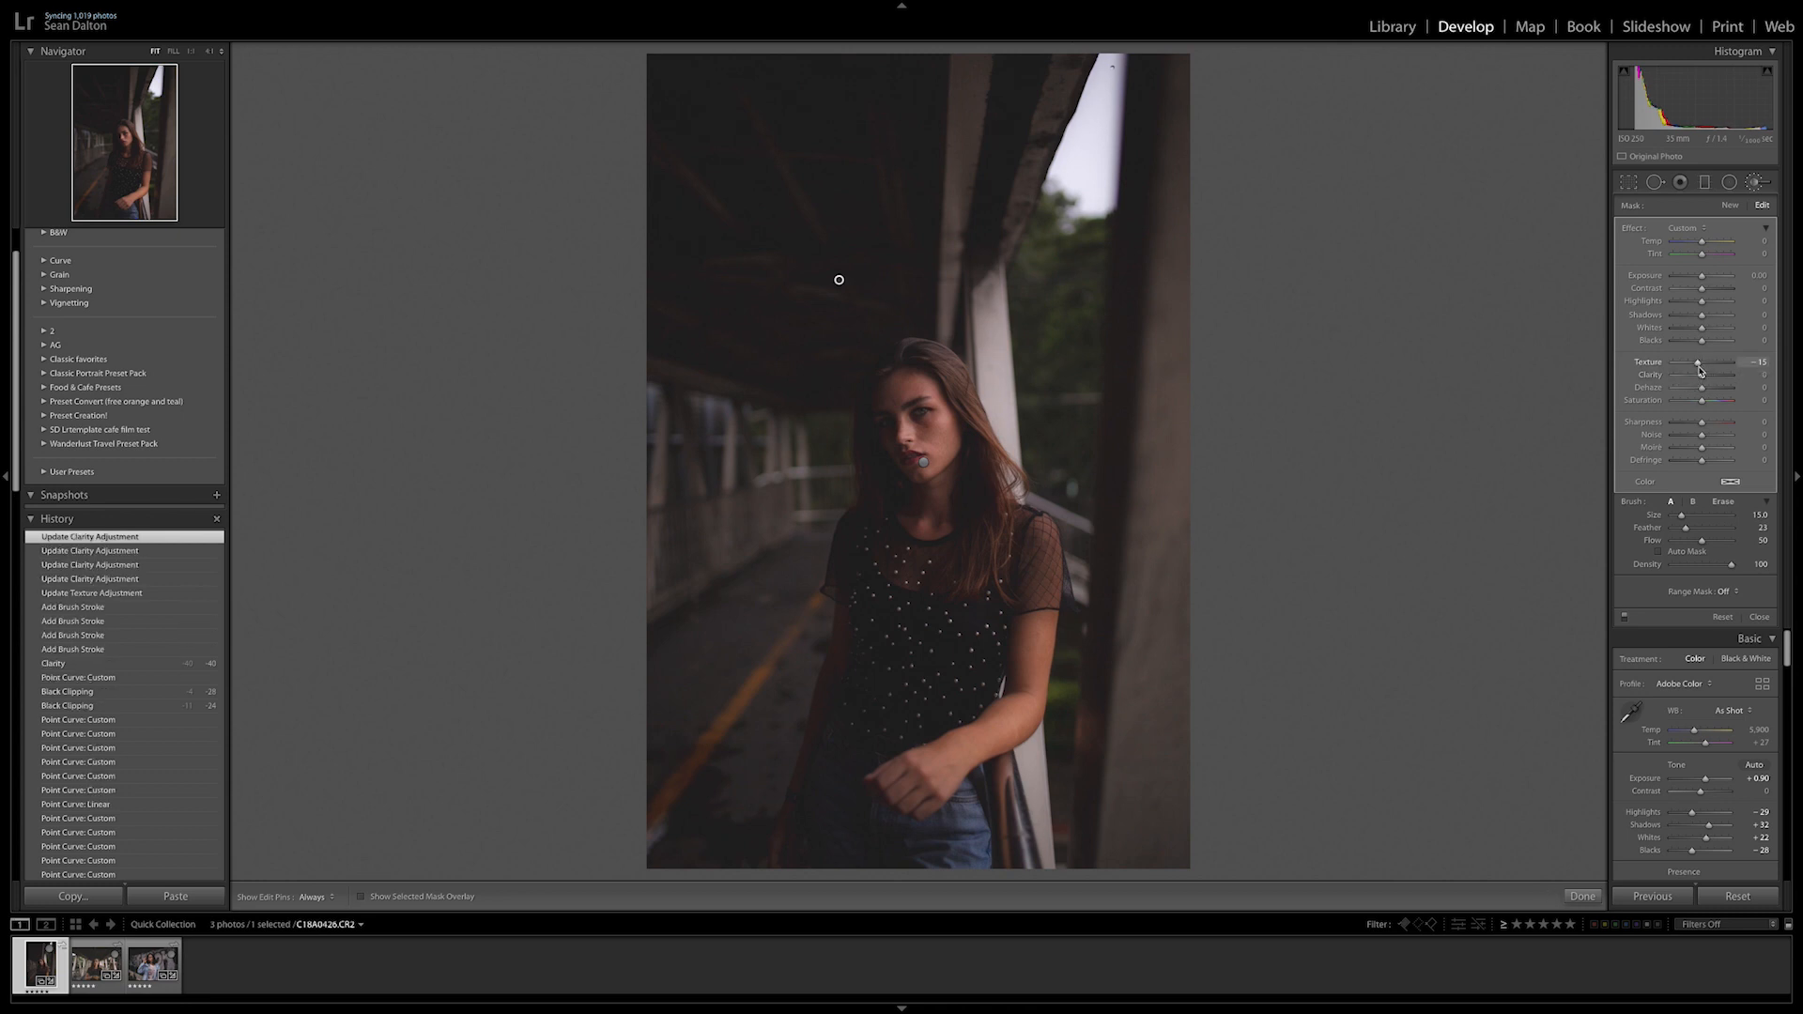
mouse_move(1238, 391)
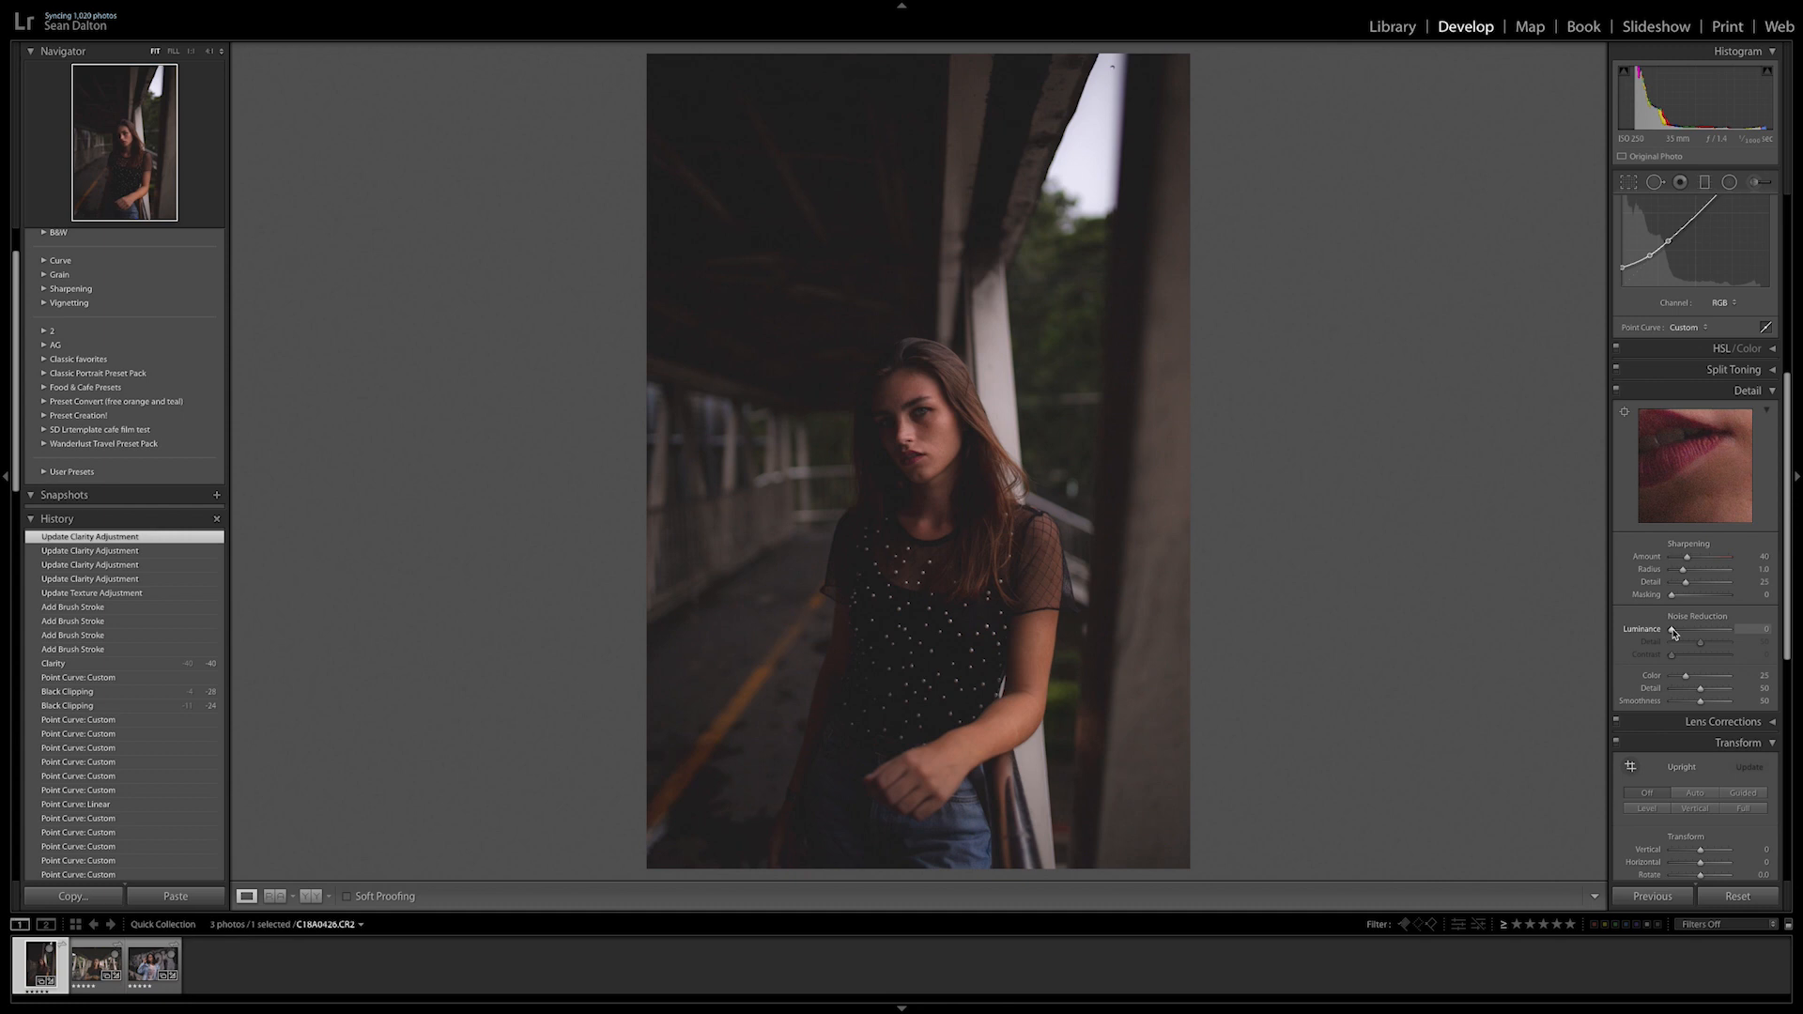
mouse_move(1674, 639)
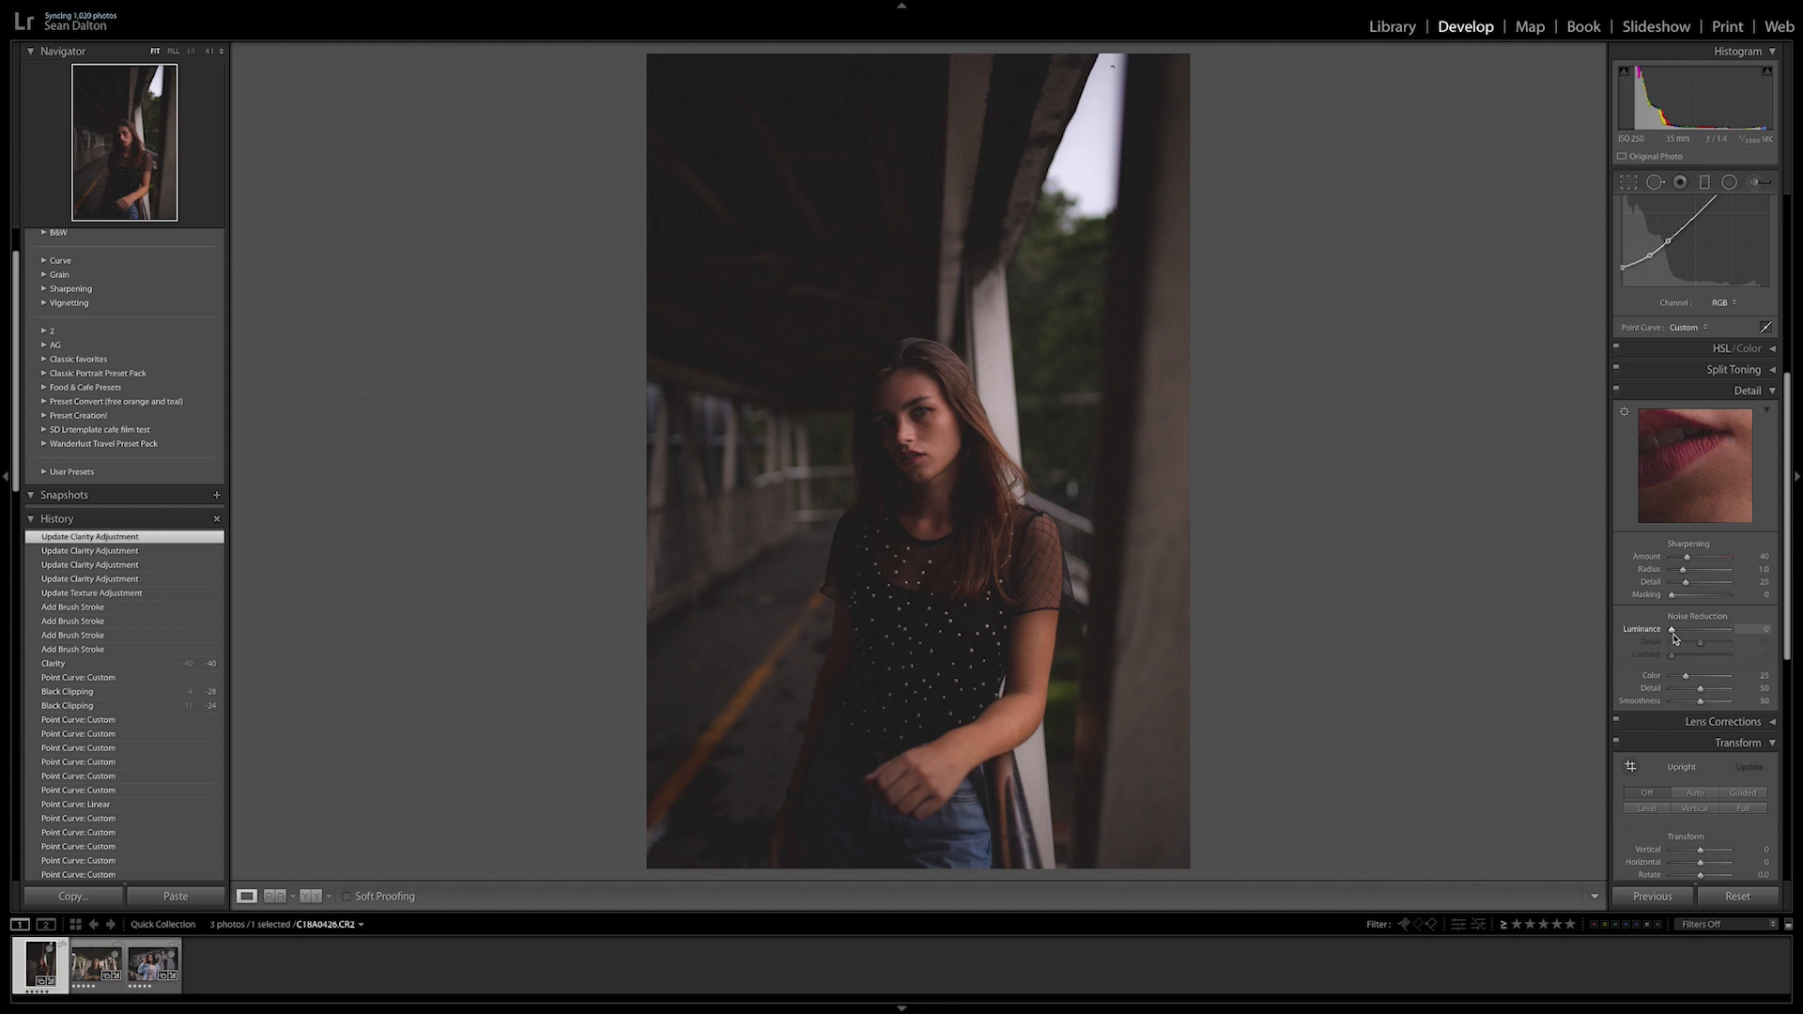
Raise Noise Reduction Luminance in the Detail panel to about 26.
drag(1670, 629, 1702, 630)
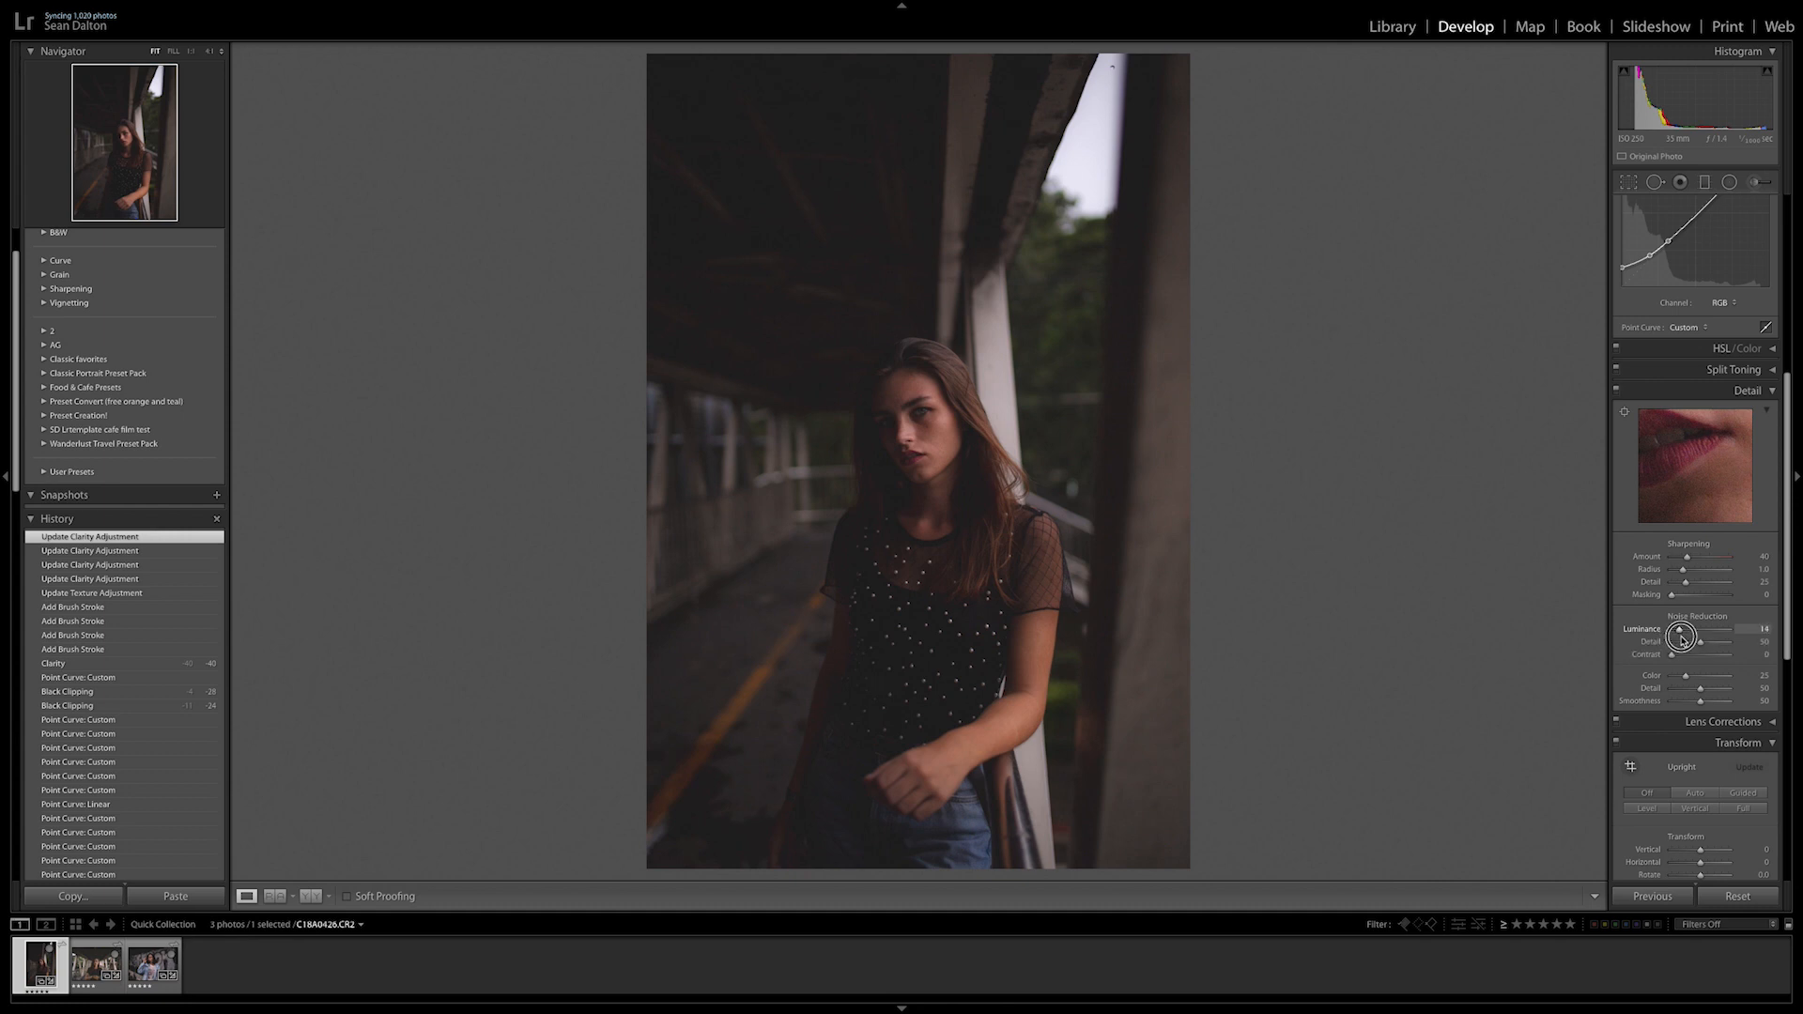
drag(1679, 639, 1692, 638)
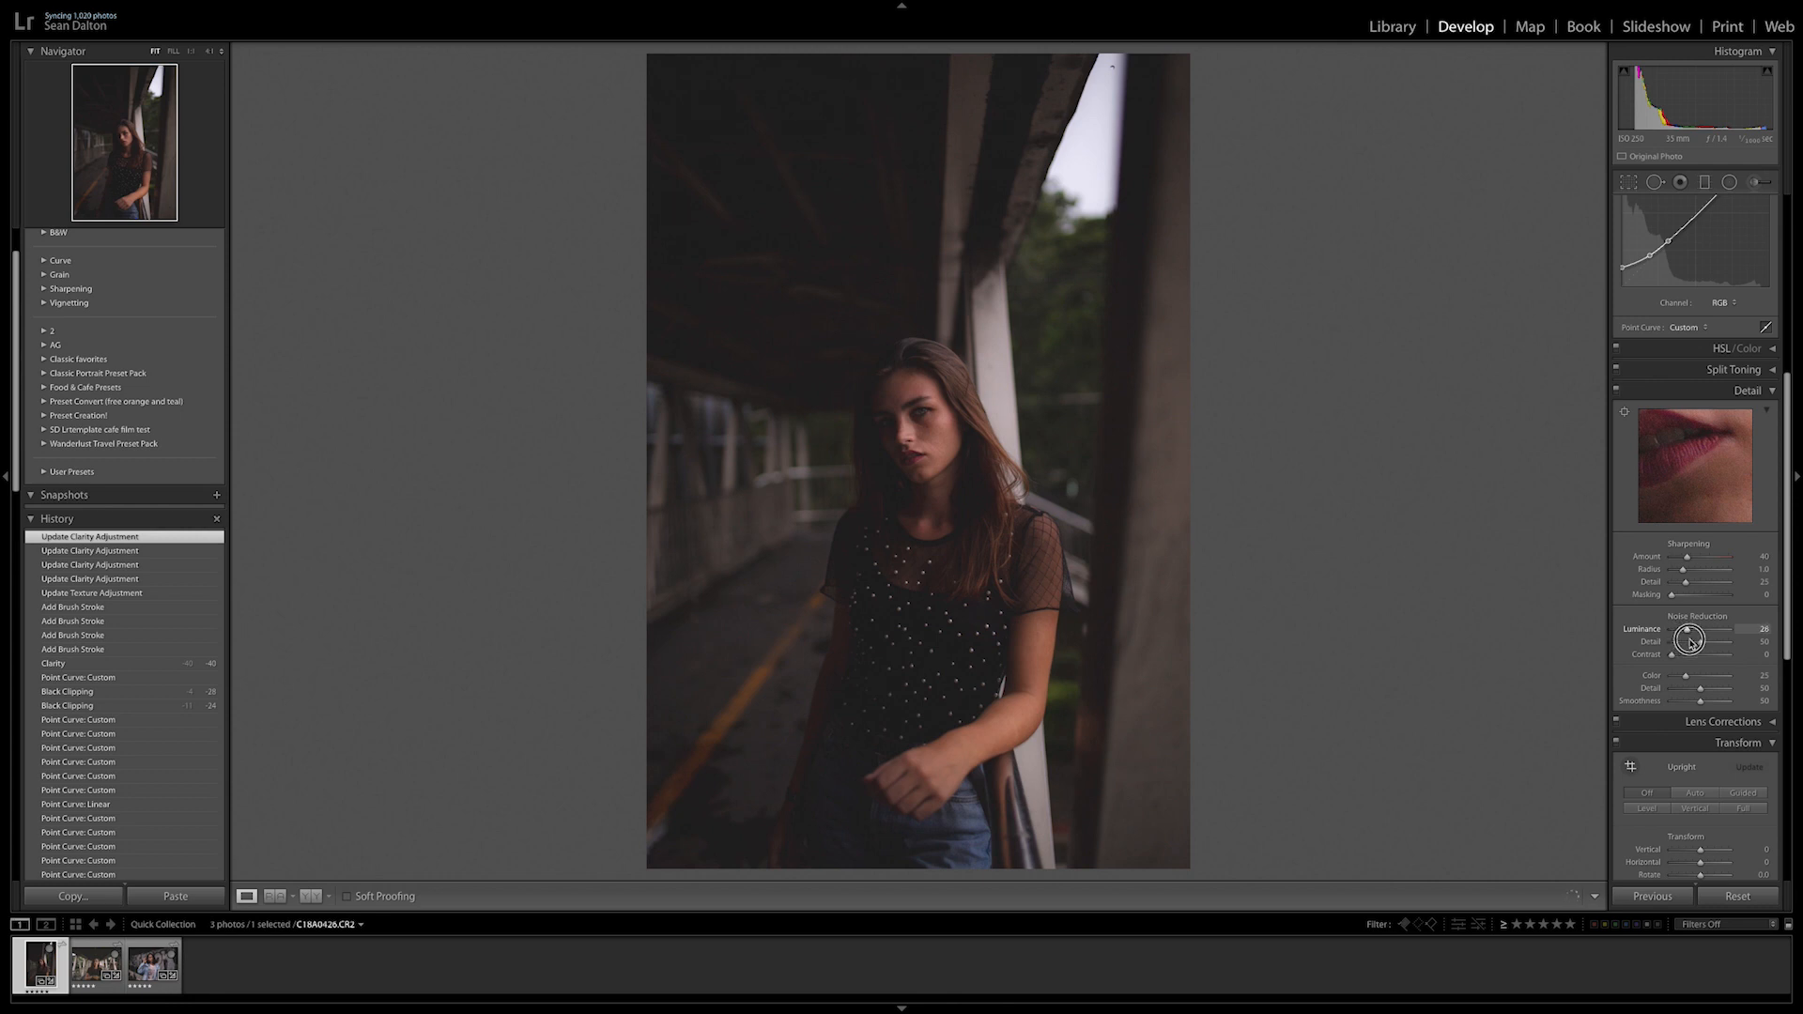
drag(1693, 641, 1687, 641)
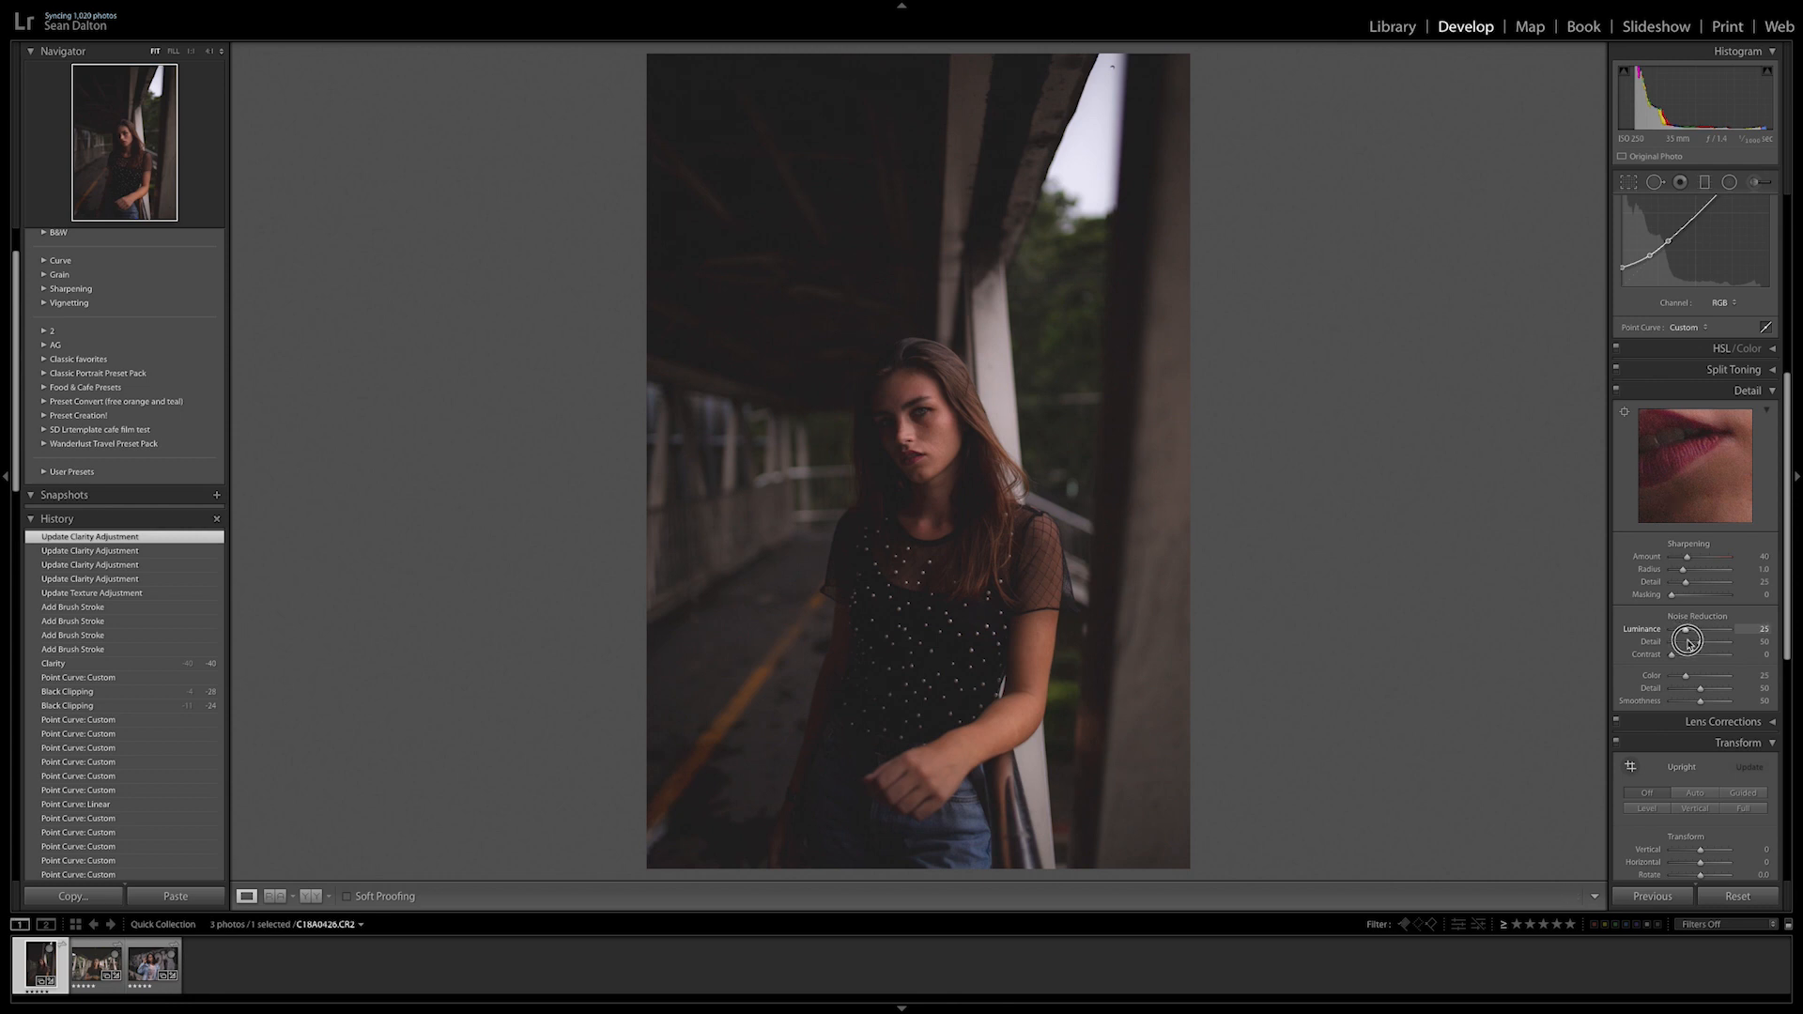
drag(1713, 640, 1718, 641)
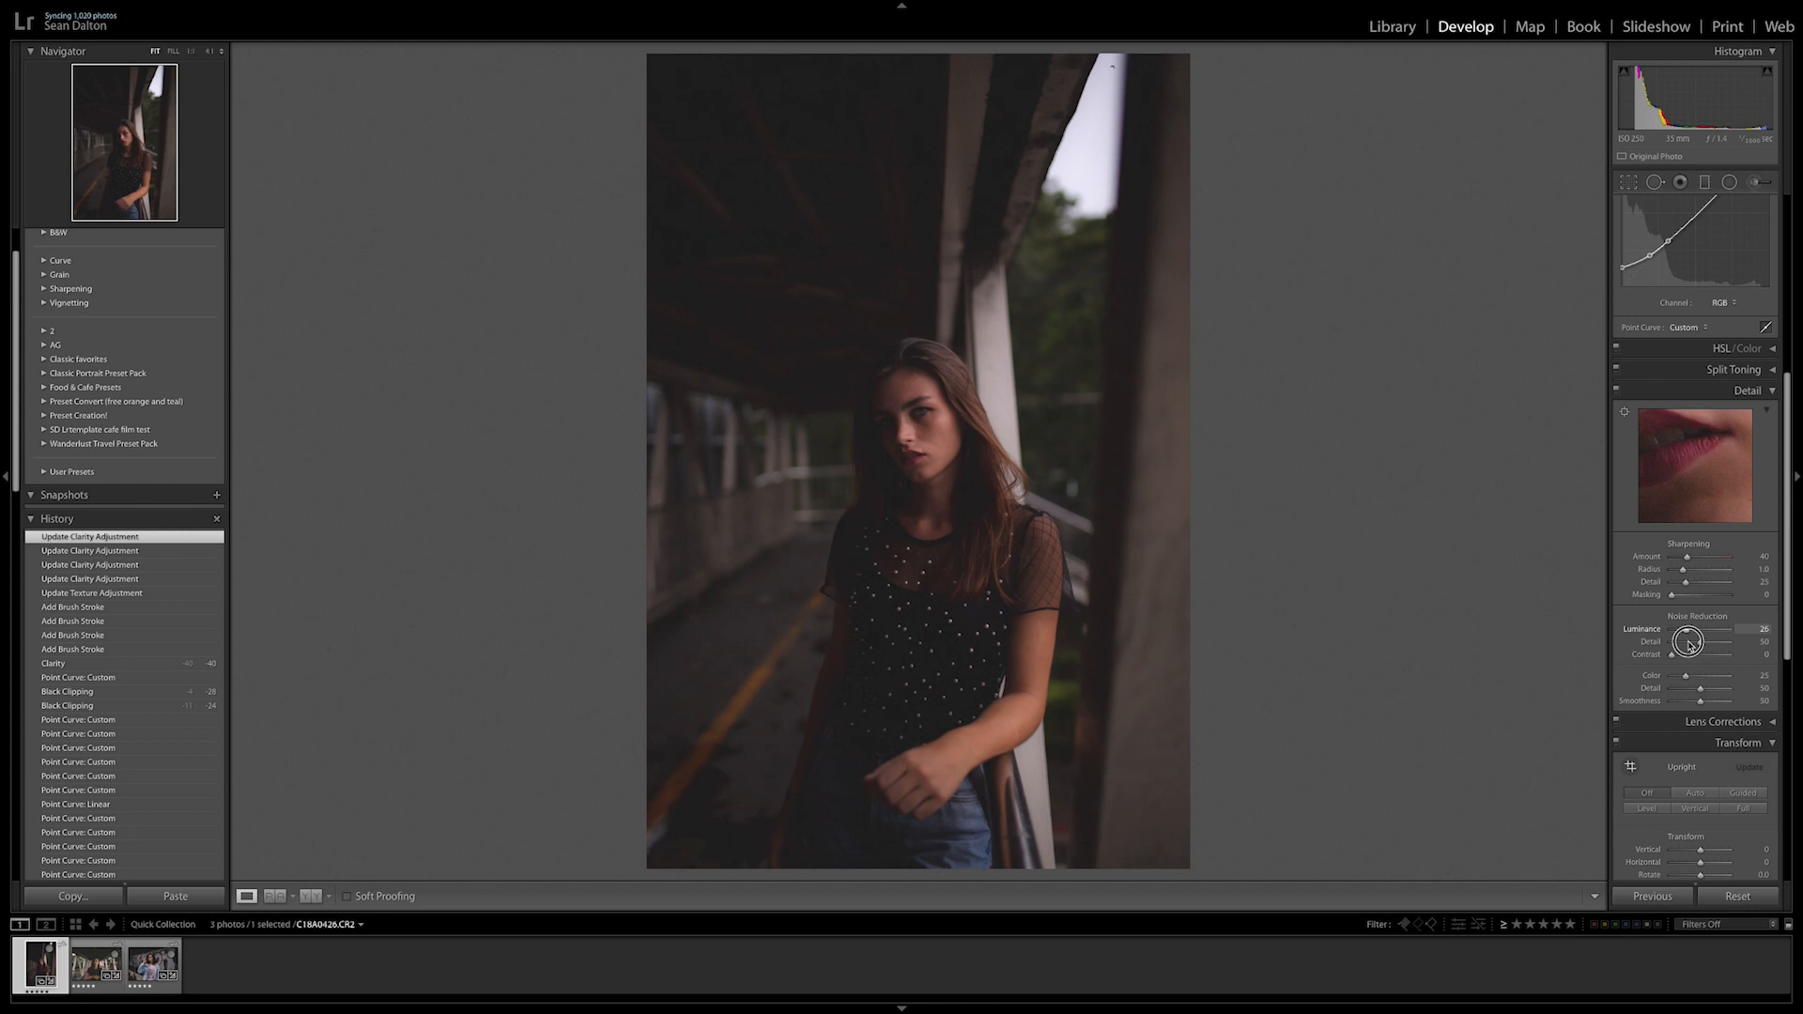
drag(1702, 629, 1713, 629)
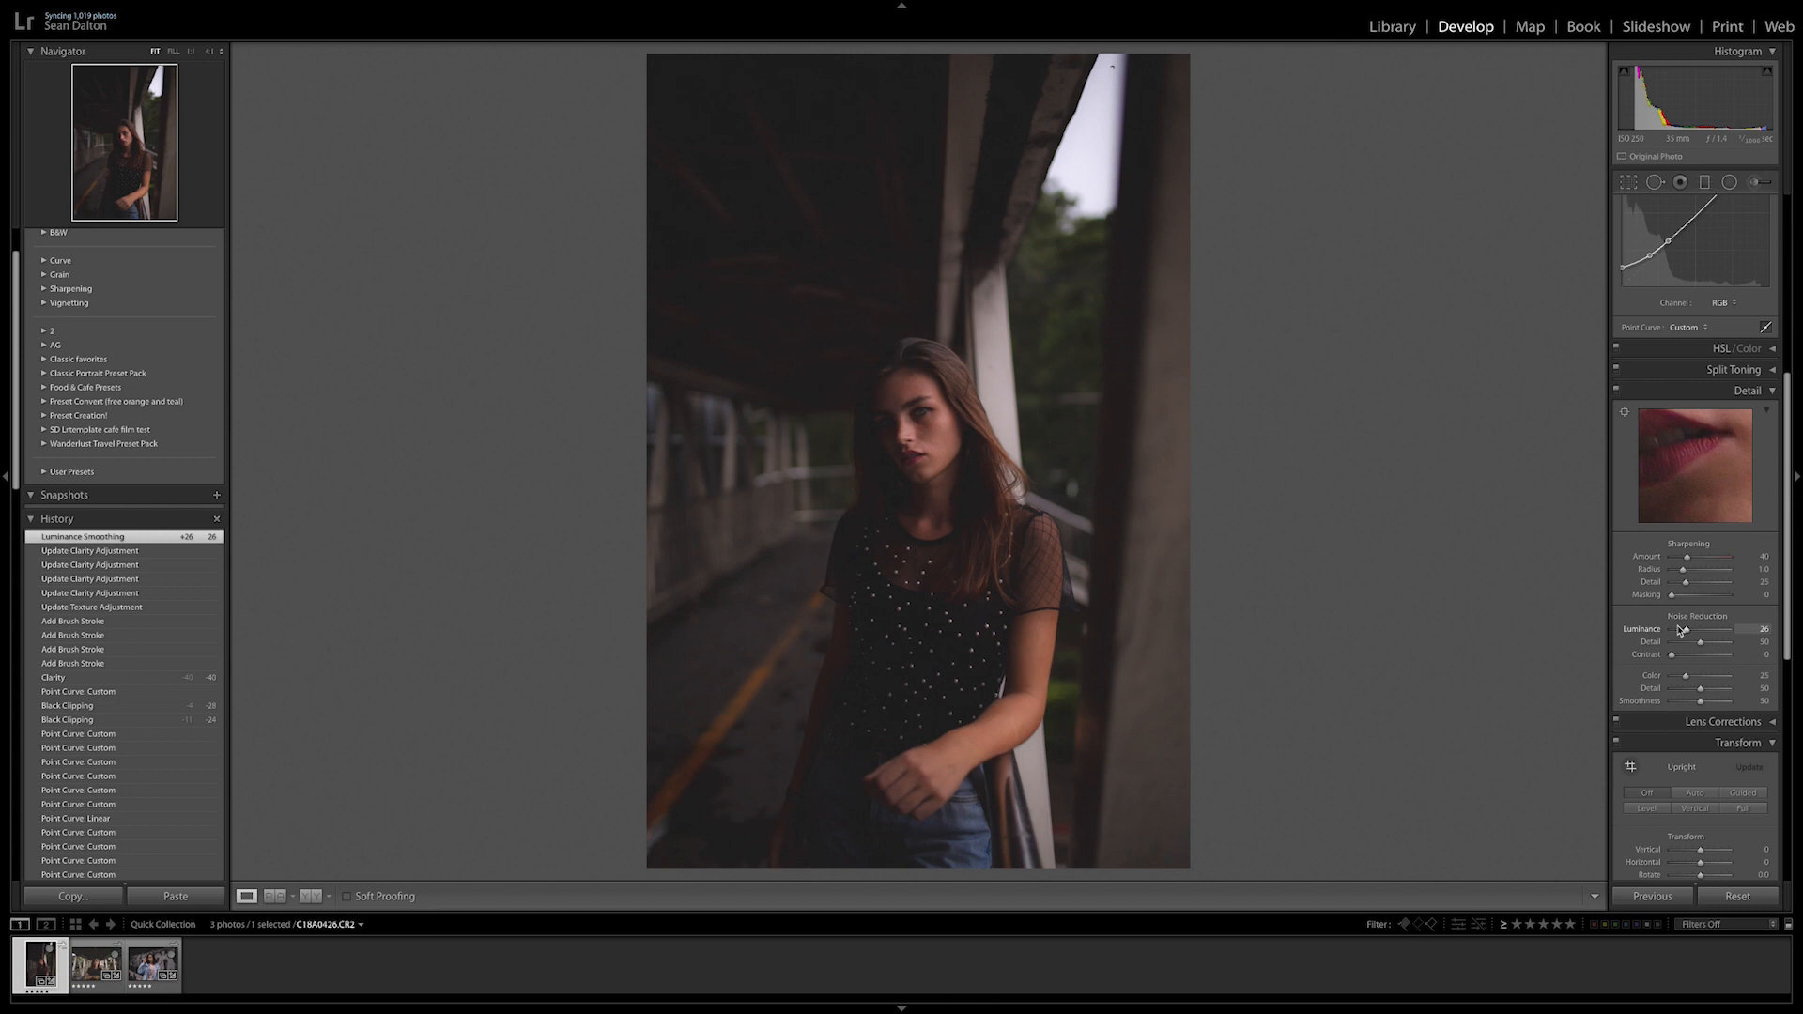
mouse_move(1123, 536)
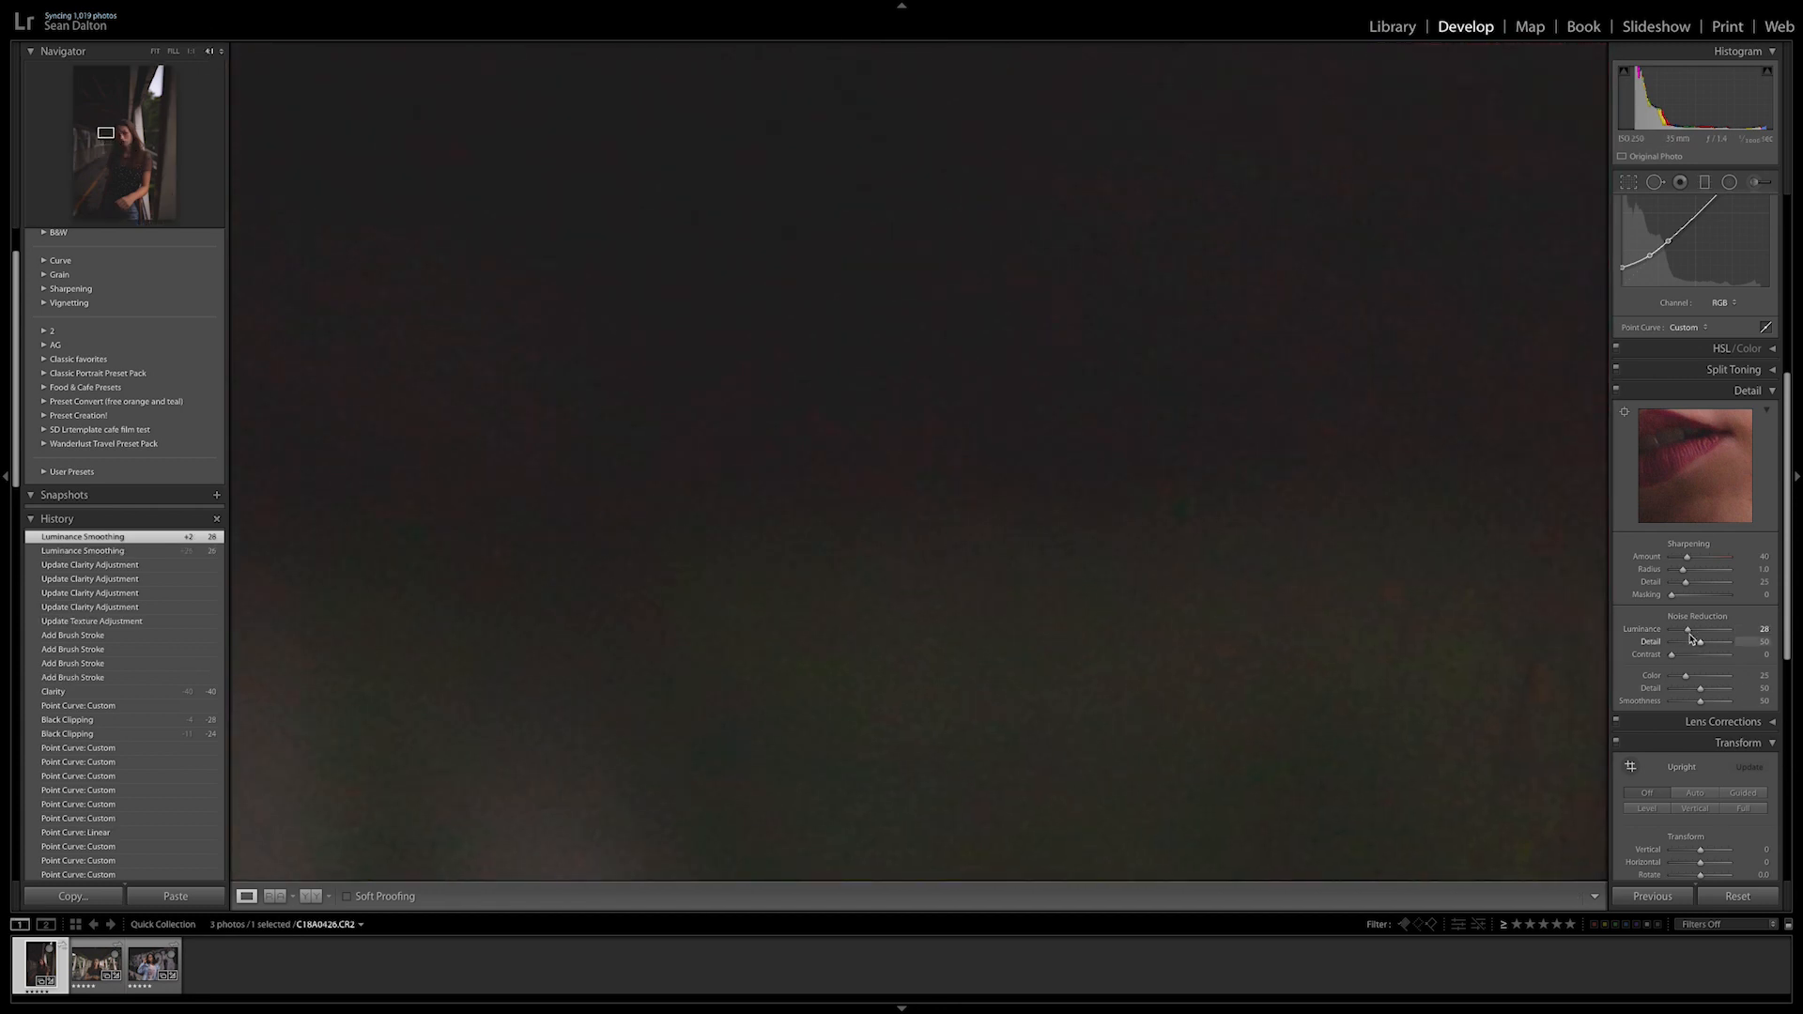
Compare luminance noise reduction at 0 and 24 on the shadows, then settle it at 30.
drag(1696, 629, 1672, 629)
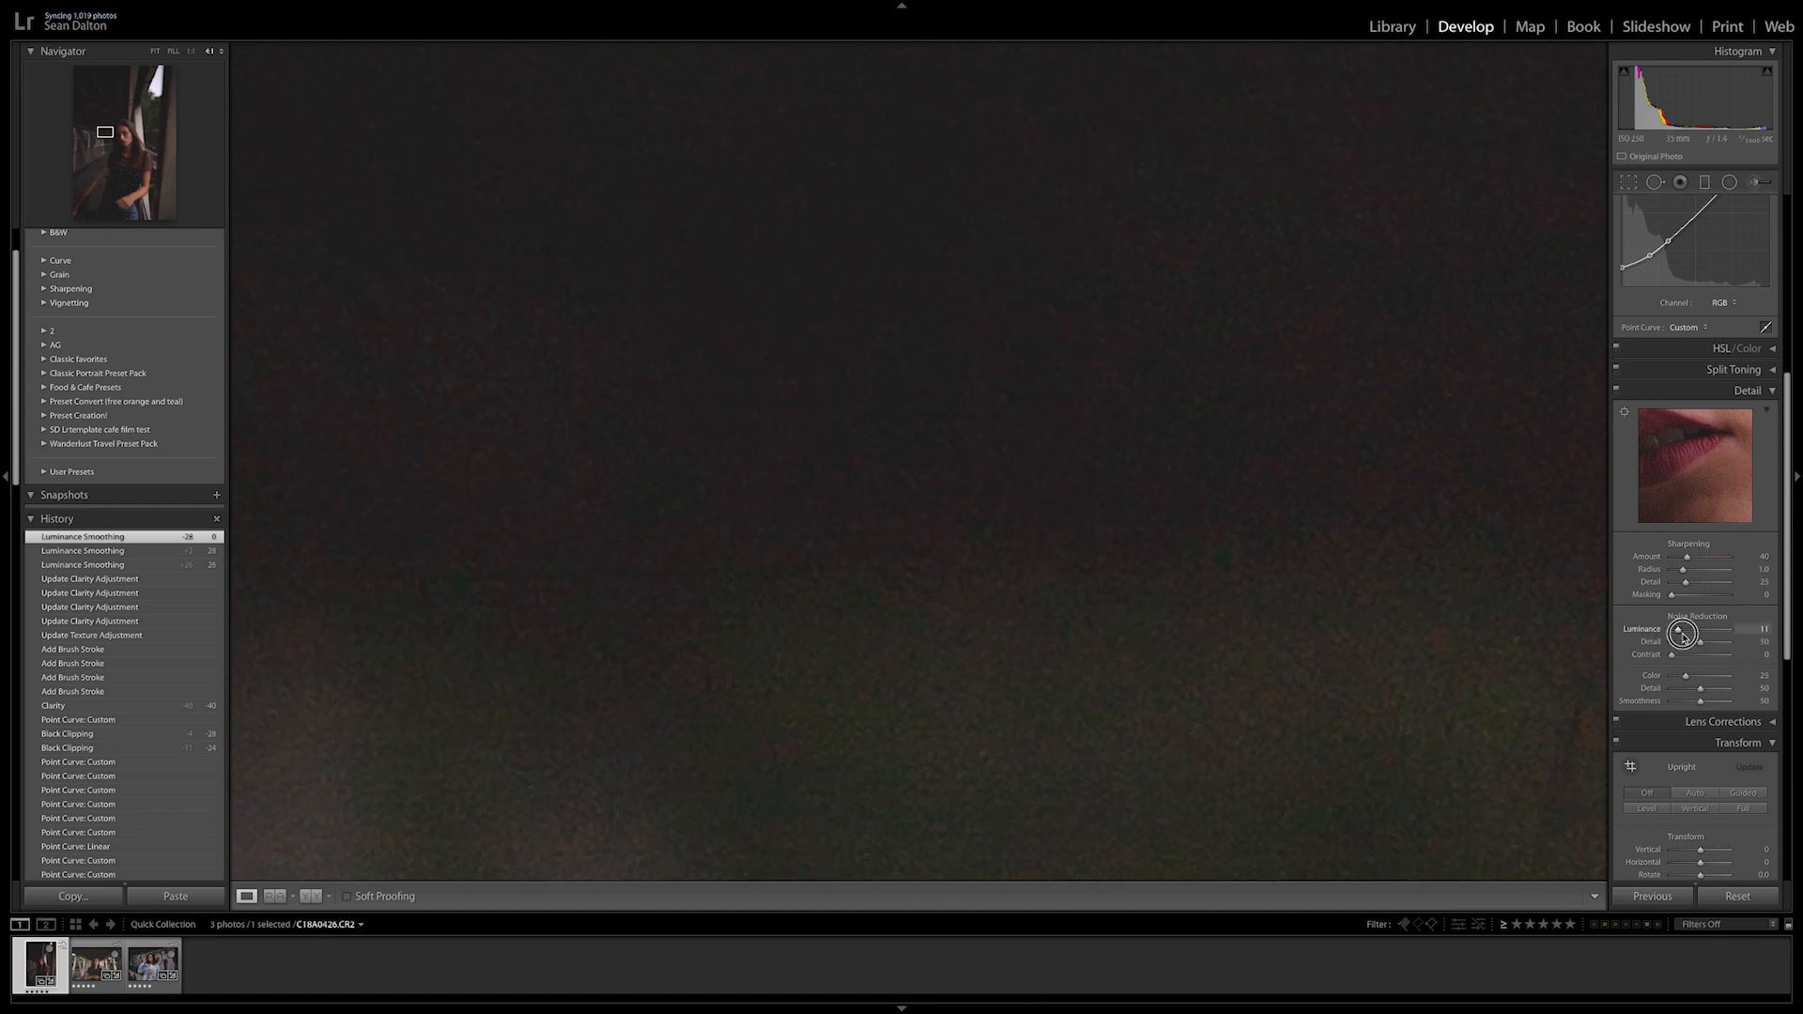
drag(1685, 629, 1713, 629)
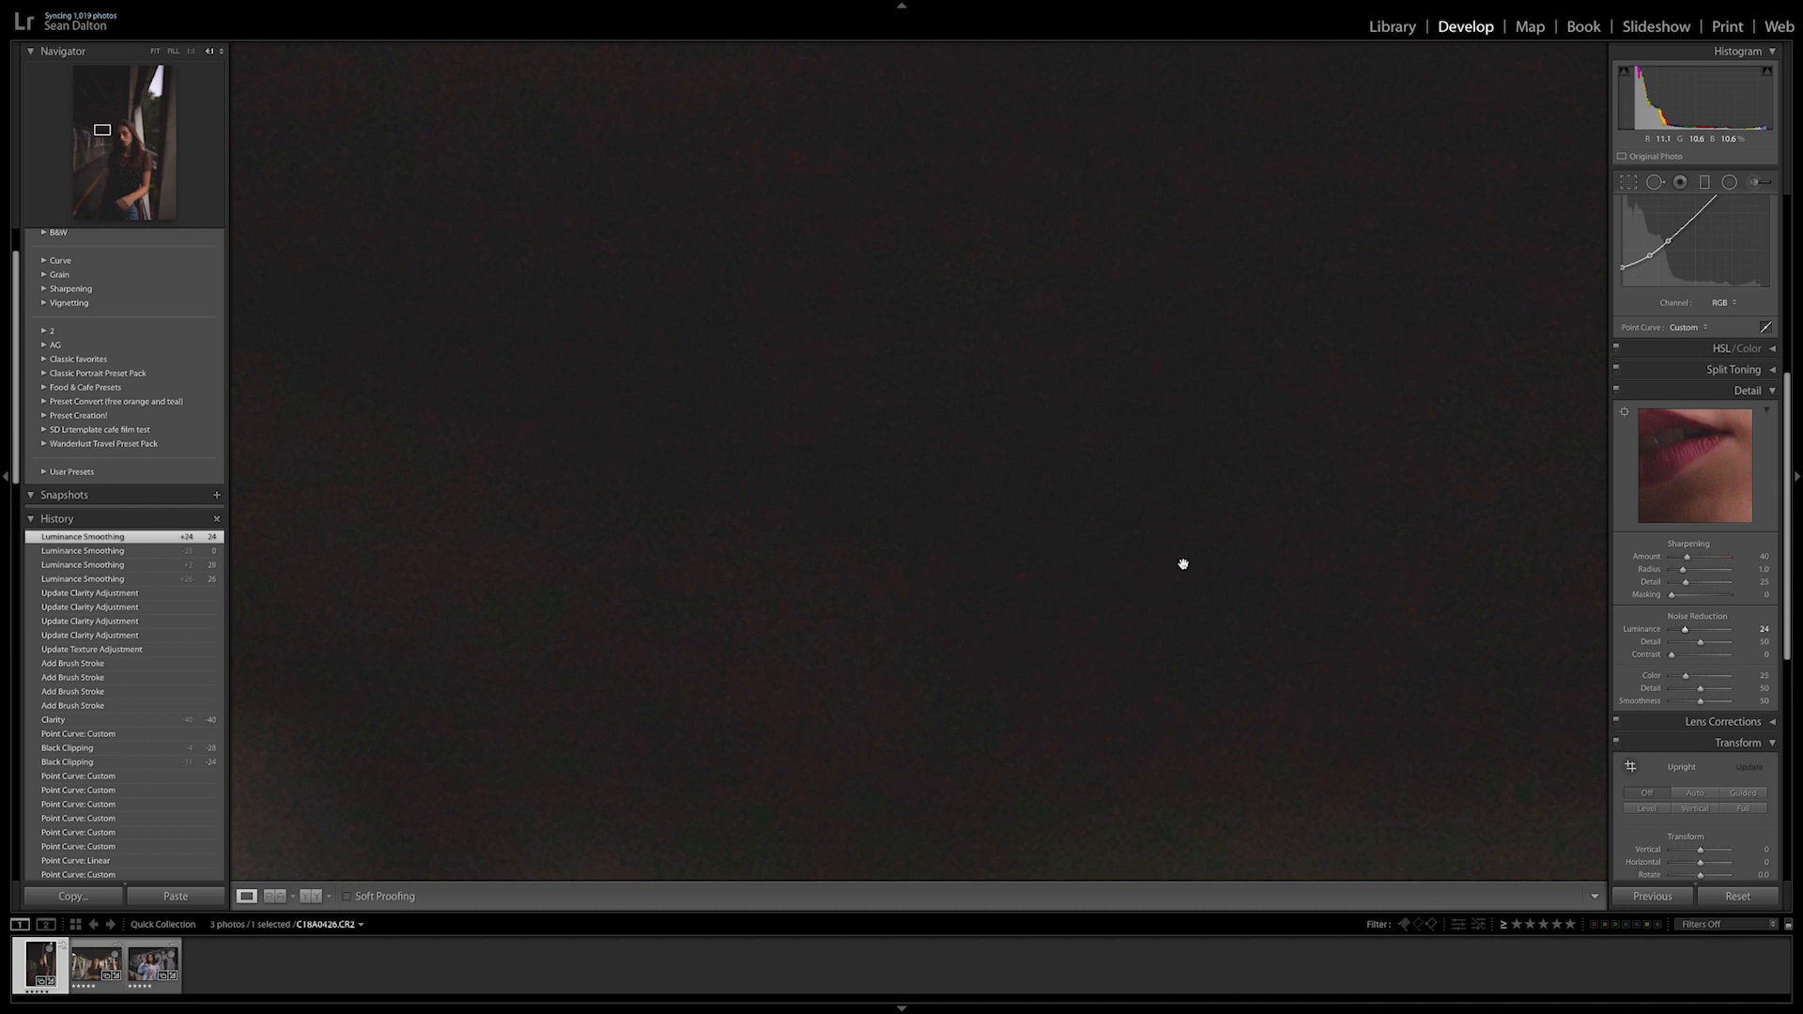
mouse_move(990, 366)
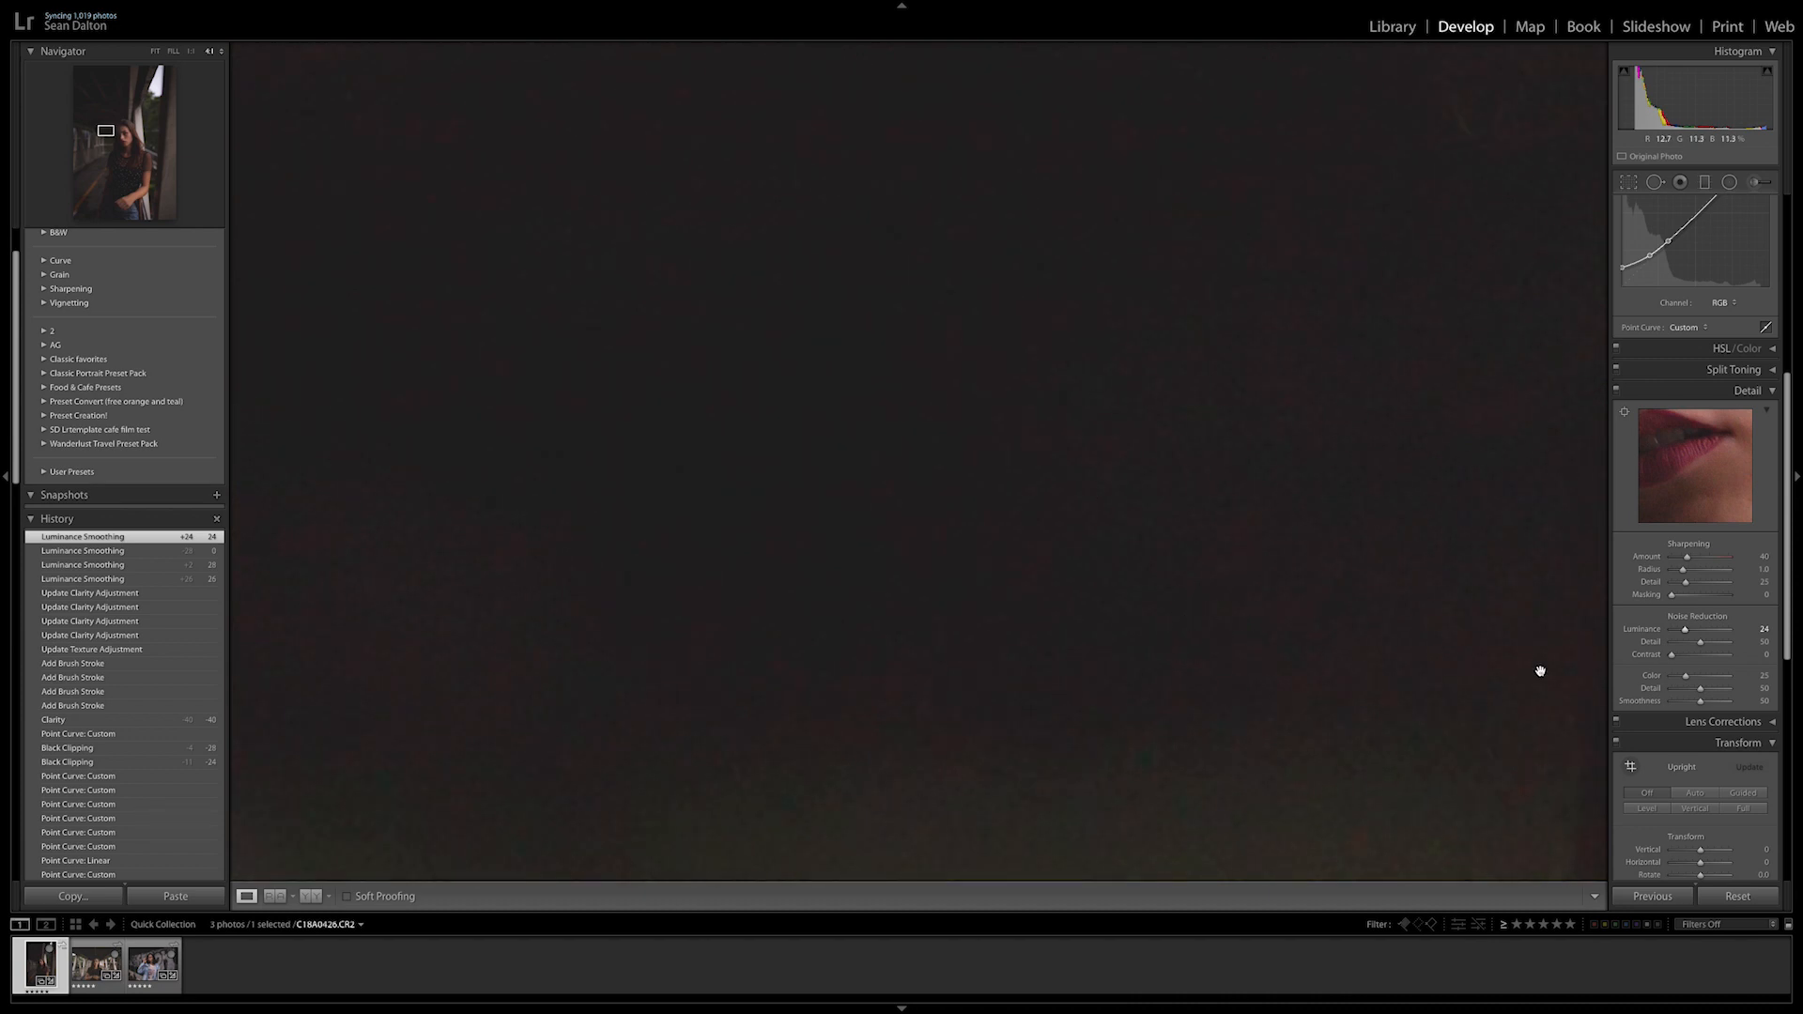
drag(1679, 631, 1693, 631)
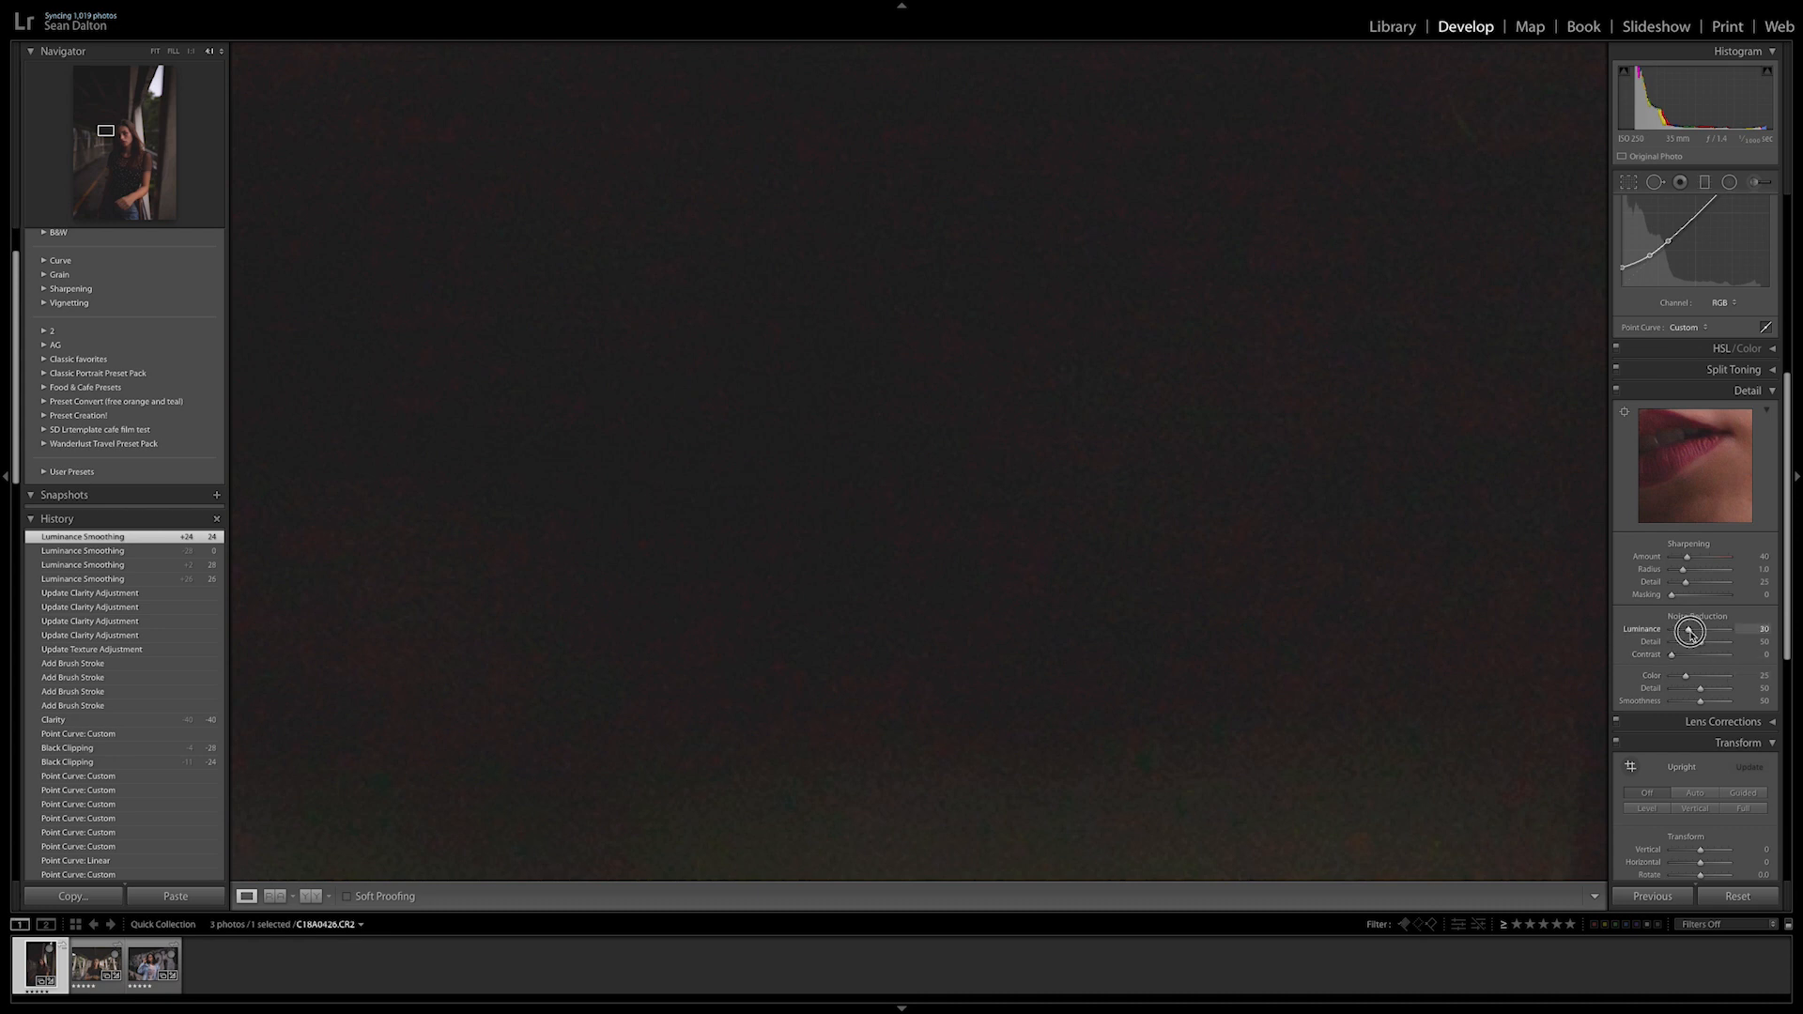
drag(1690, 629, 1713, 630)
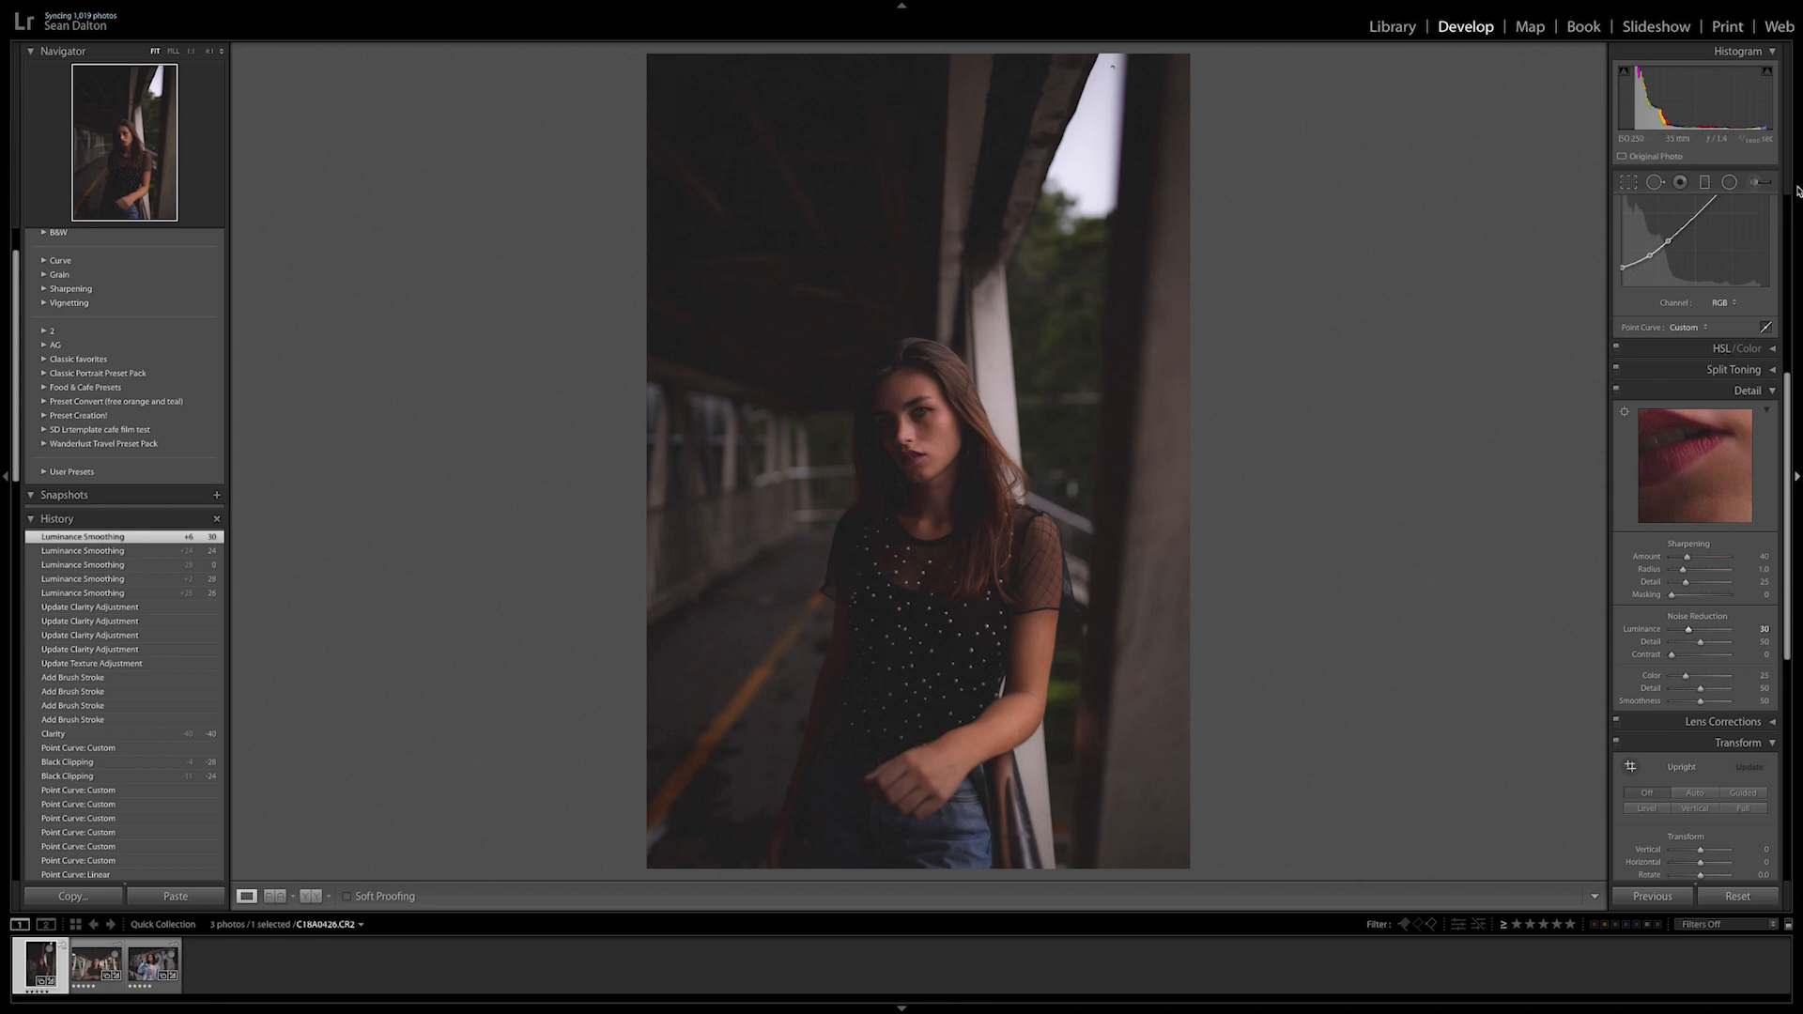
Raise Texture and set Sharpness to about 50 on the face brush adjustment.
click(1762, 182)
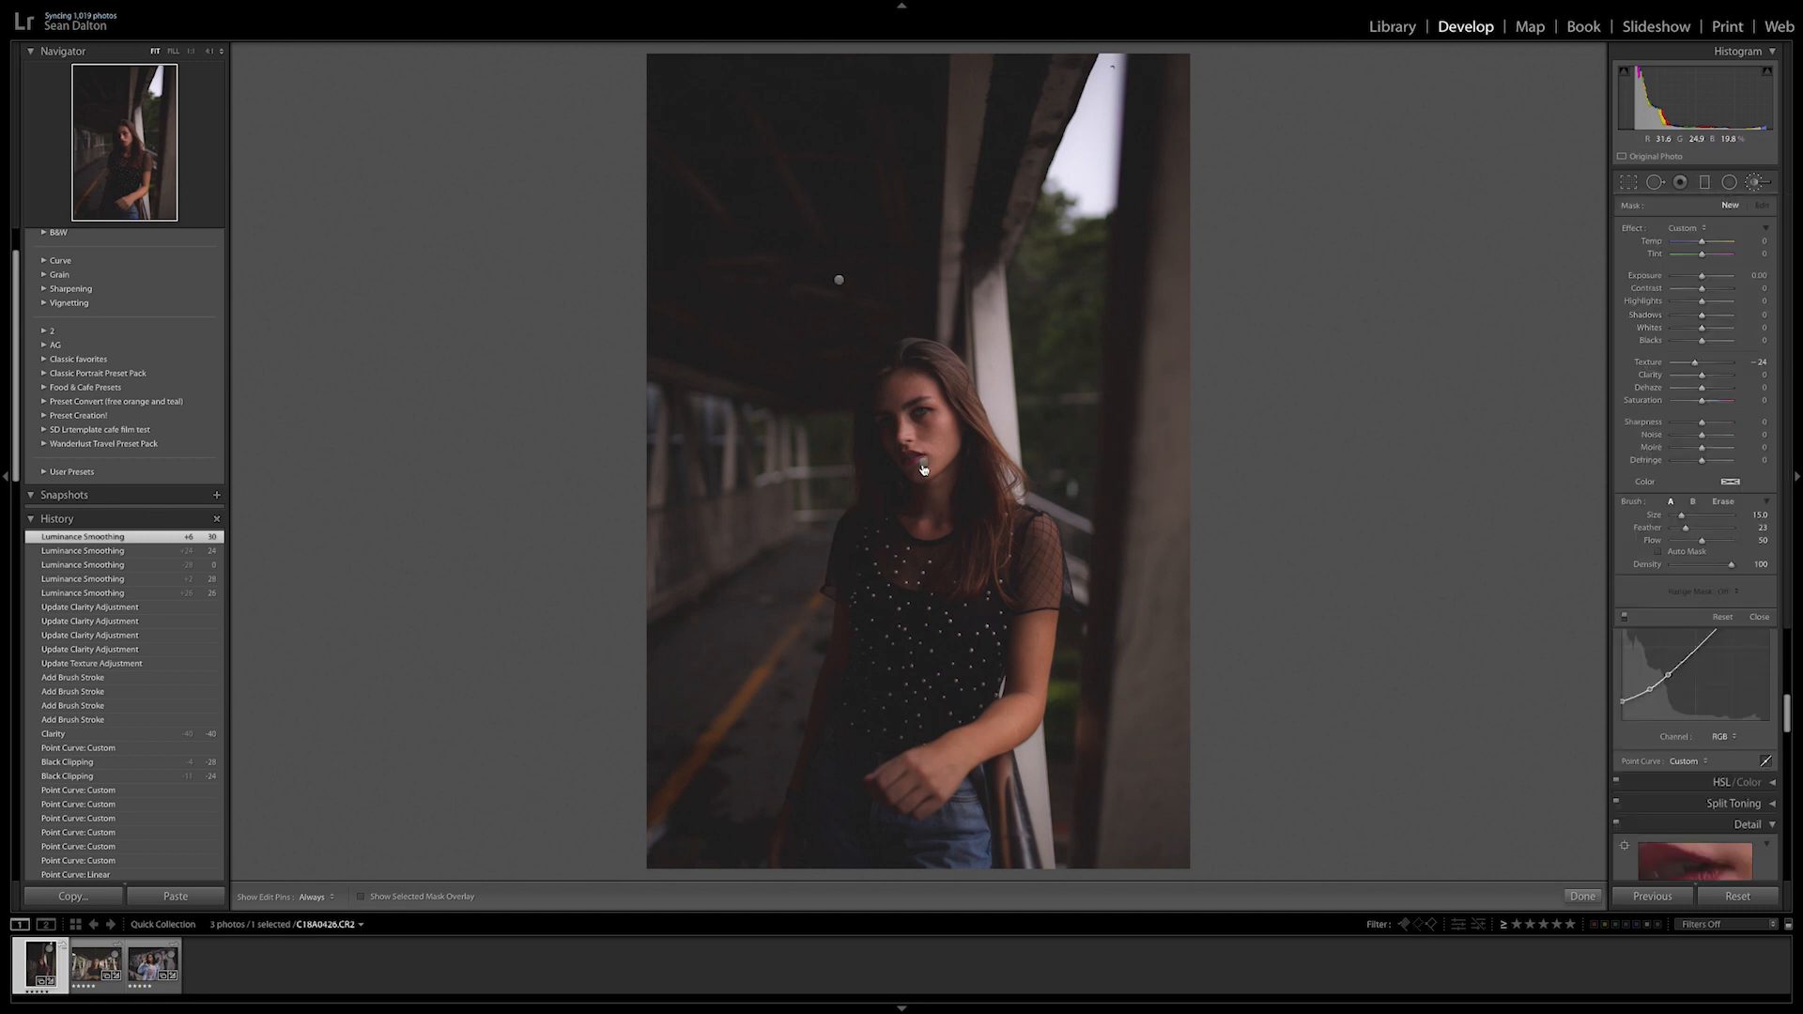
drag(1681, 368, 1706, 368)
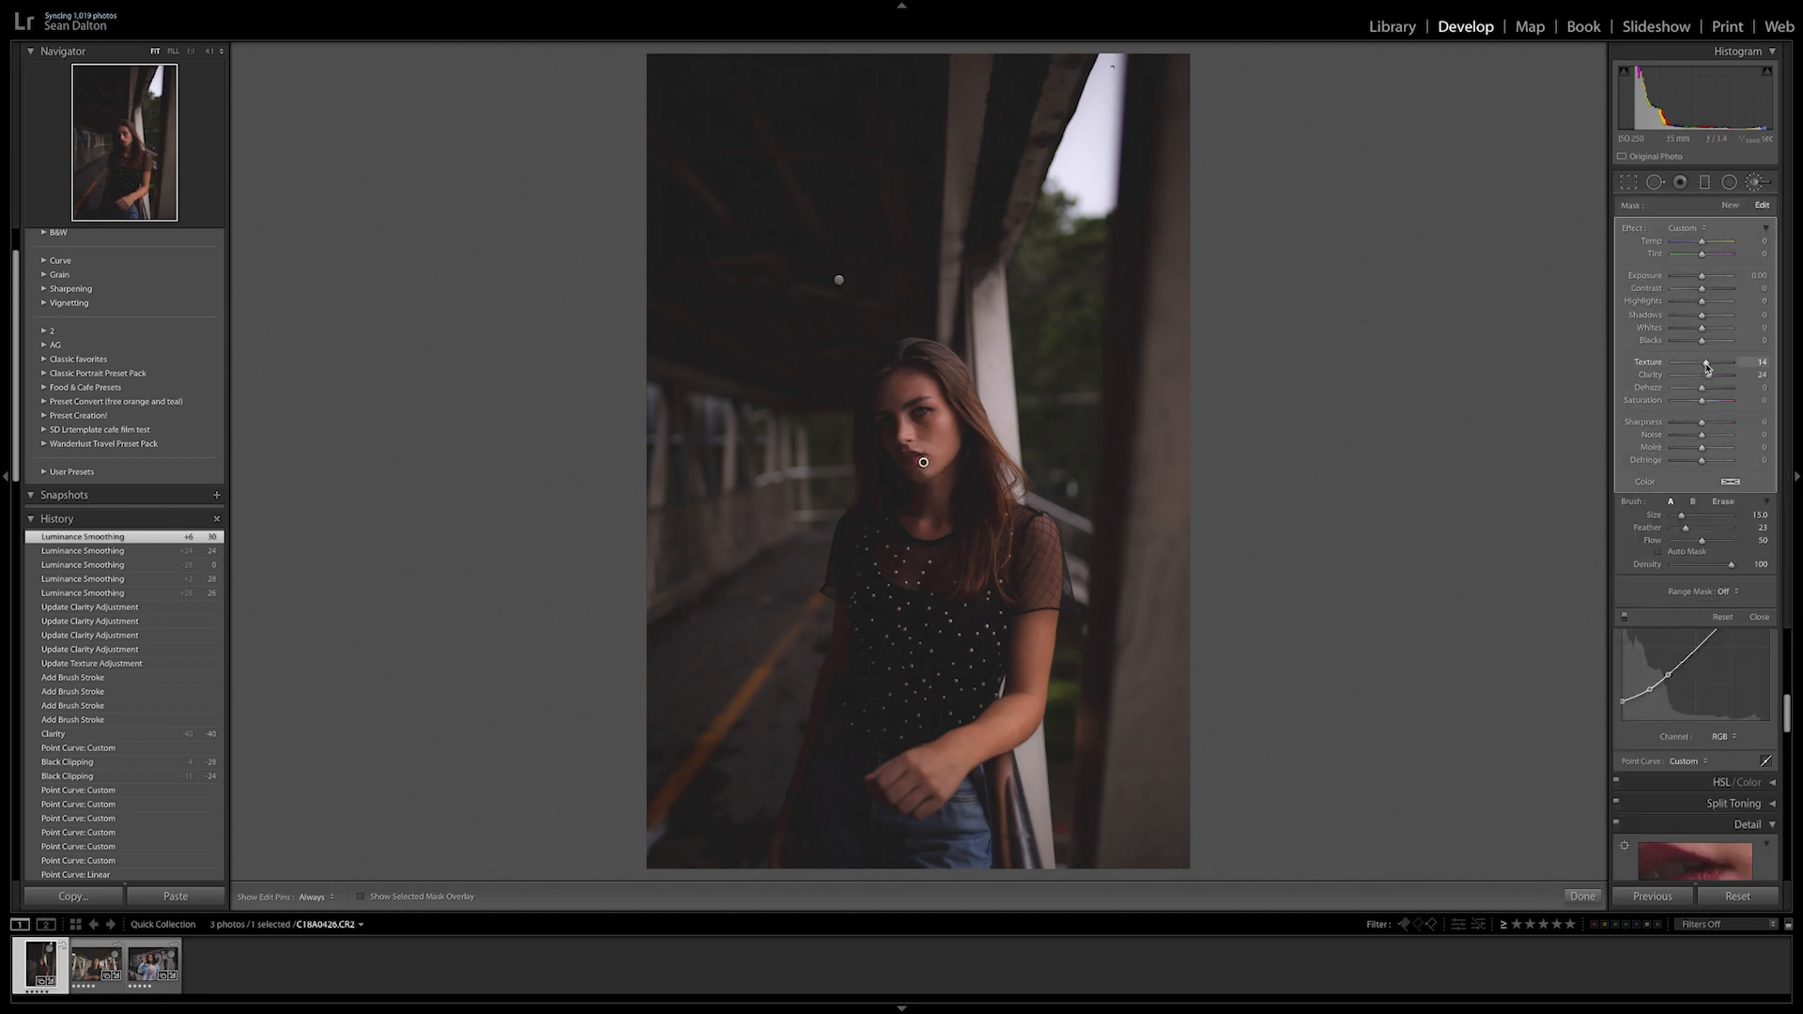
drag(1702, 429, 1718, 422)
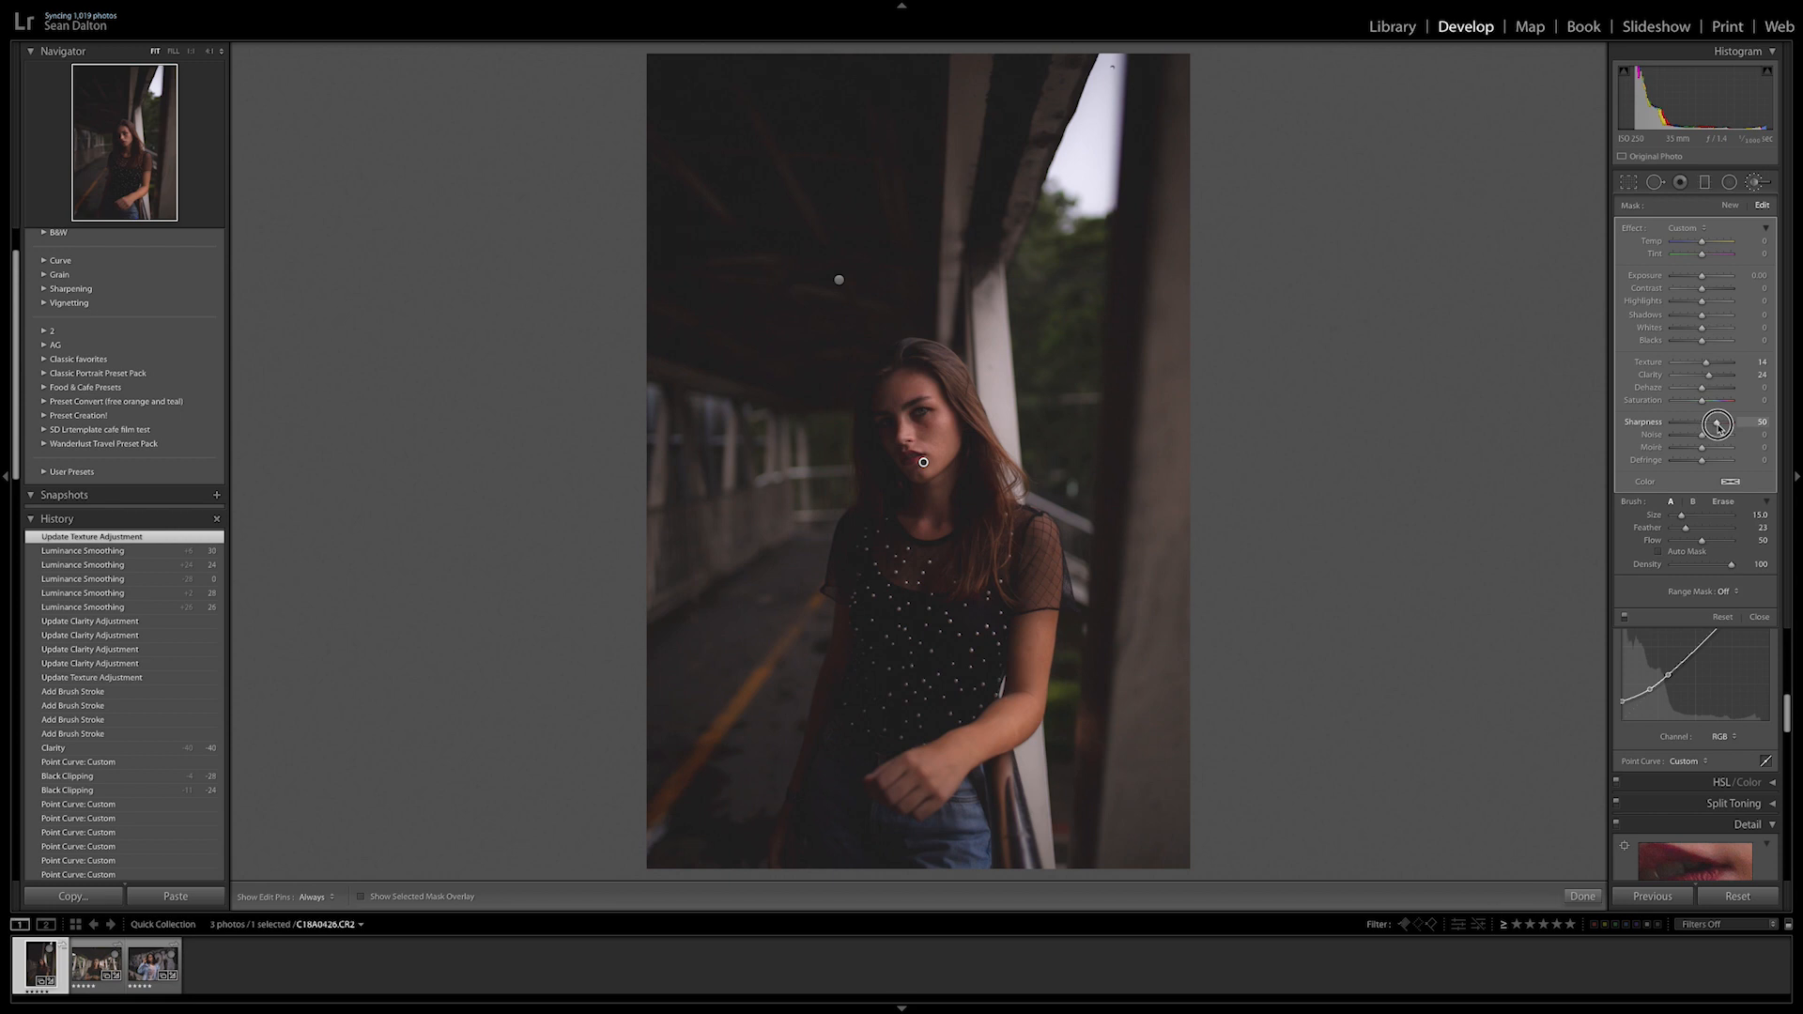
drag(1713, 422, 1722, 422)
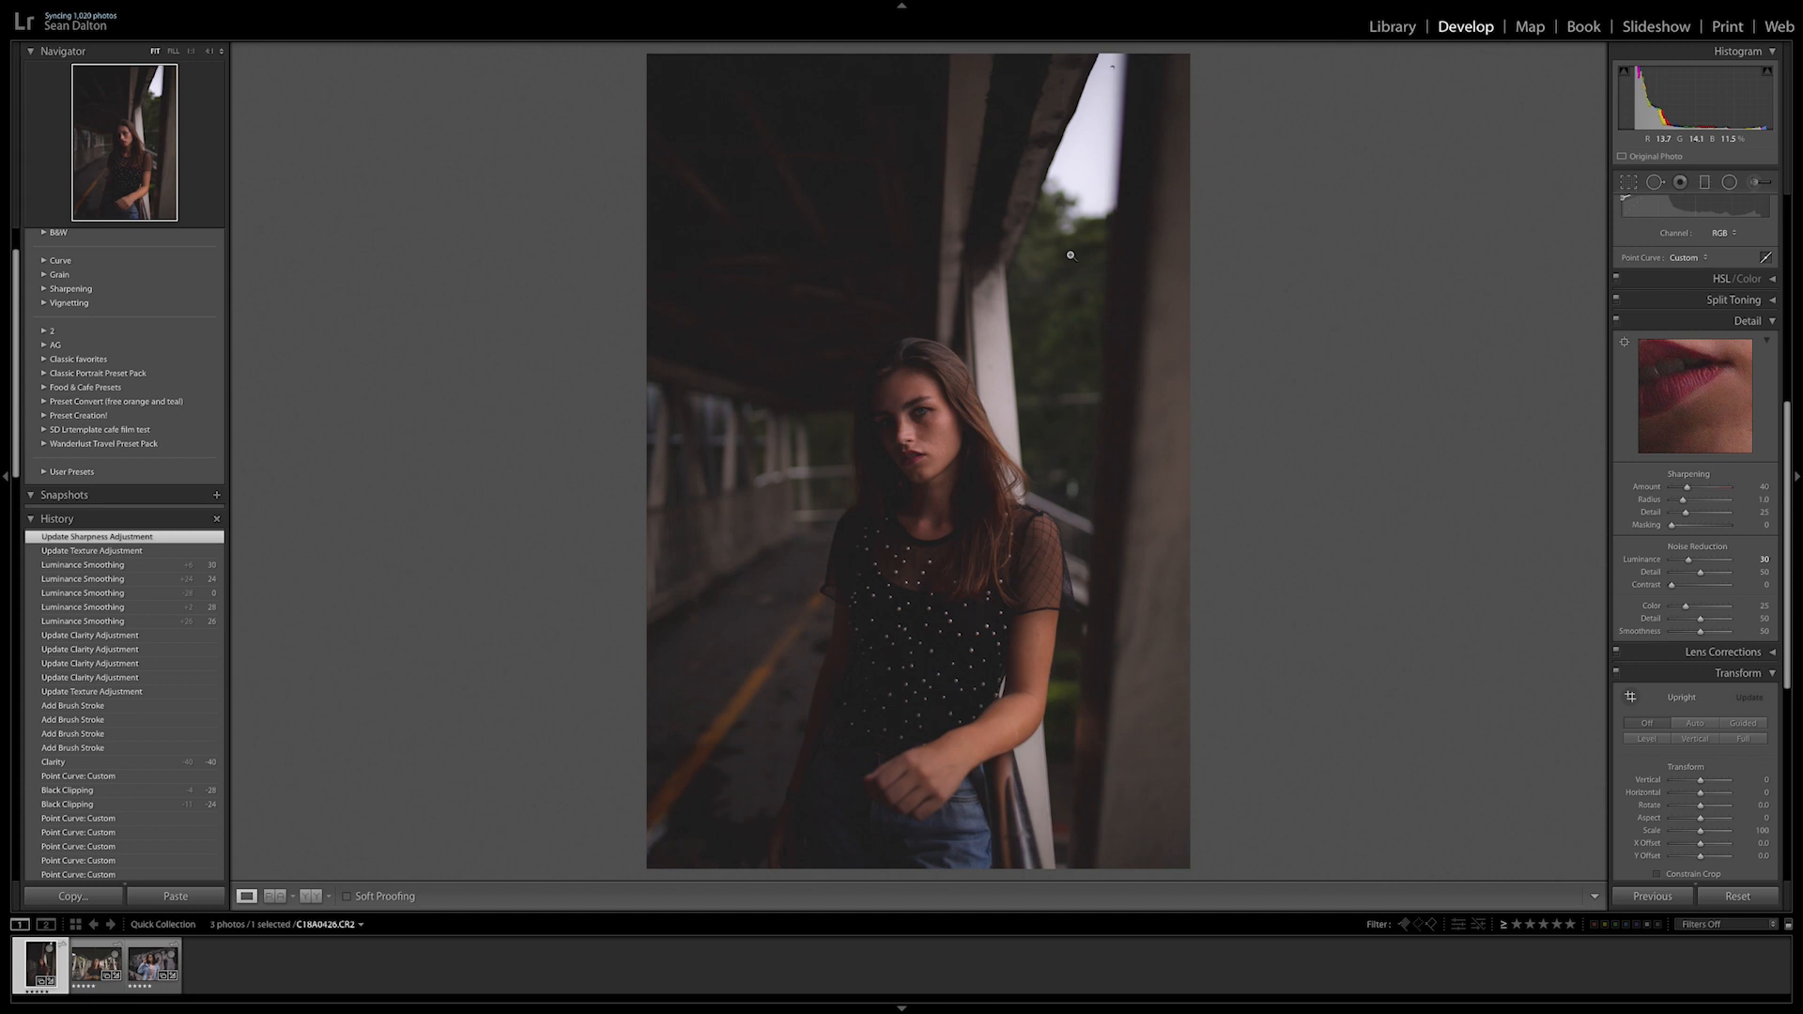
mouse_move(1234, 258)
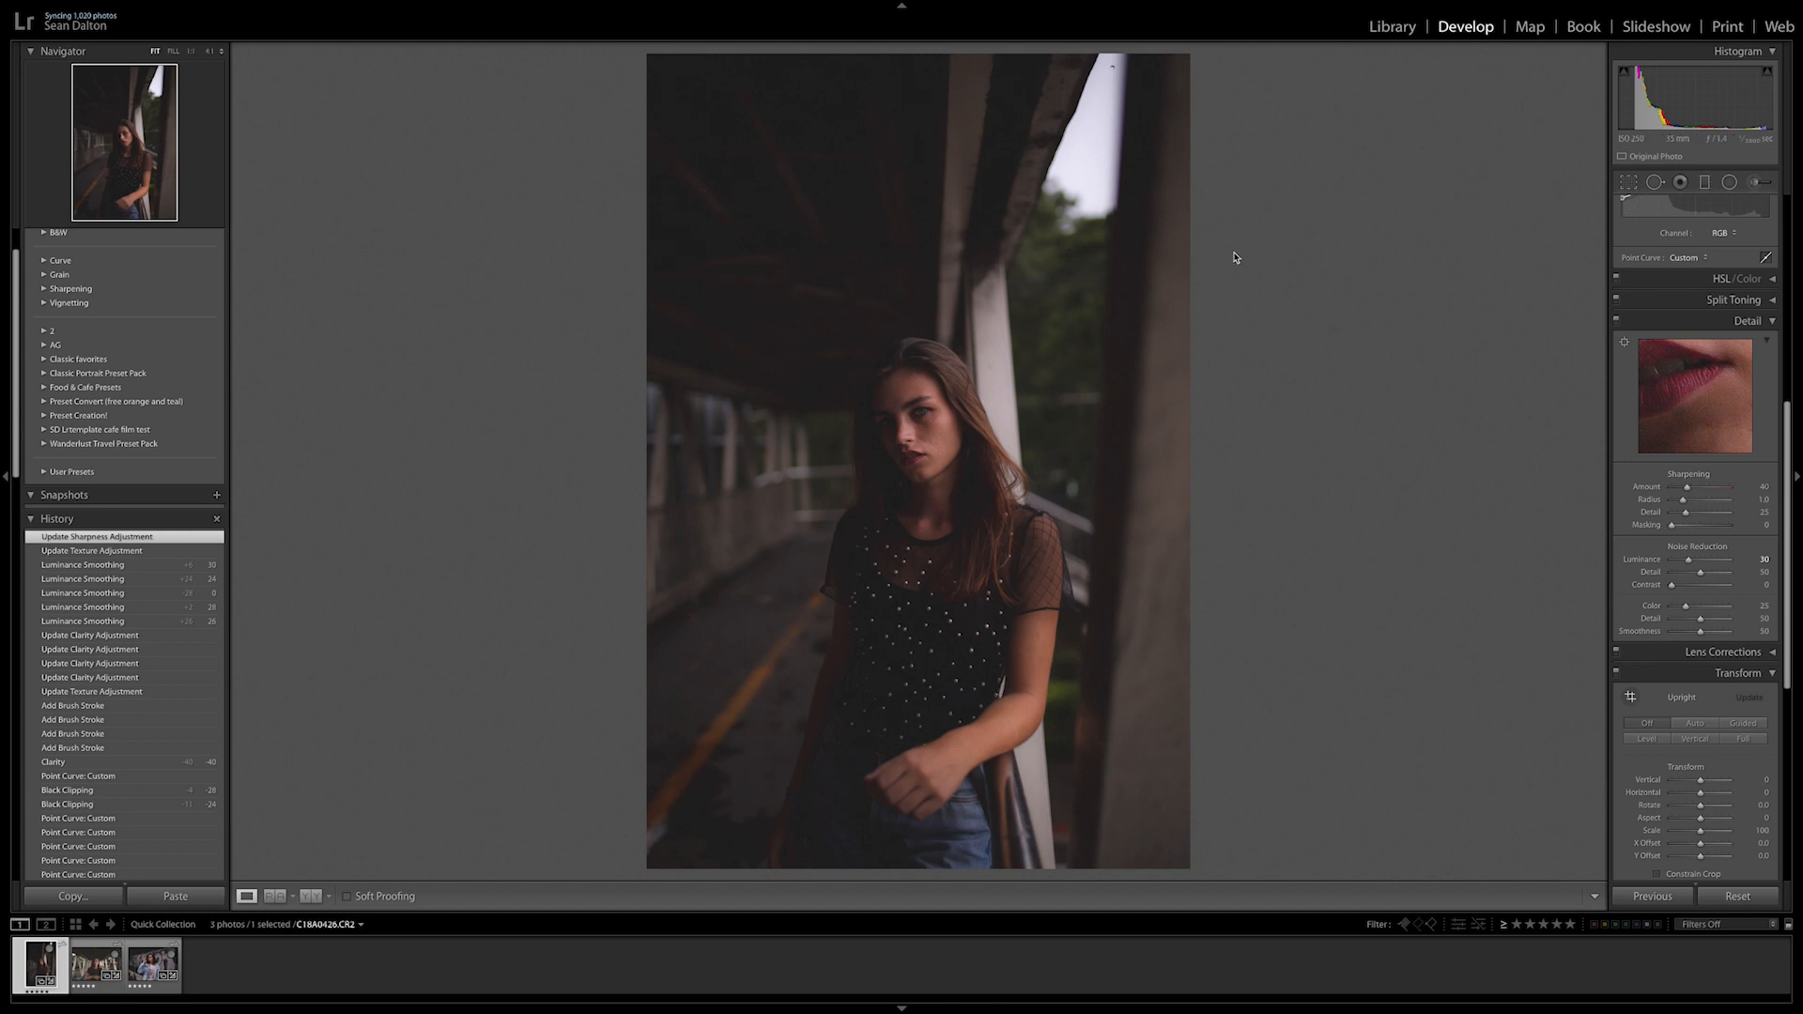